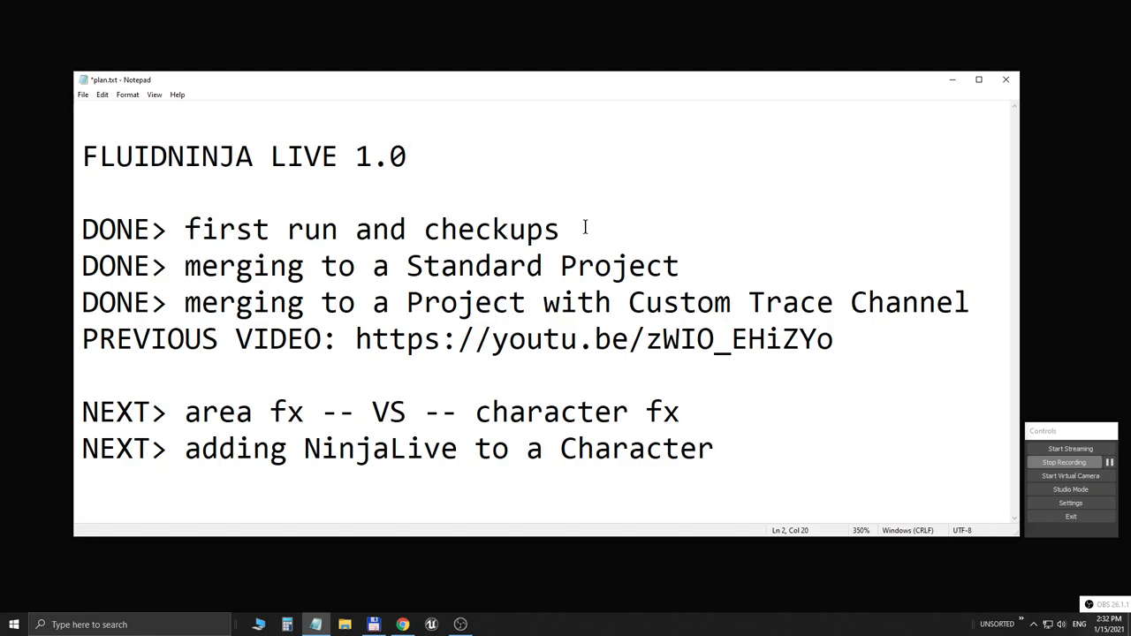
Step: Review the plan items on first run, checkups and merging into a standard project
triple_click(455, 339)
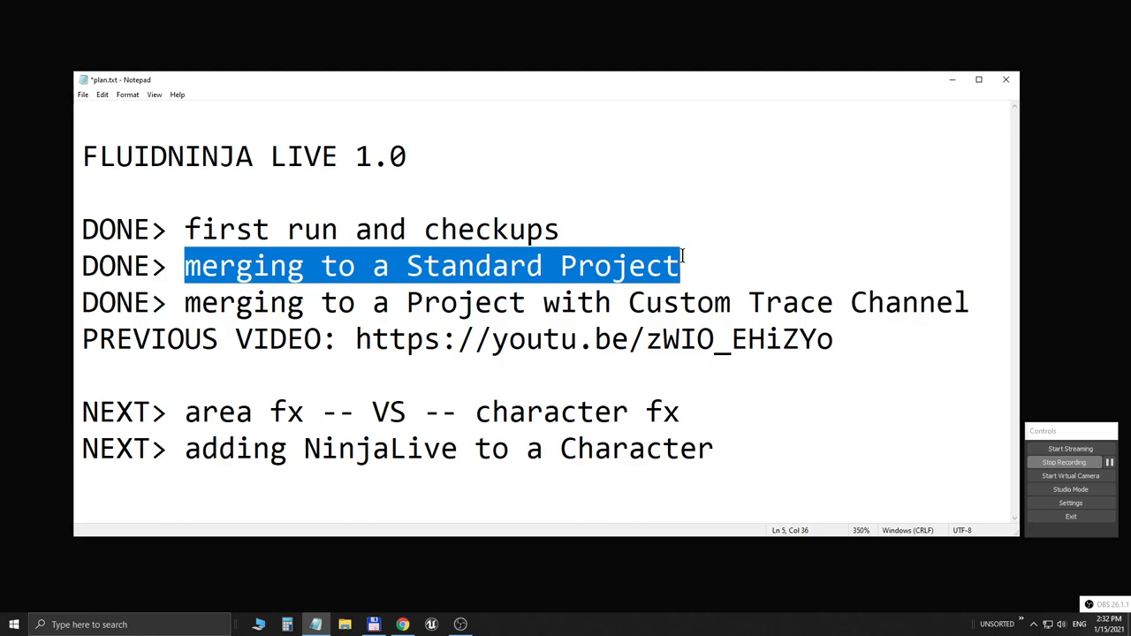
double_click(672, 302)
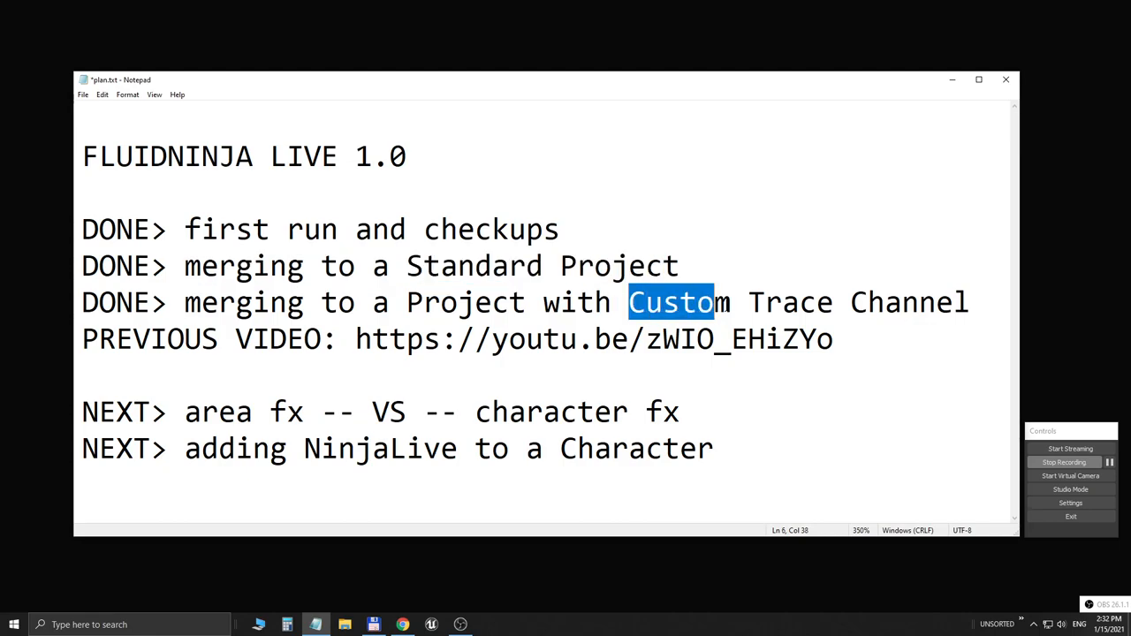
click(707, 302)
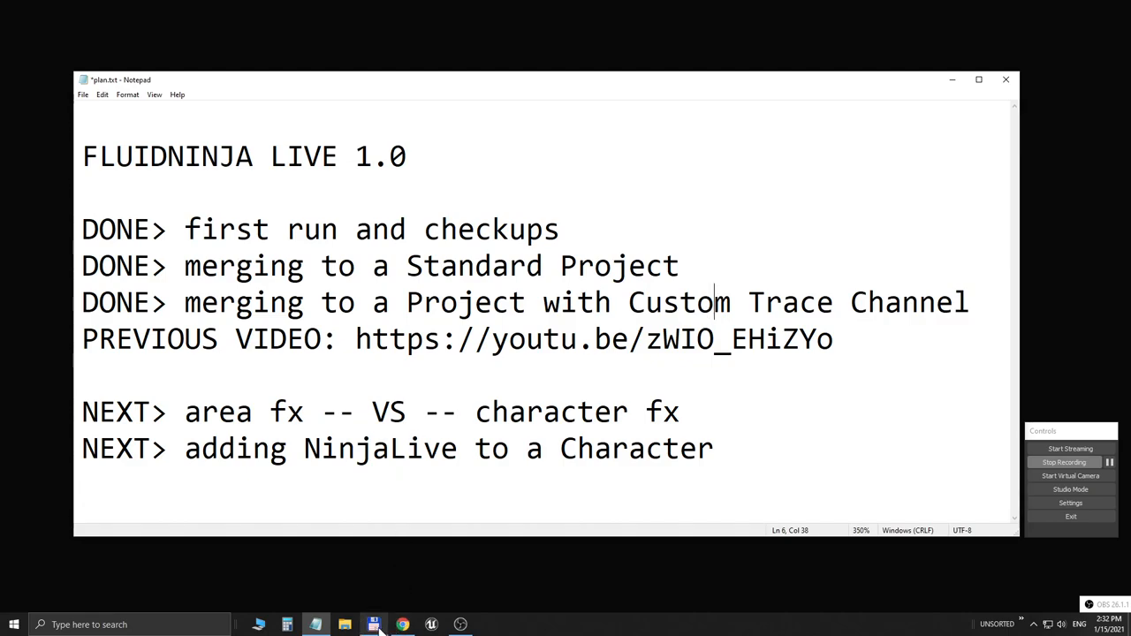
Step: Launch DefaultTPS.uproject from the LiveAdded demo folder in Total Commander
click(373, 625)
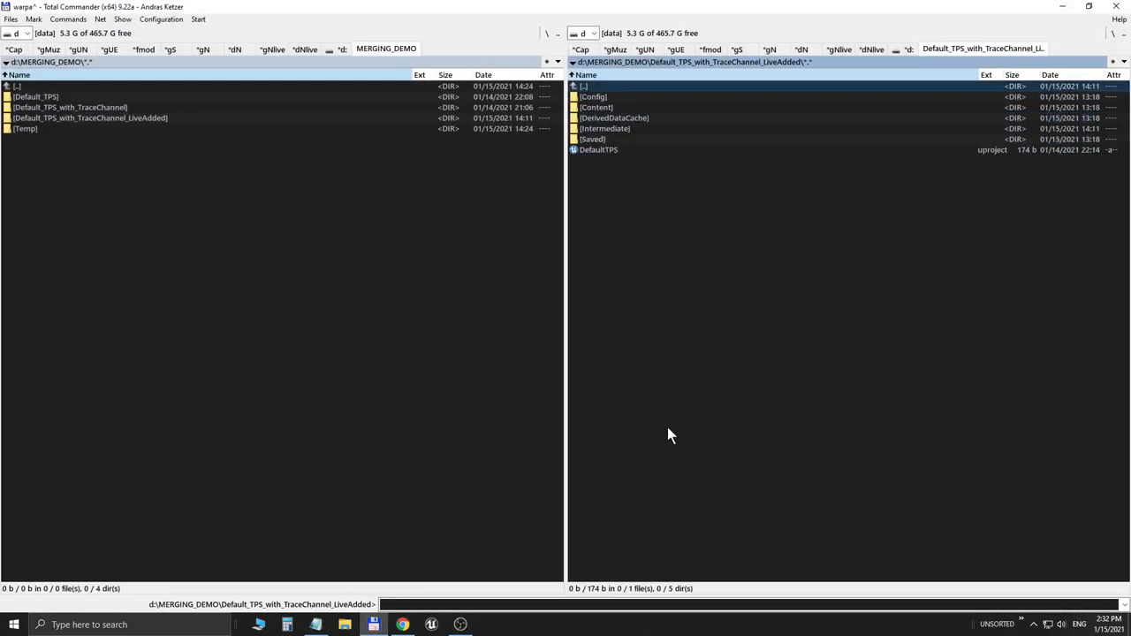
click(597, 148)
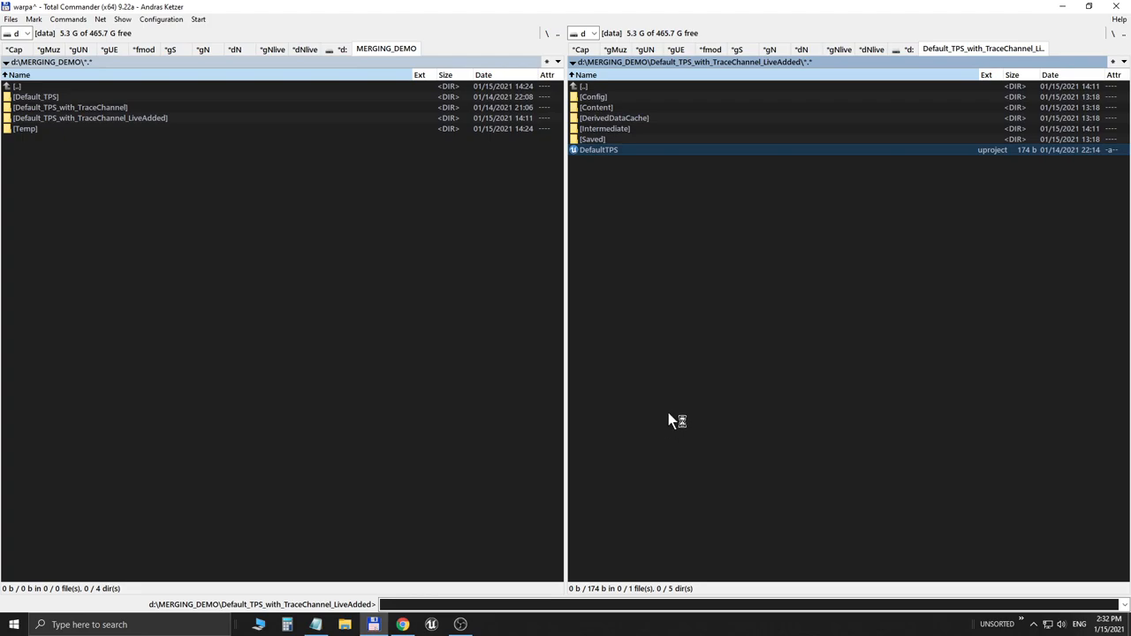
double_click(599, 148)
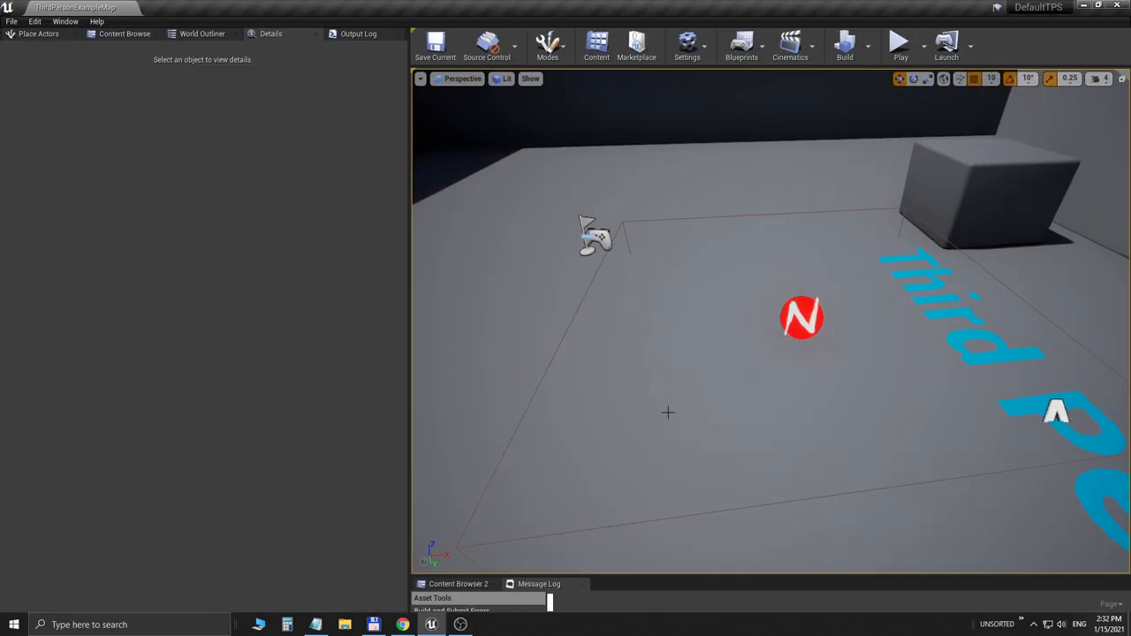
Step: Play the level and walk the character through the red NinjaLive fluid area
drag(769, 353, 769, 265)
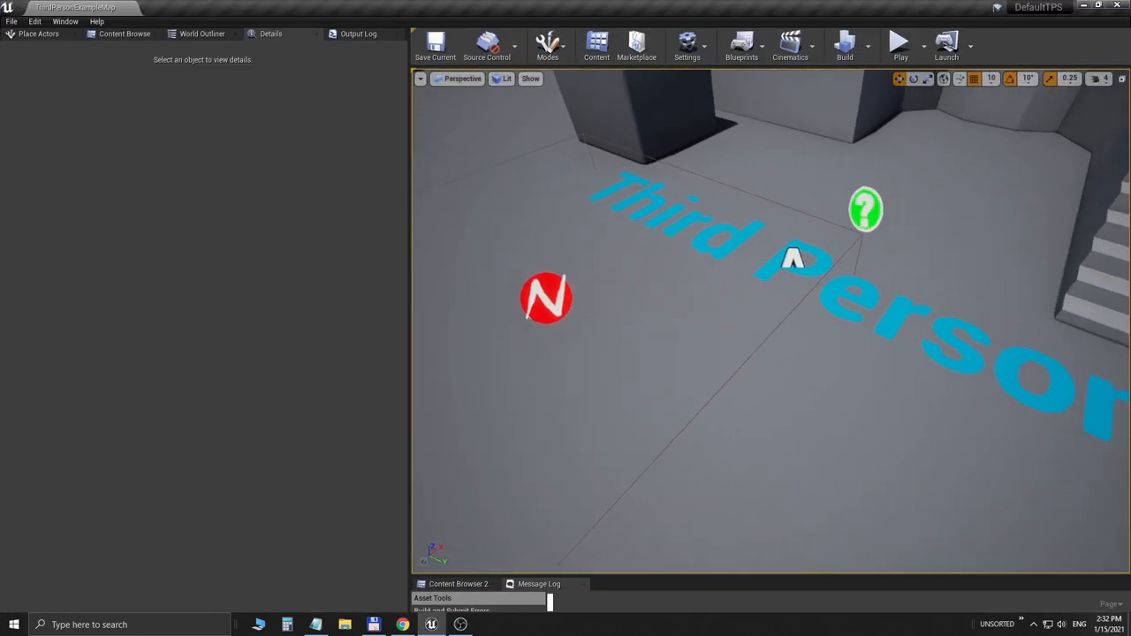
click(899, 45)
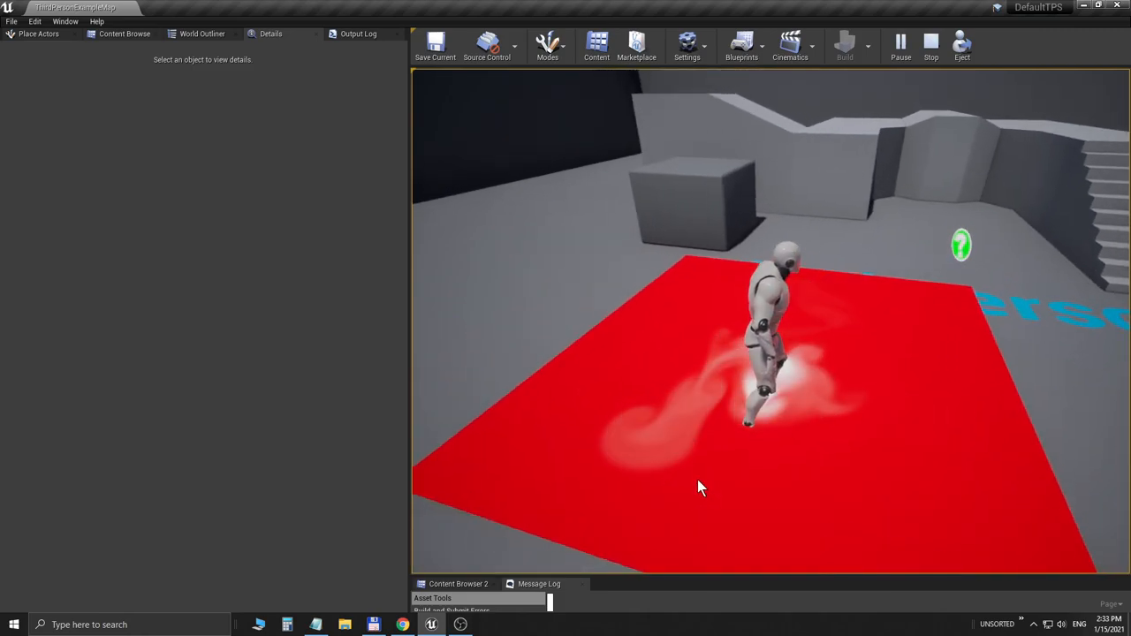
click(929, 42)
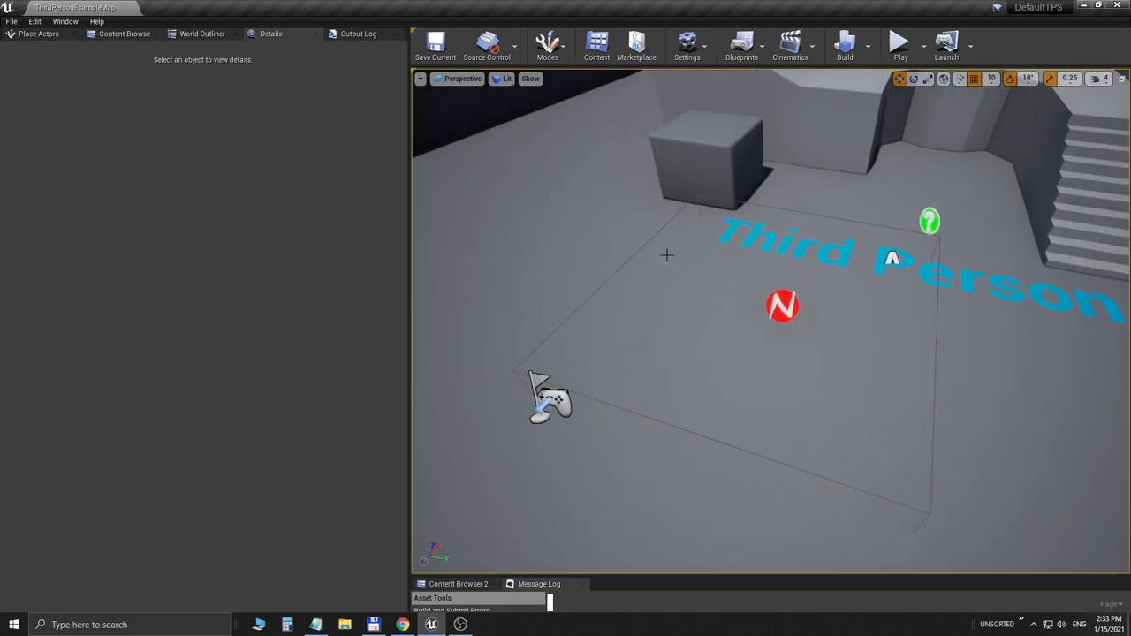
Step: Select the NinjaLive actor and show the project's content files
click(781, 307)
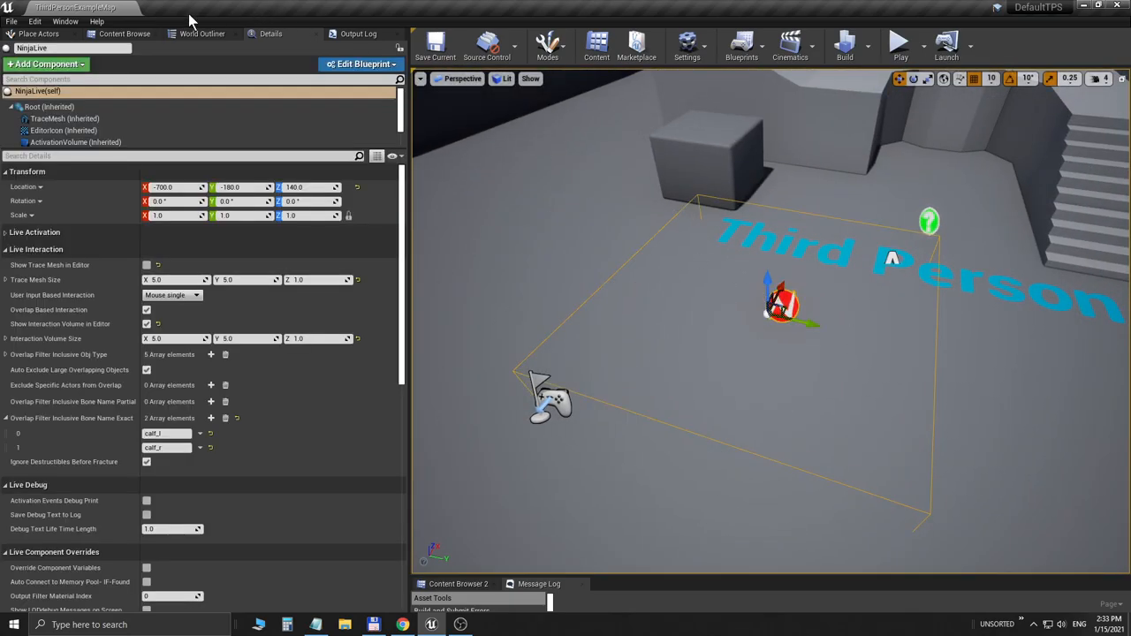
click(124, 34)
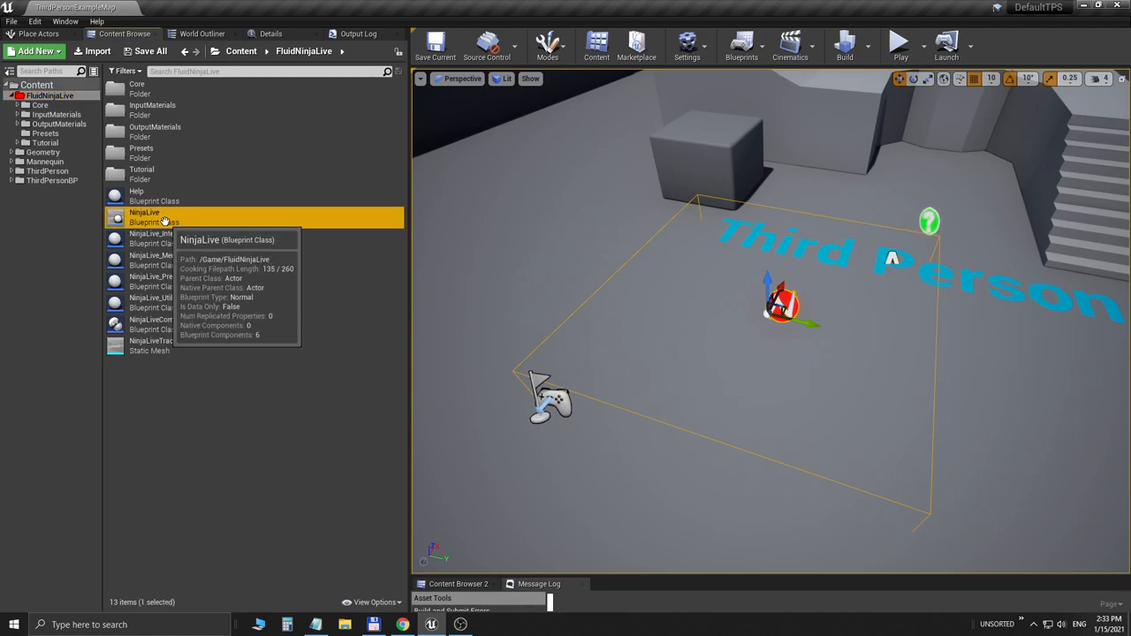
mouse_move(877, 269)
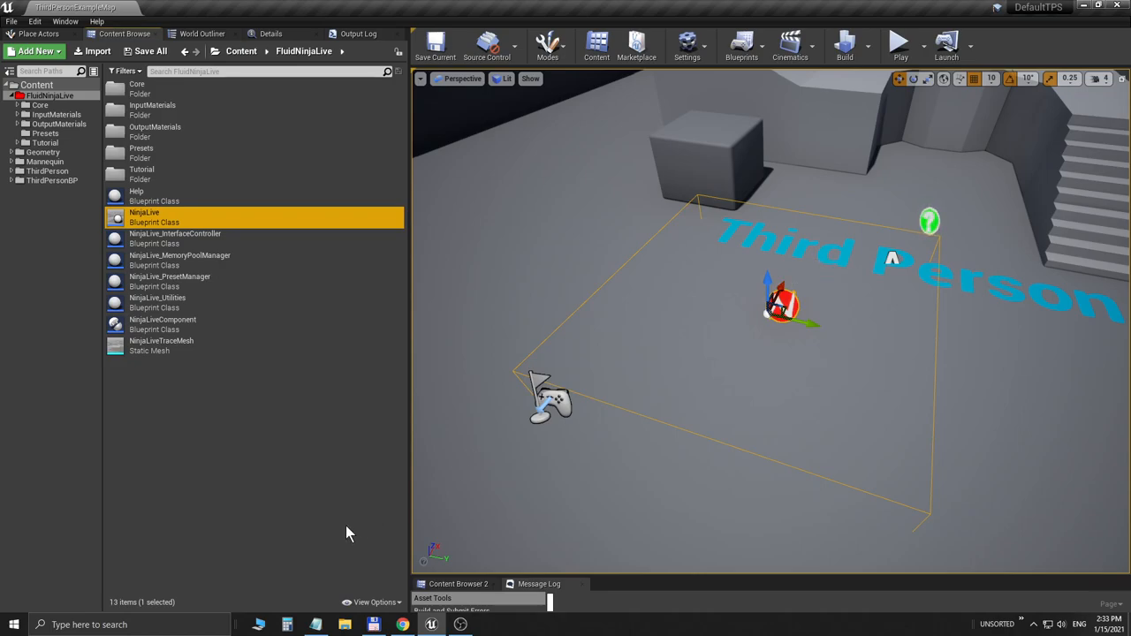
click(314, 625)
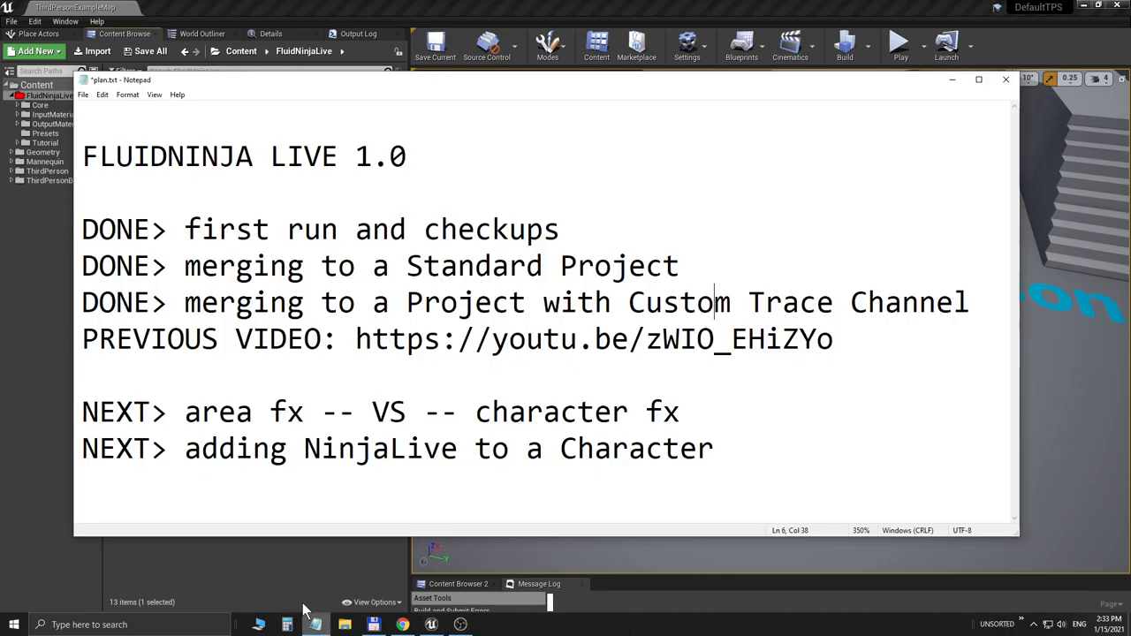
double_click(208, 412)
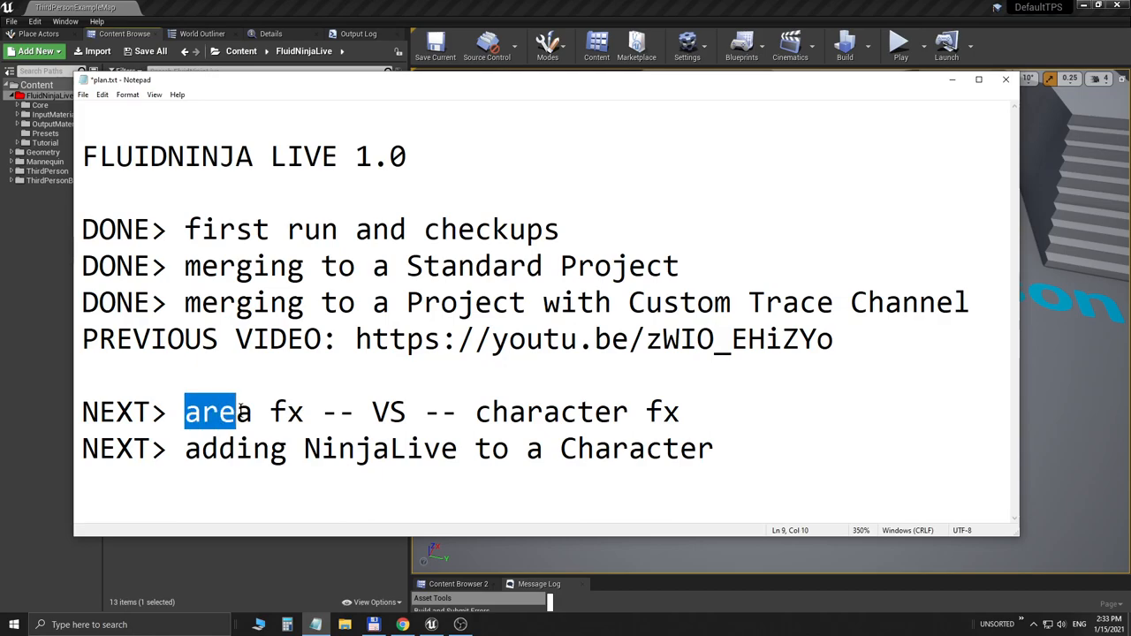
double_click(551, 411)
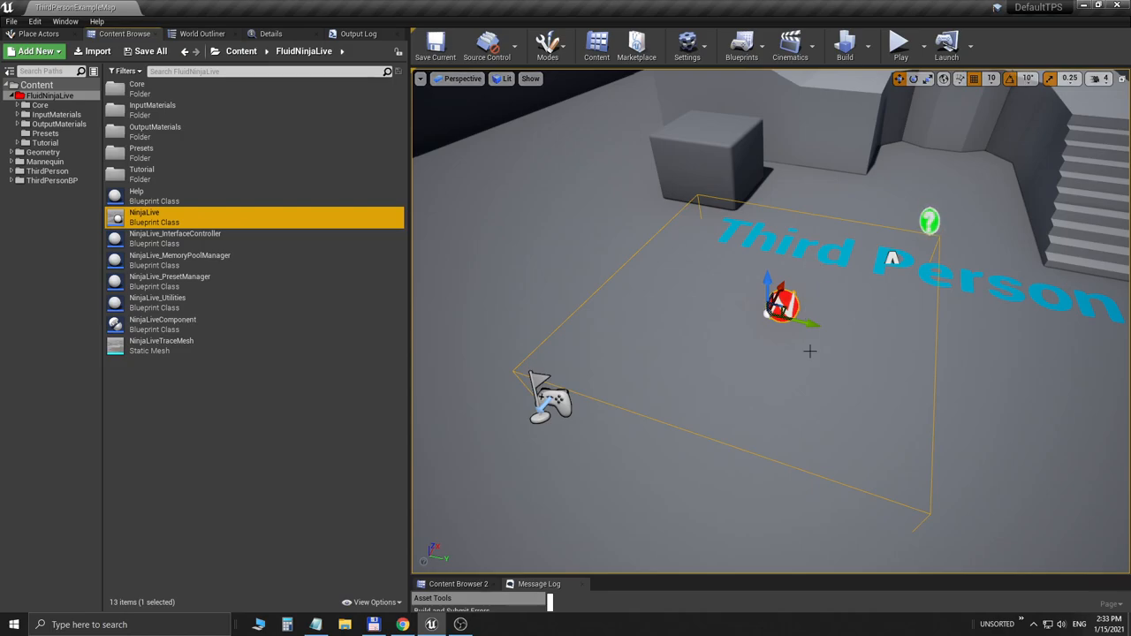
mouse_move(145, 212)
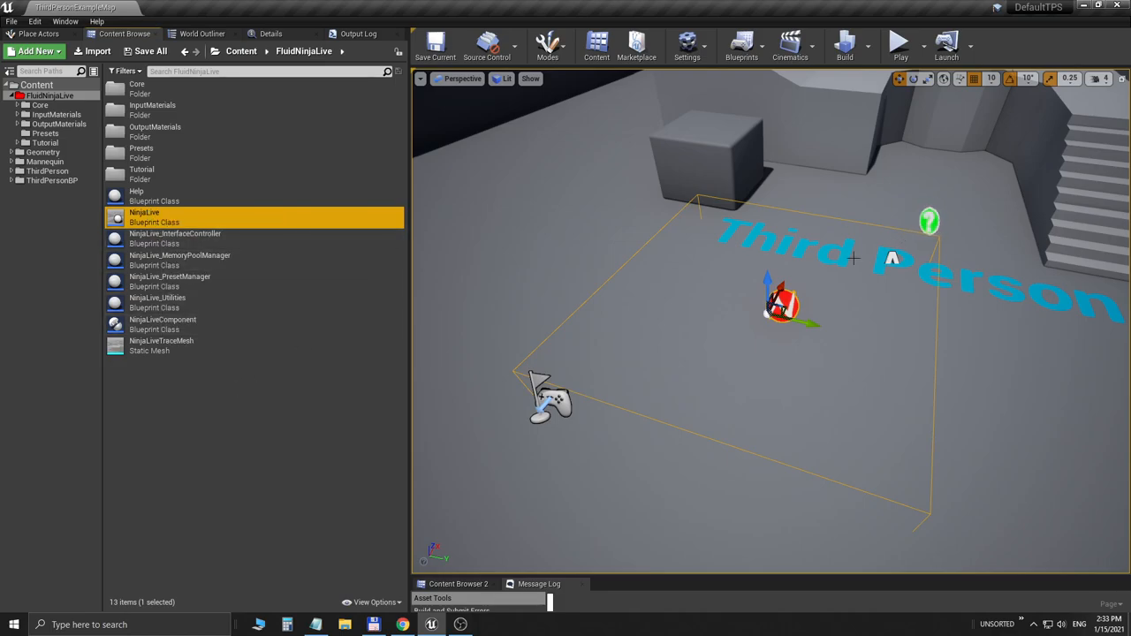
mouse_move(812, 272)
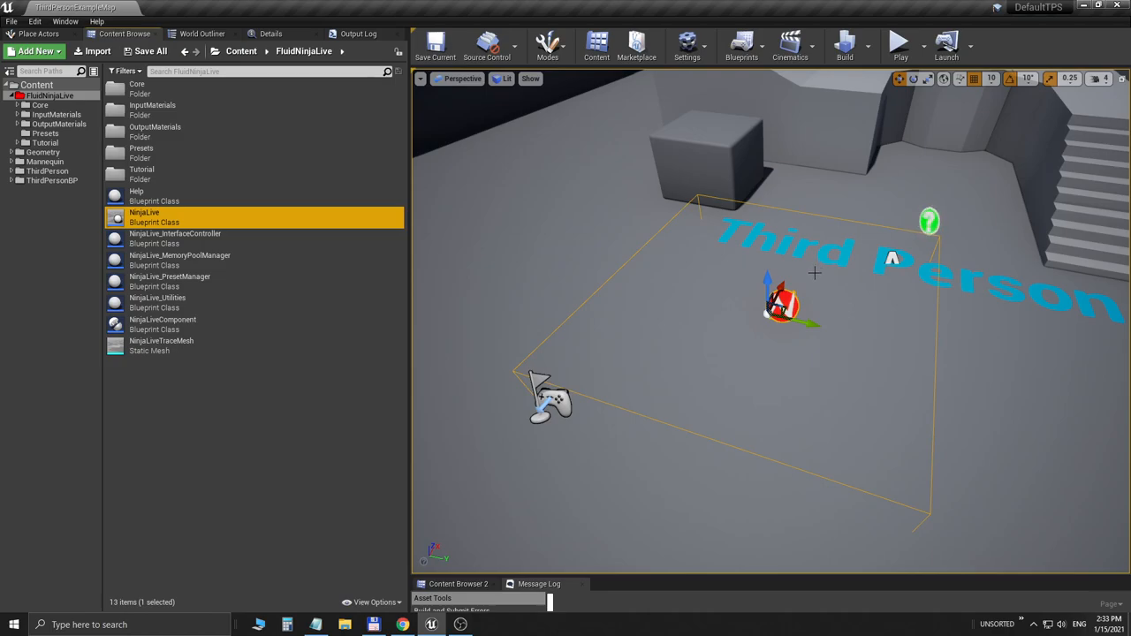
mouse_move(841, 282)
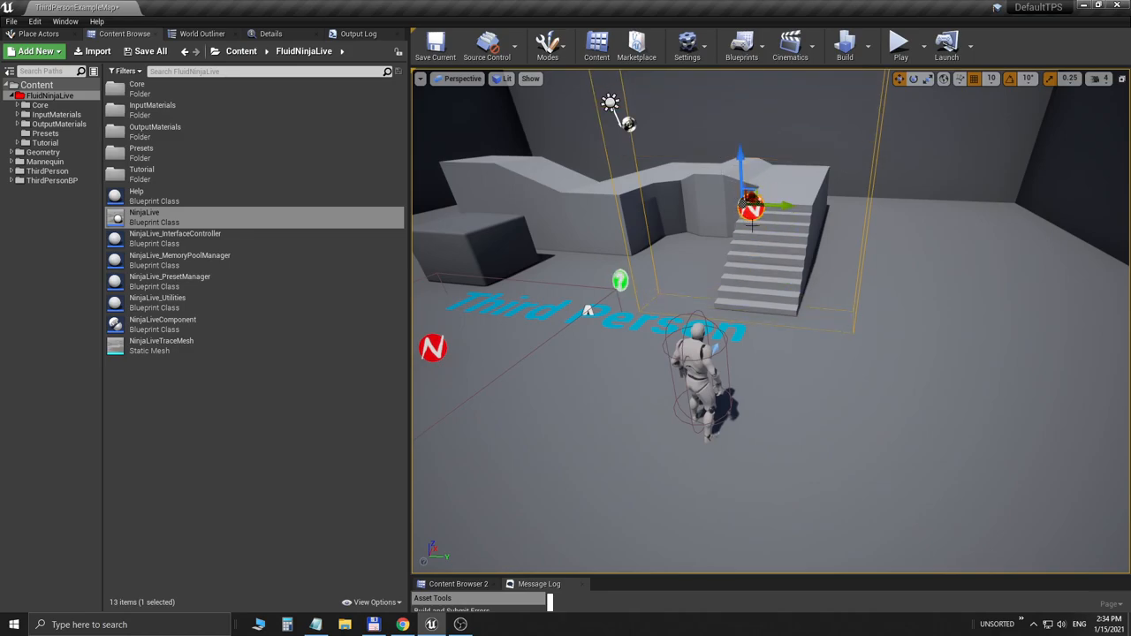
click(900, 42)
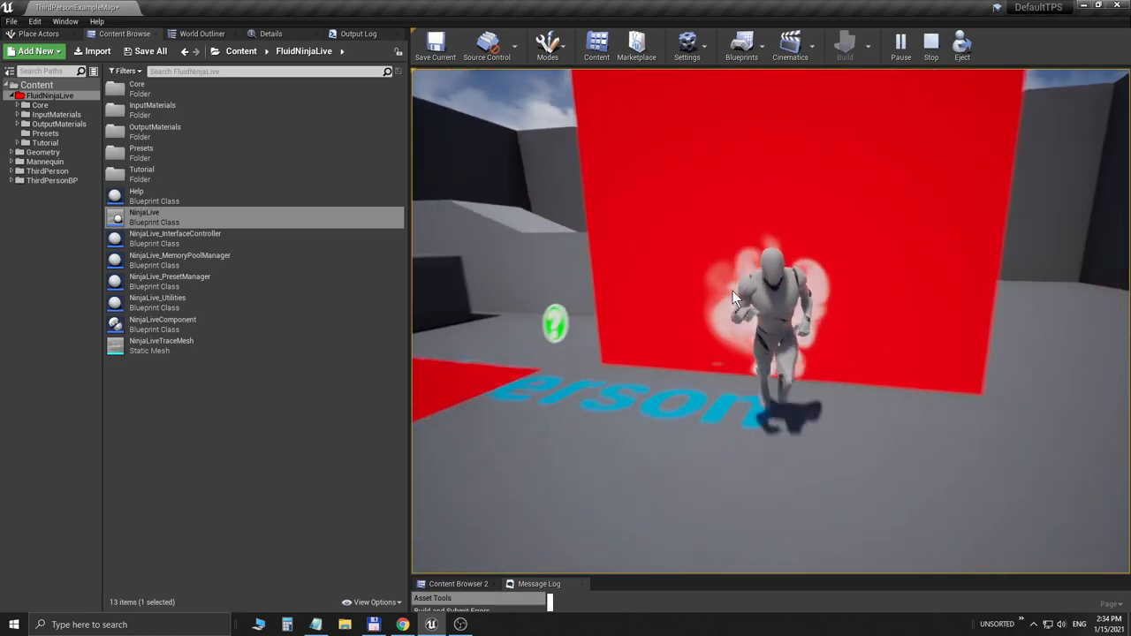
click(929, 42)
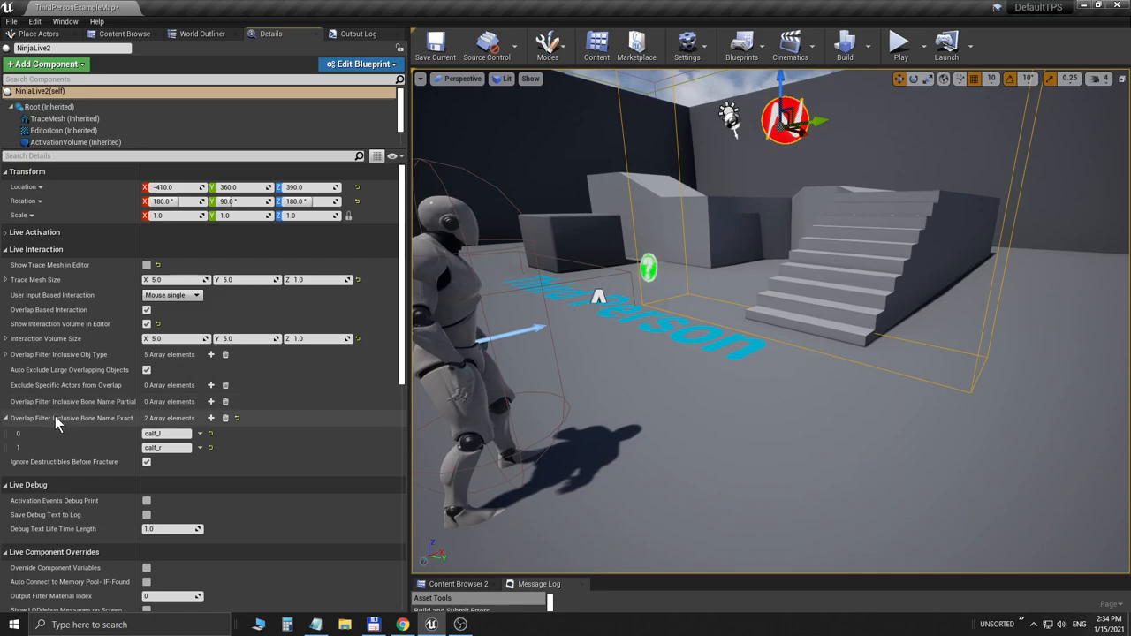
Step: Set the exact bone-name filter entries to middle_02_l and middle_02_r and play-test
click(166, 433)
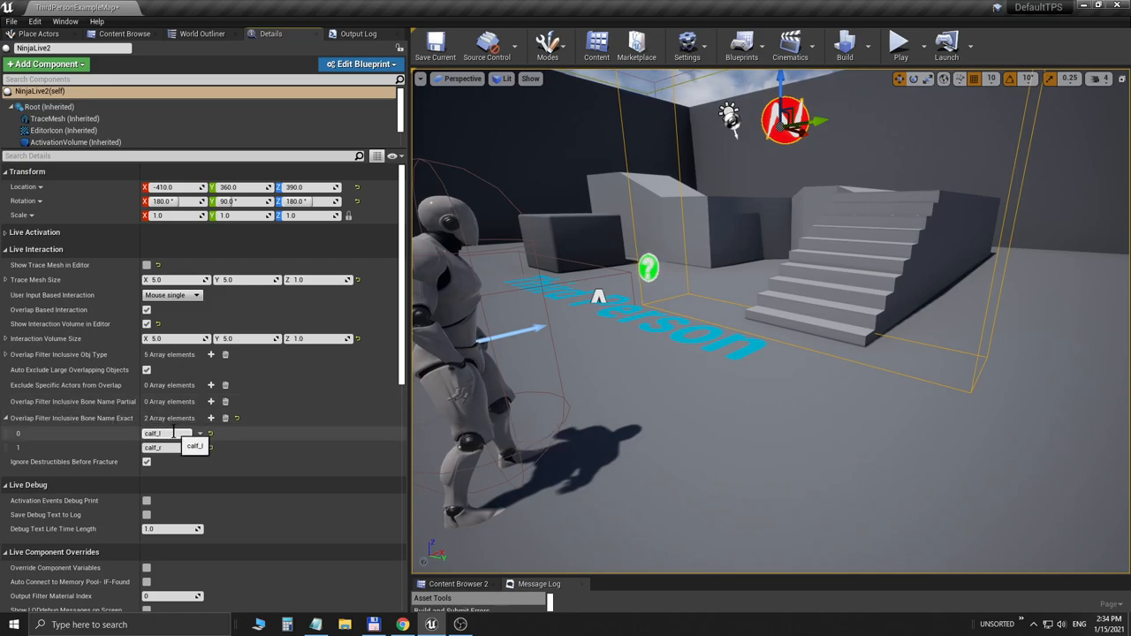
click(162, 447)
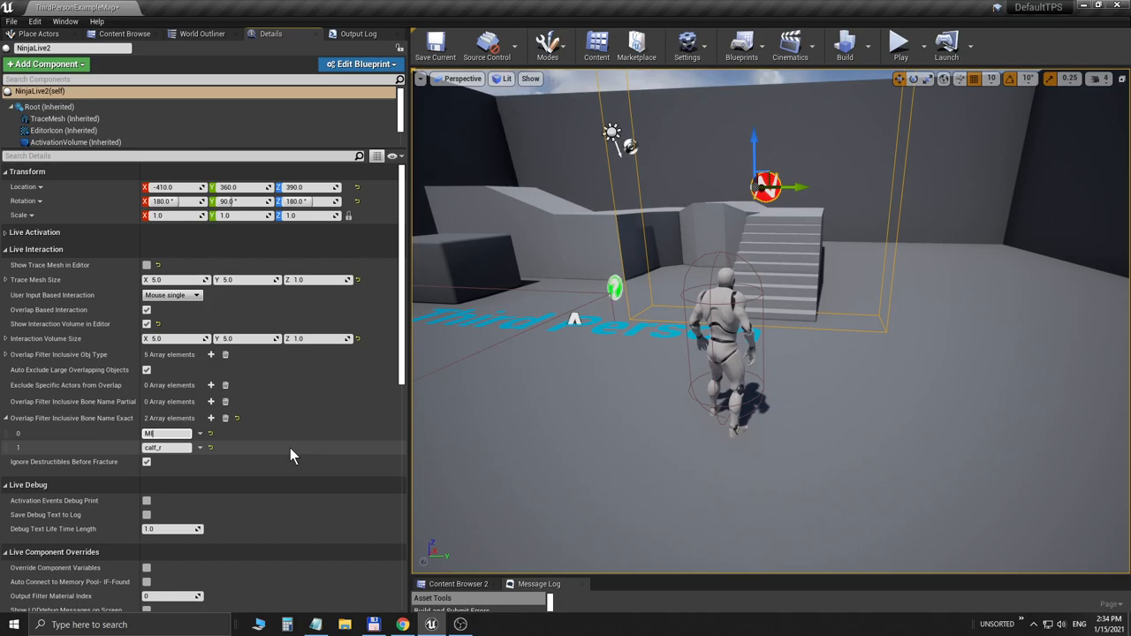
text(middle_02_l)
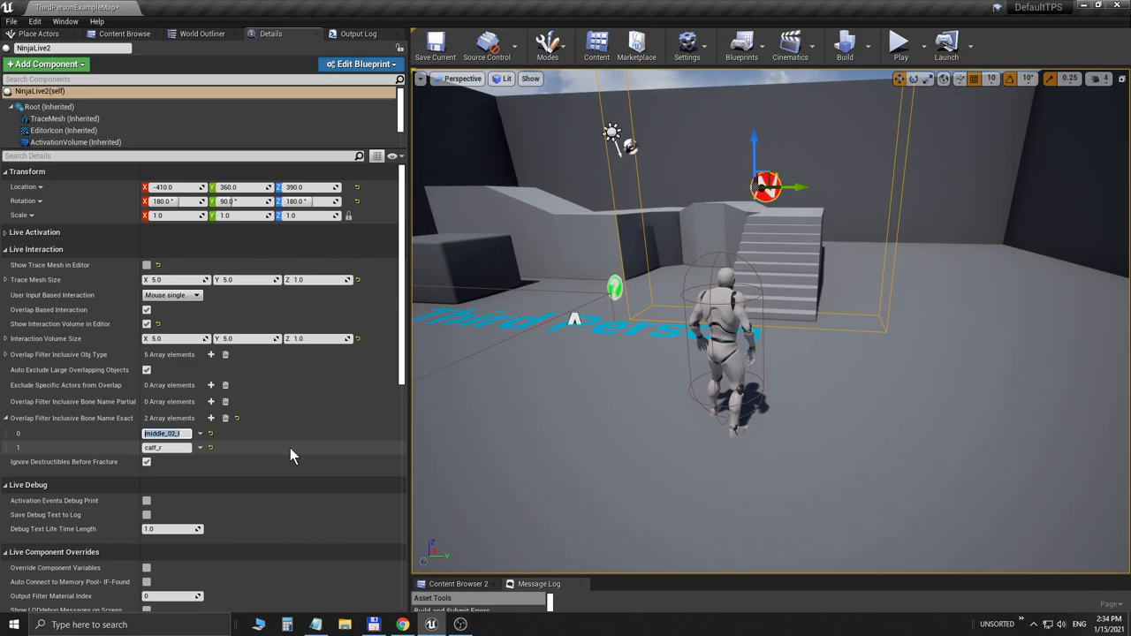
click(166, 447)
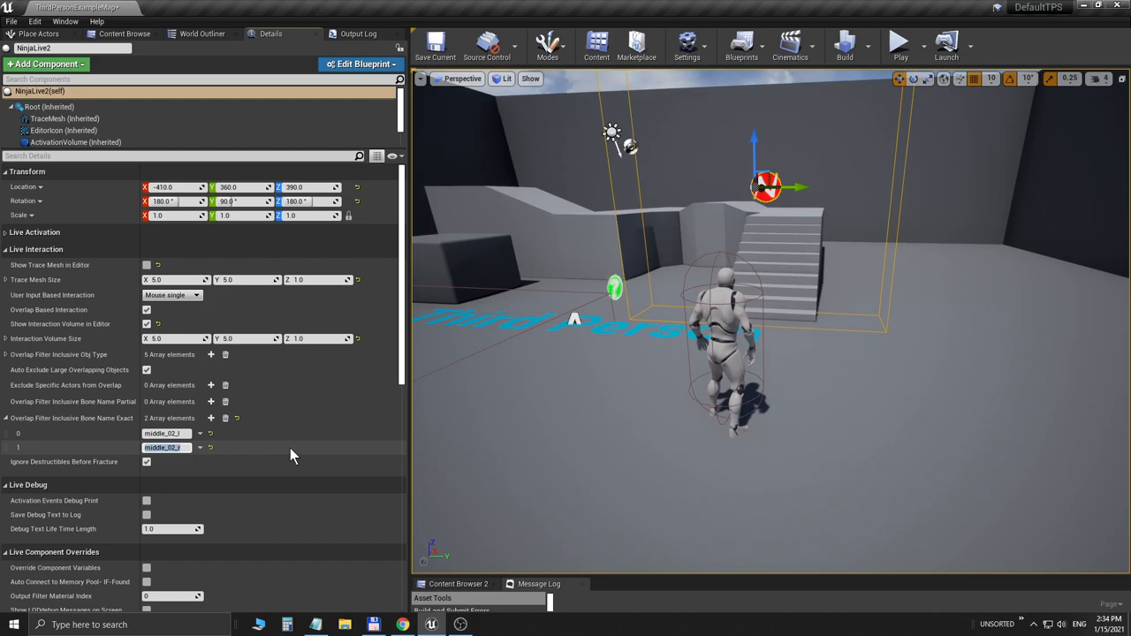
click(899, 44)
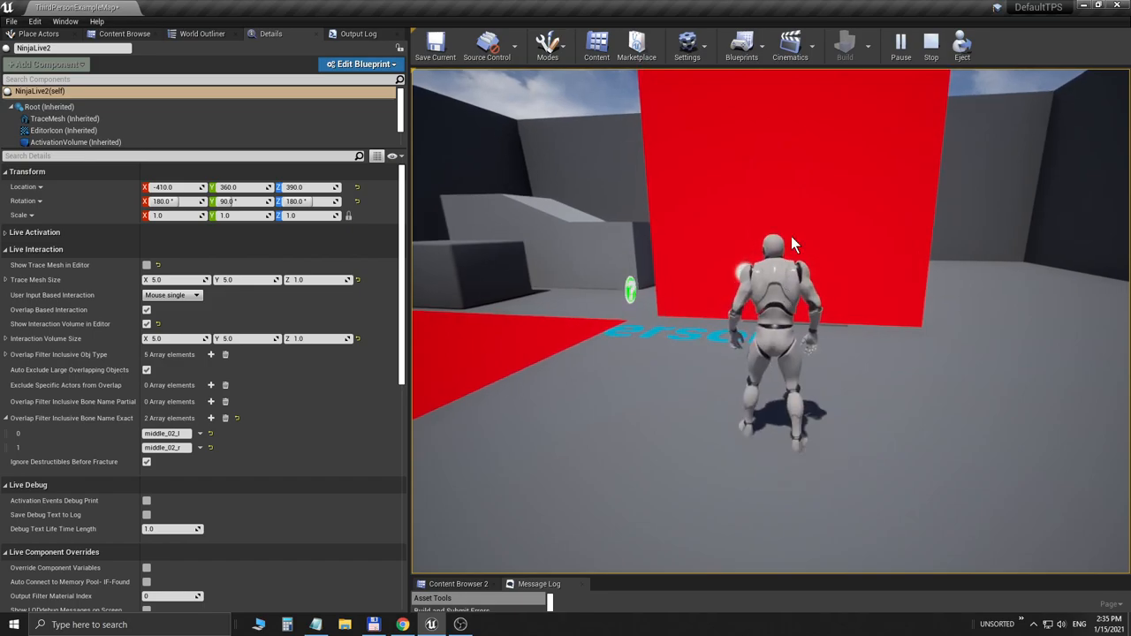
click(930, 44)
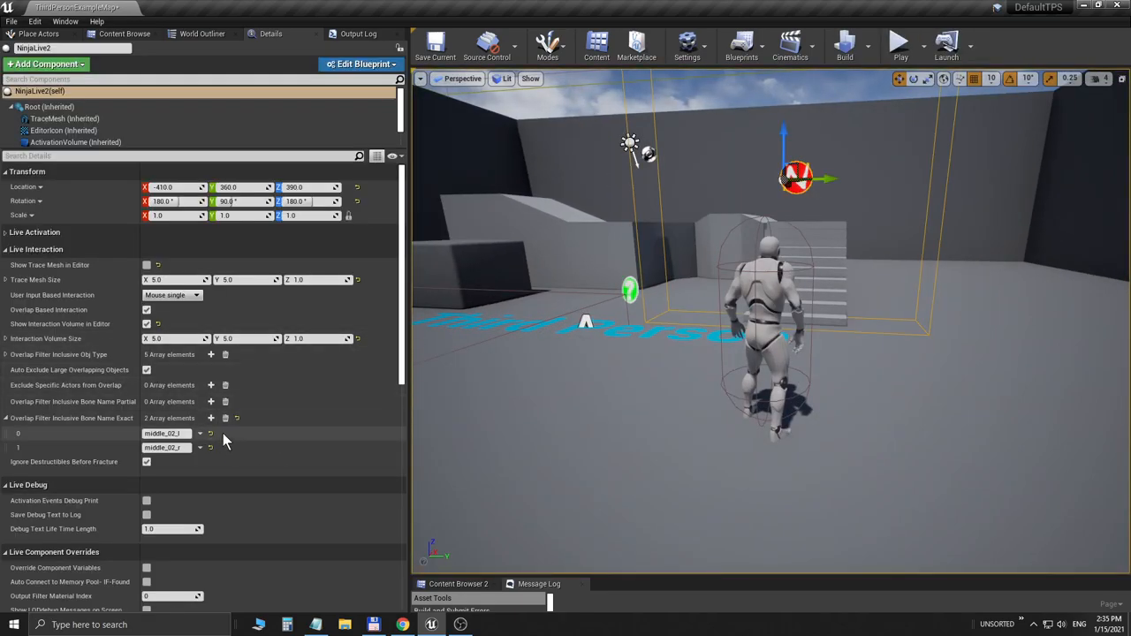
Step: Clear all bone names from the overlap filter and play again
click(226, 417)
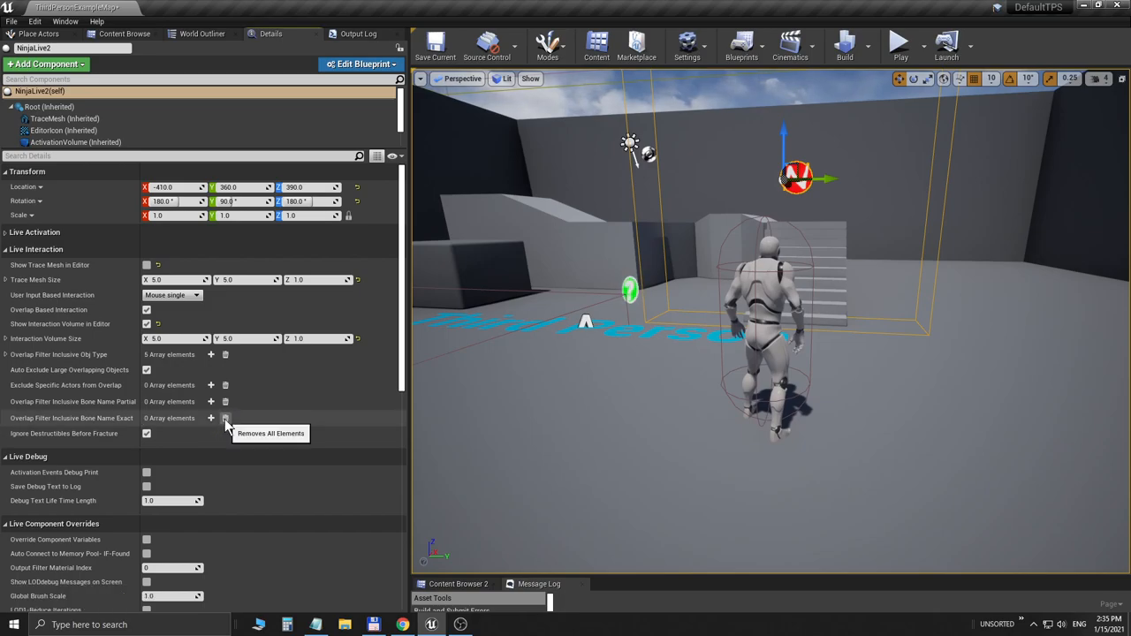
click(899, 43)
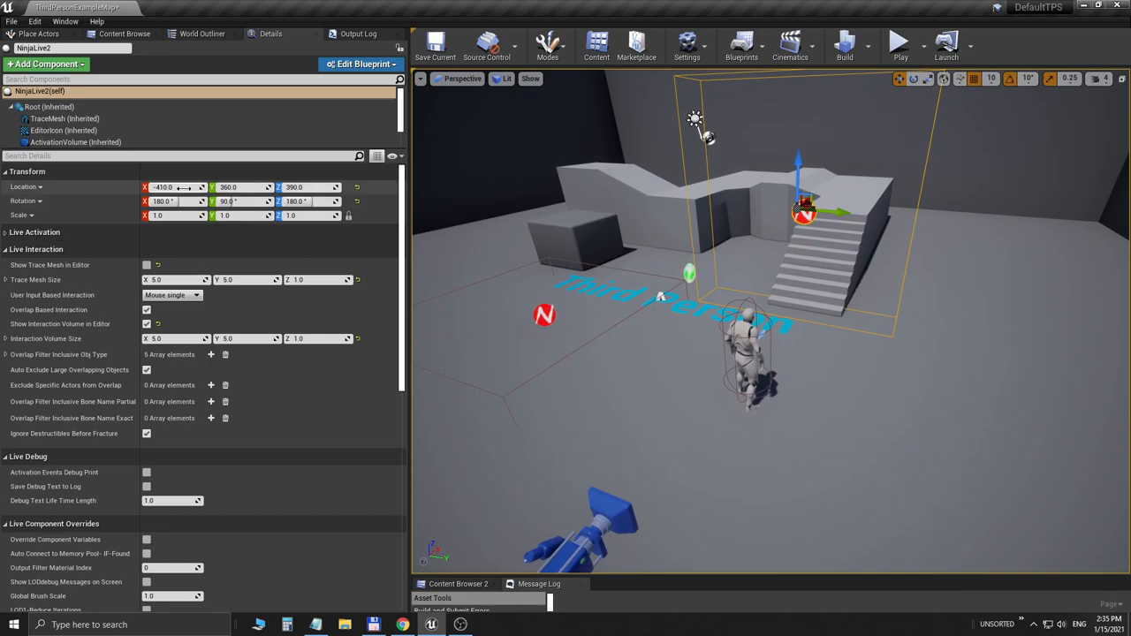
mouse_move(130, 157)
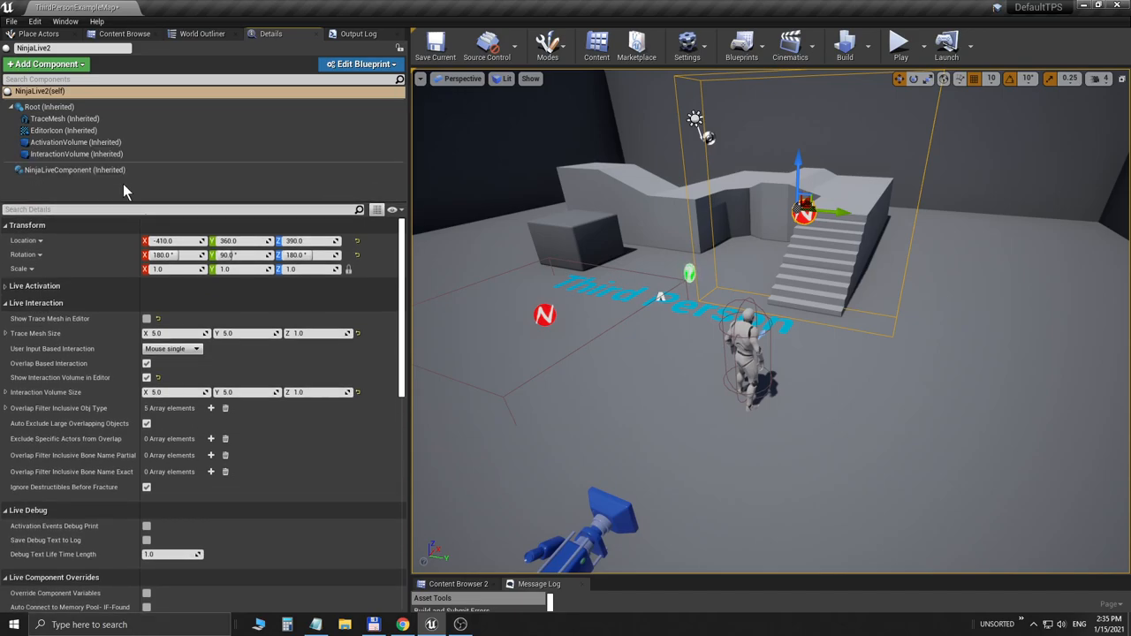
Step: Review the NinjaLive component's Output Materials, collapse them and play the level
click(74, 169)
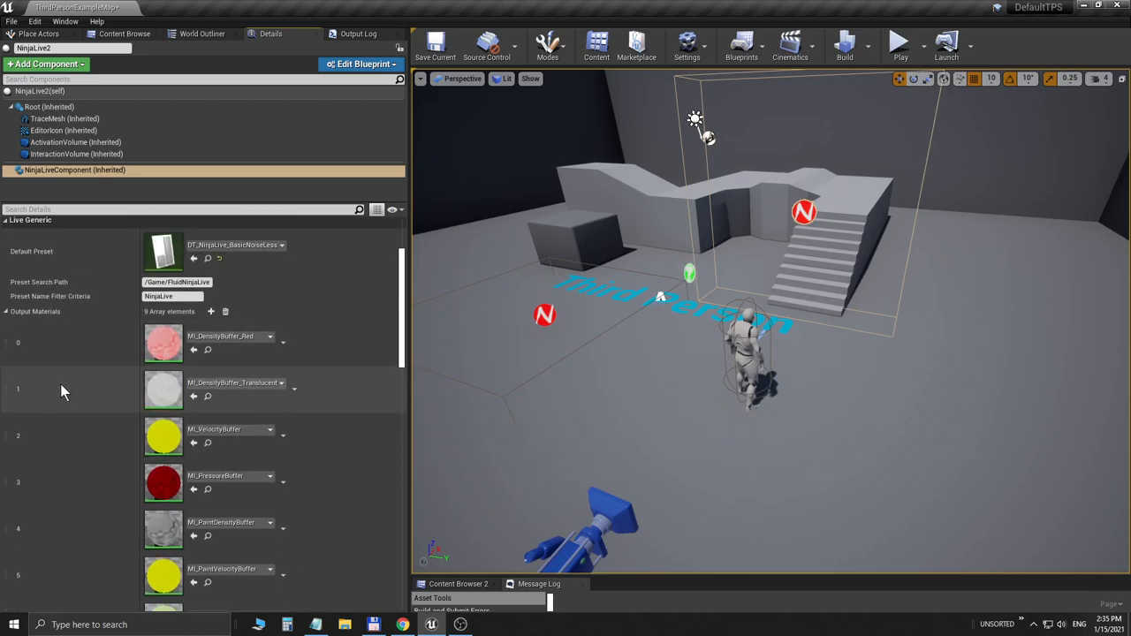
mouse_move(21, 392)
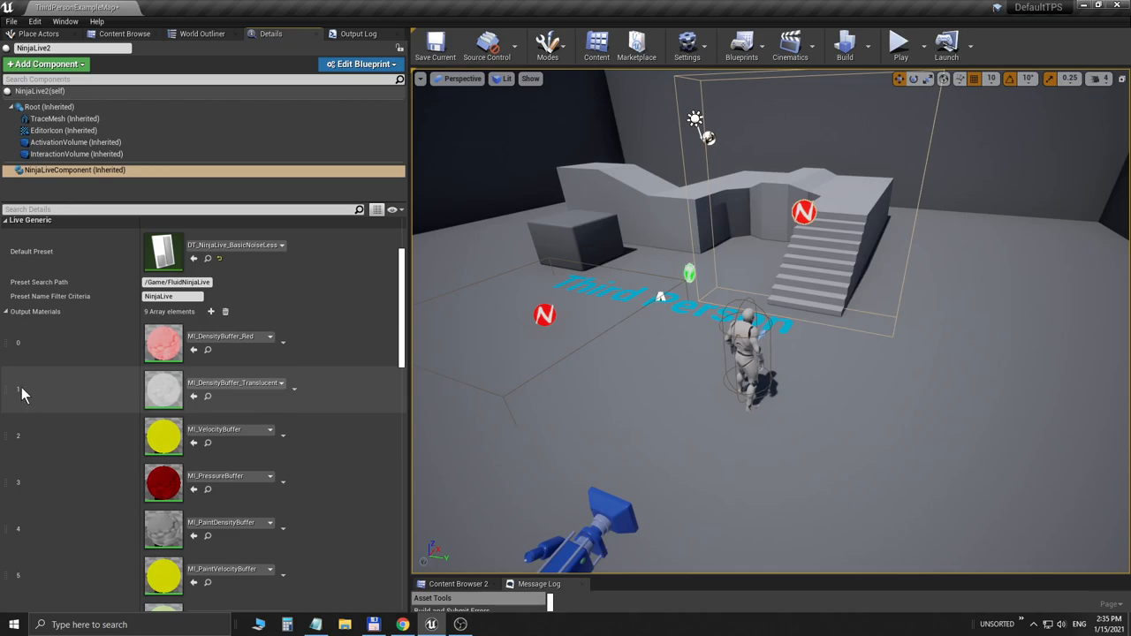
mouse_move(237, 389)
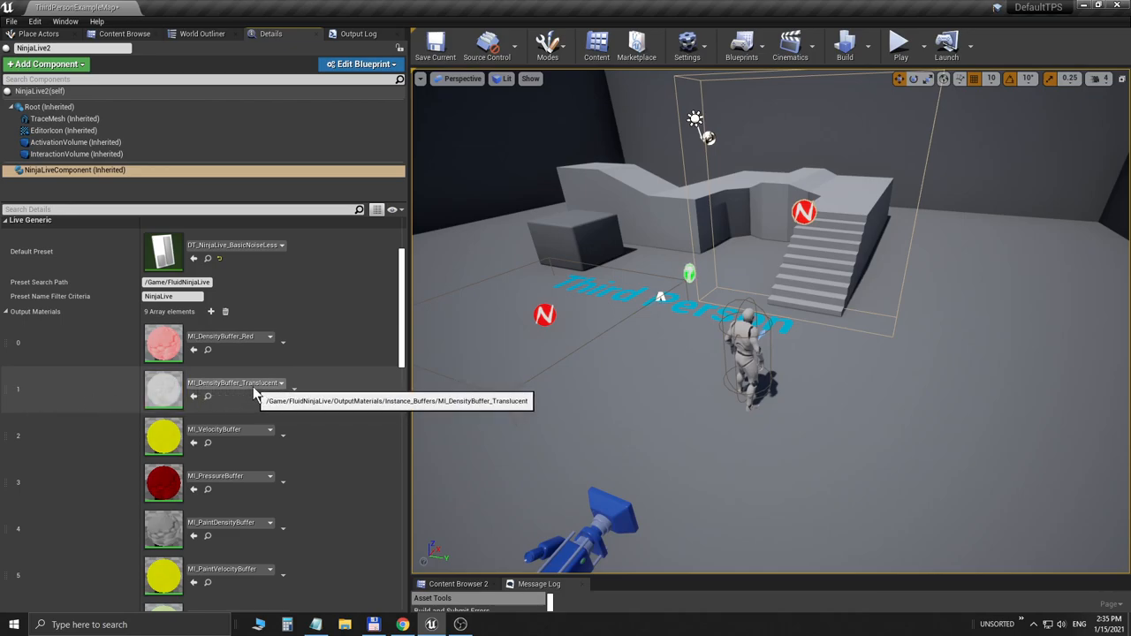
click(7, 311)
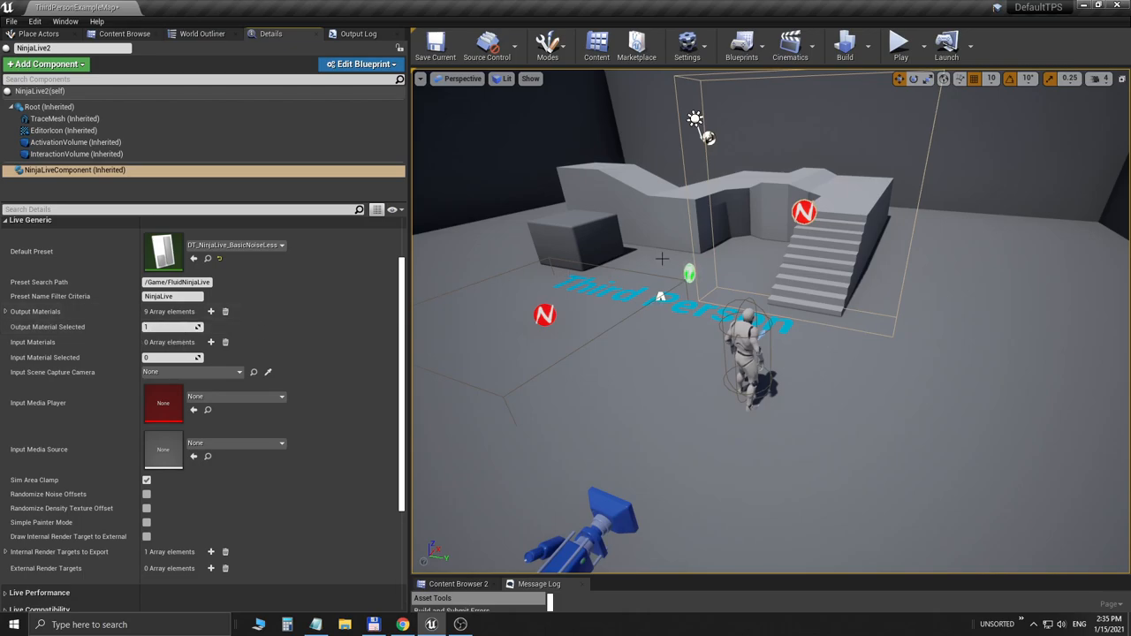
click(899, 44)
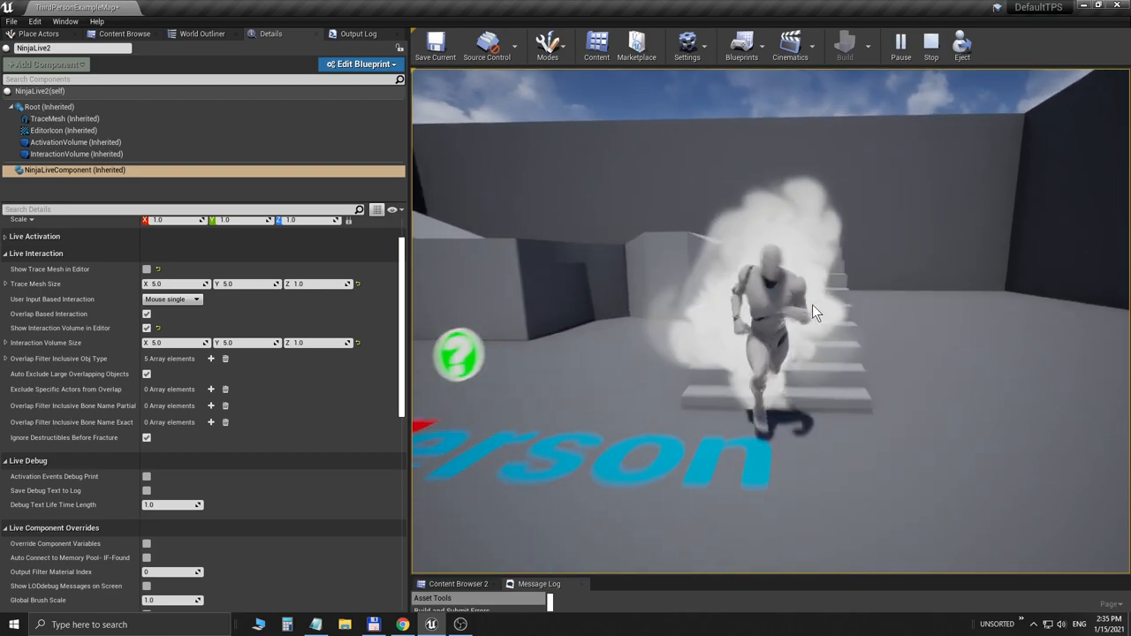
Step: Stop play and search the NinjaLive component's Default Preset list for smoke
click(929, 44)
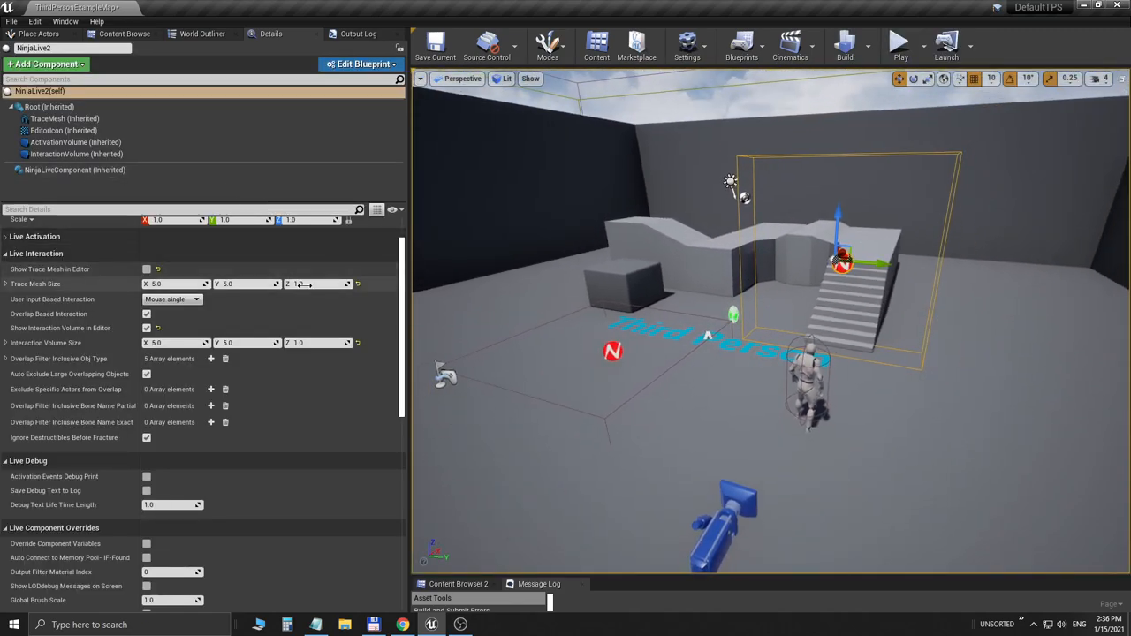
click(75, 170)
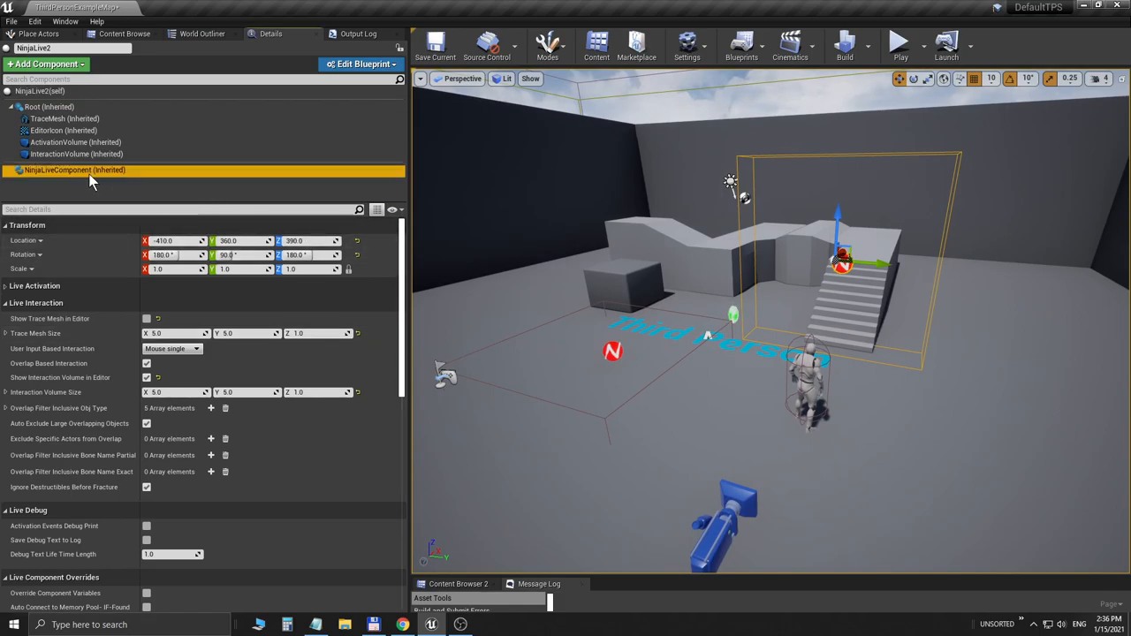
click(281, 300)
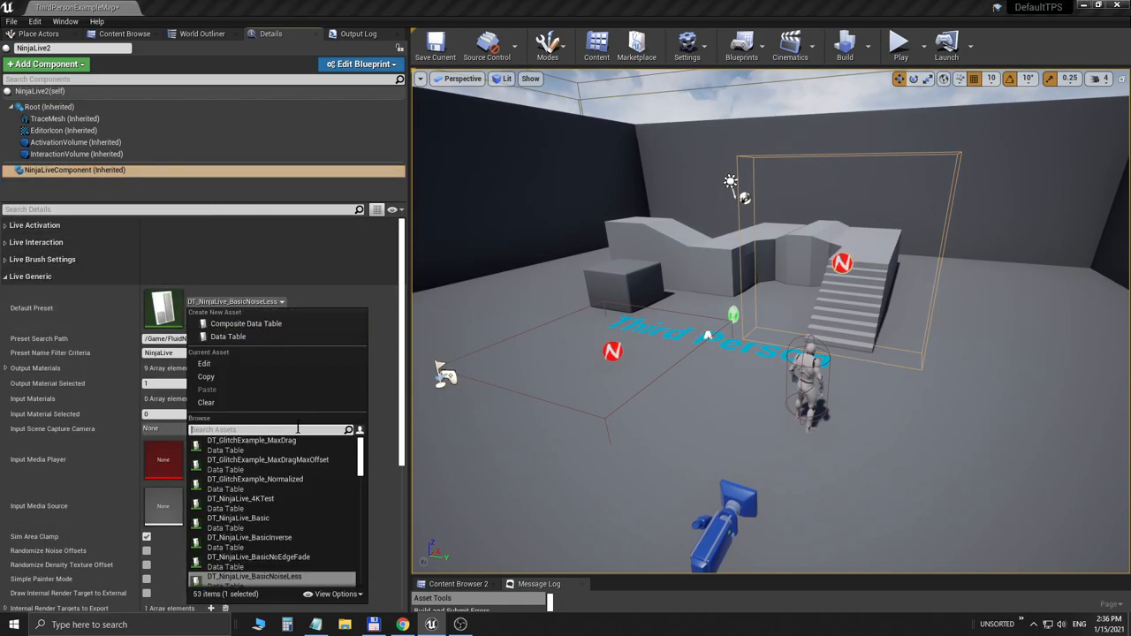
text(smoke)
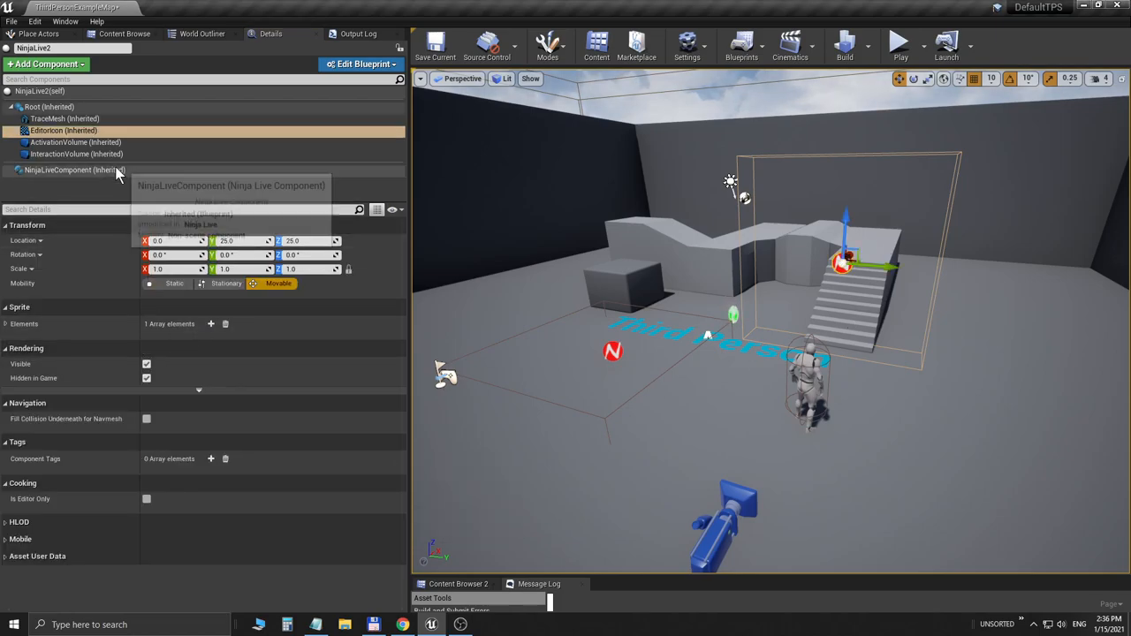
mouse_move(96, 344)
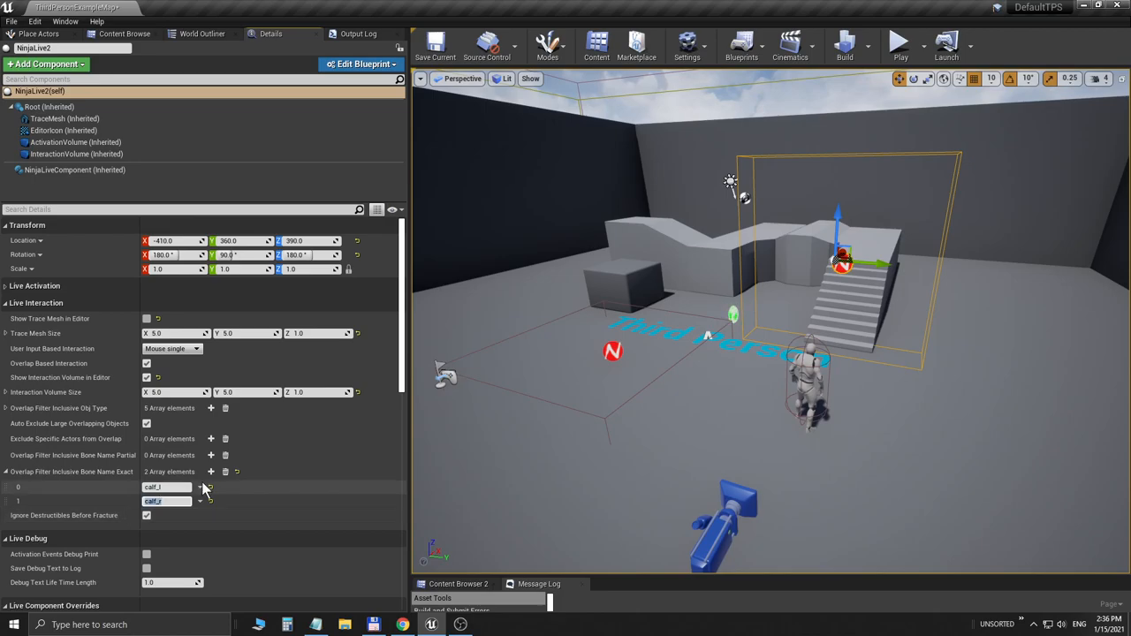
click(900, 42)
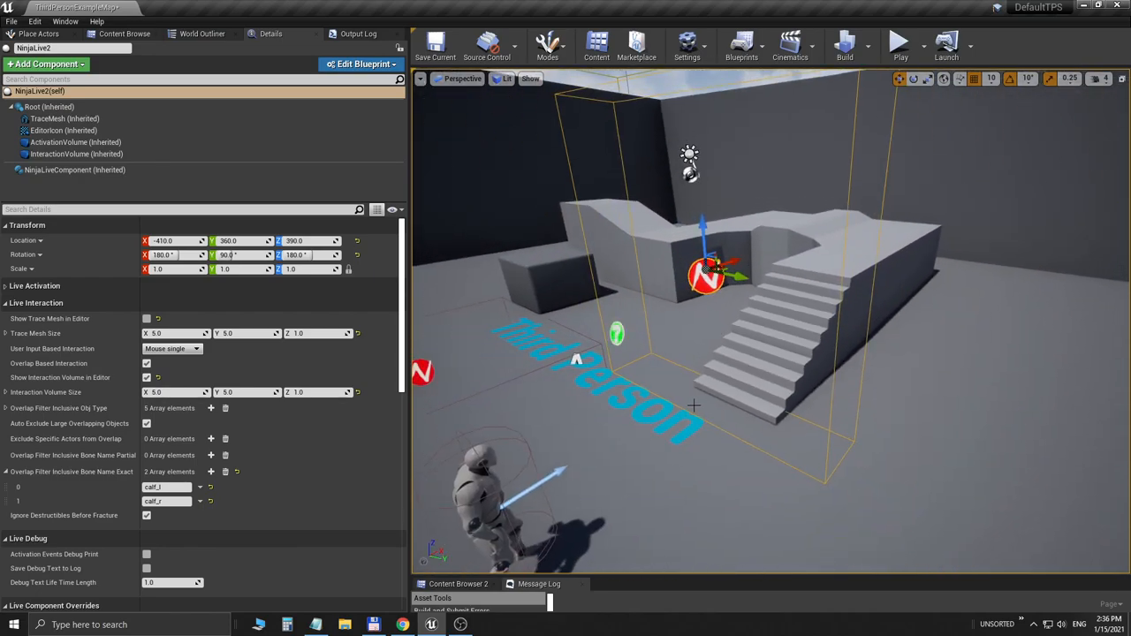
mouse_move(74, 170)
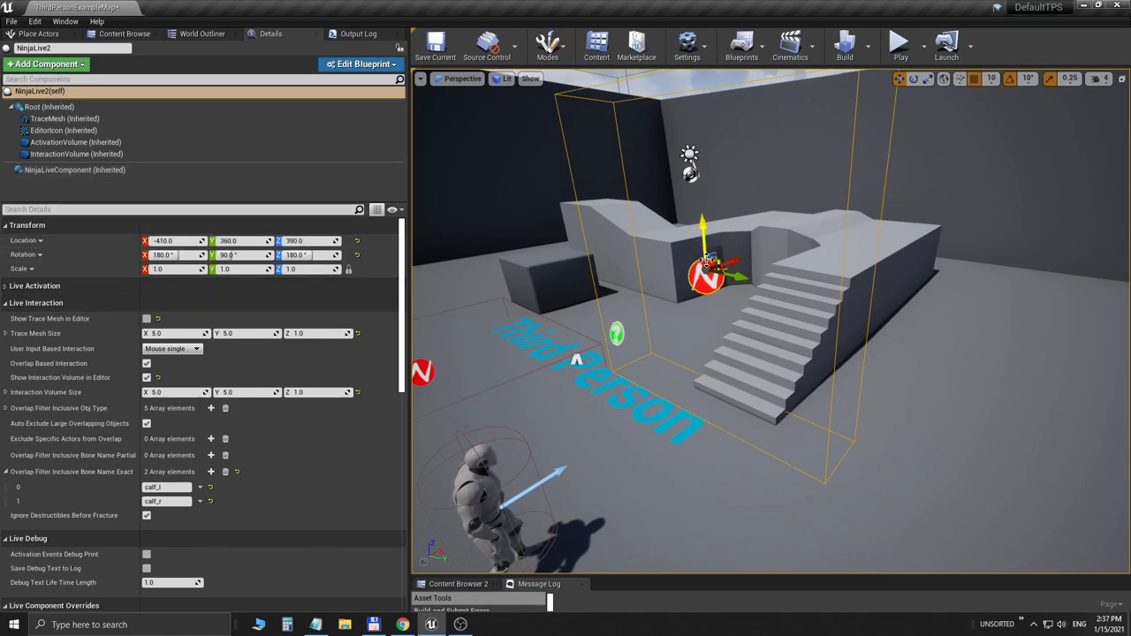
mouse_move(315, 201)
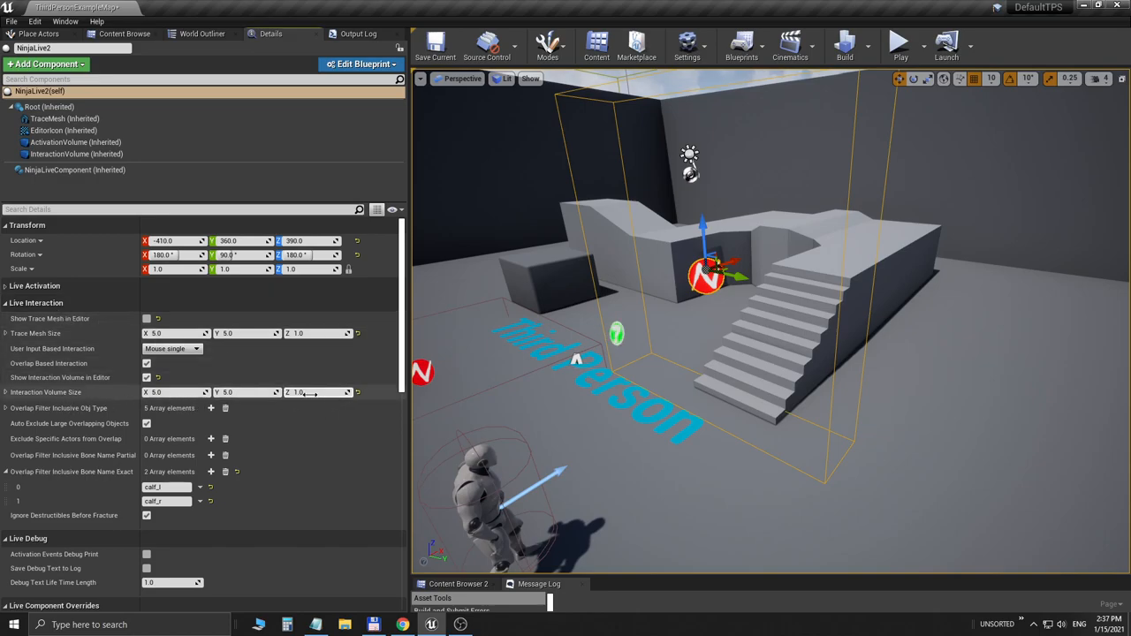
Step: Set Interaction Volume Size Z to 0.1, play-test the smoke trail and reselect NinjaLive2
text(0.1)
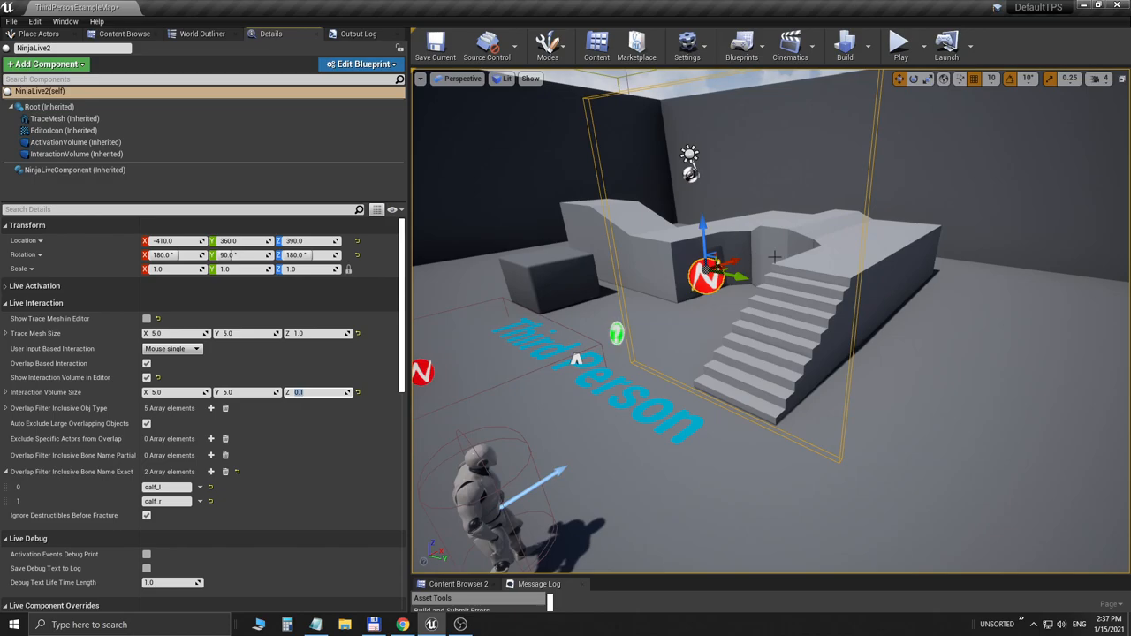
click(899, 43)
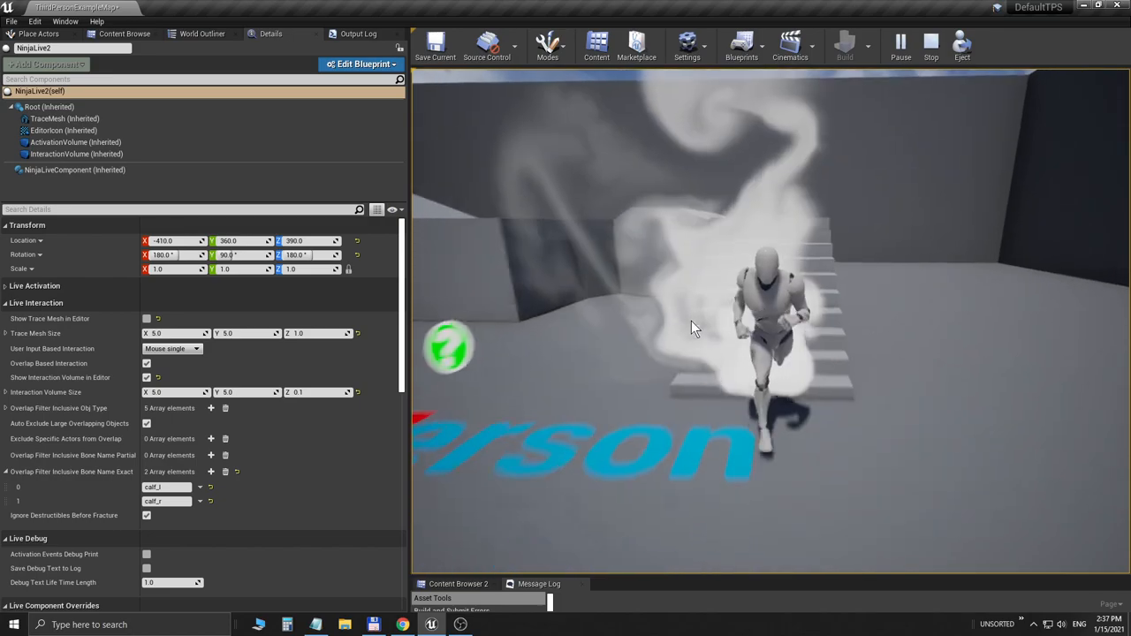
click(929, 44)
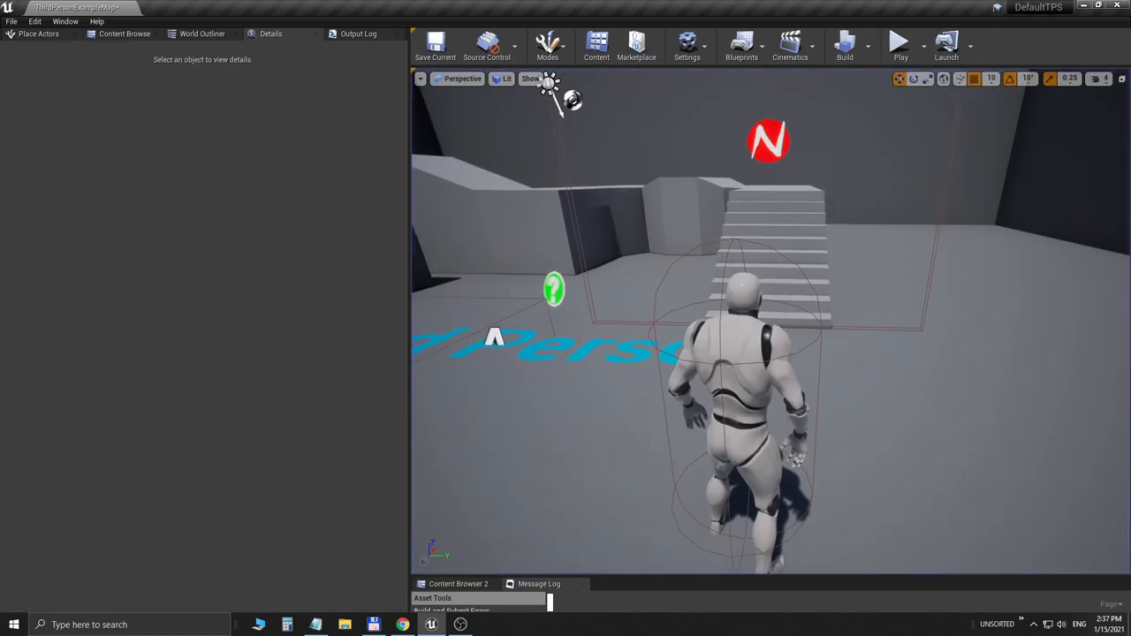
click(767, 142)
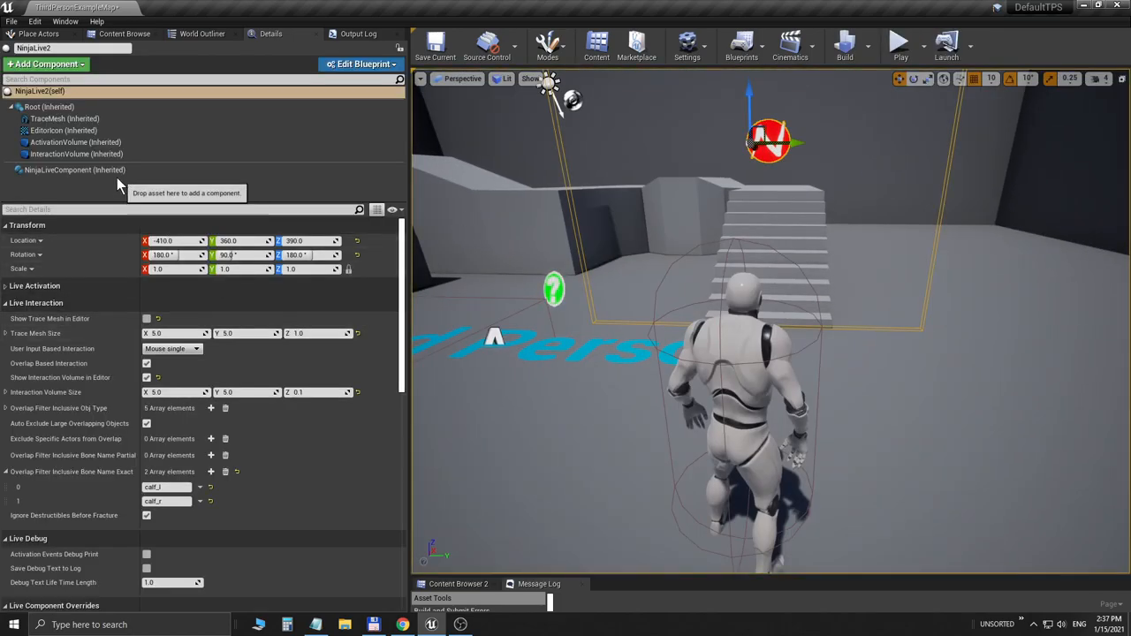
Step: Choose another DT_NinjaLive_Smoke preset as the component's Default Preset
click(74, 169)
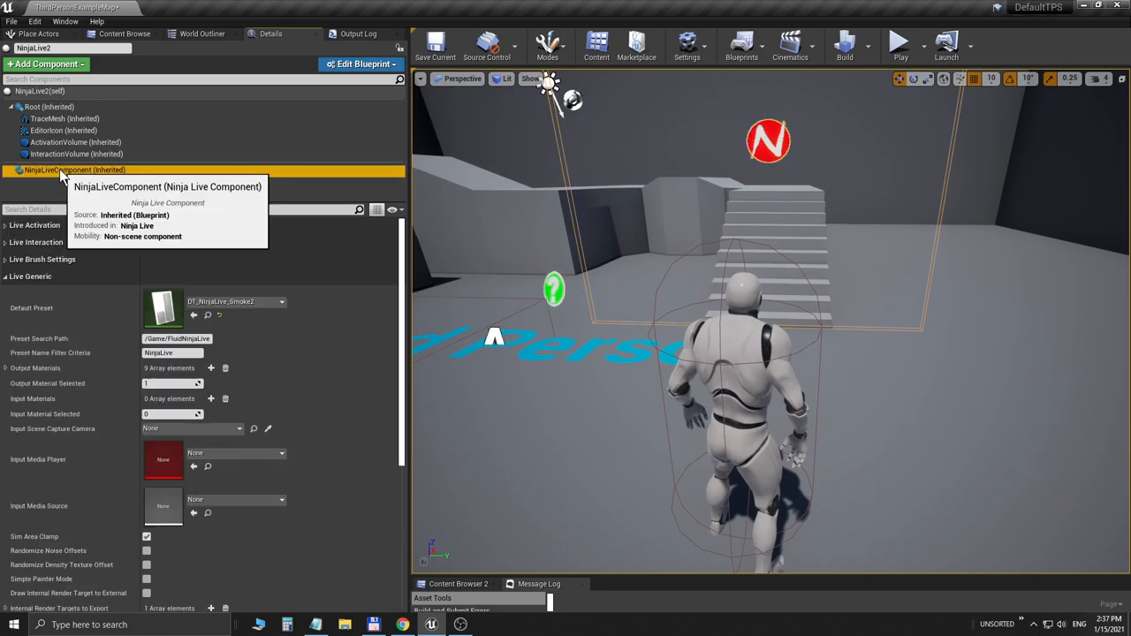
click(281, 300)
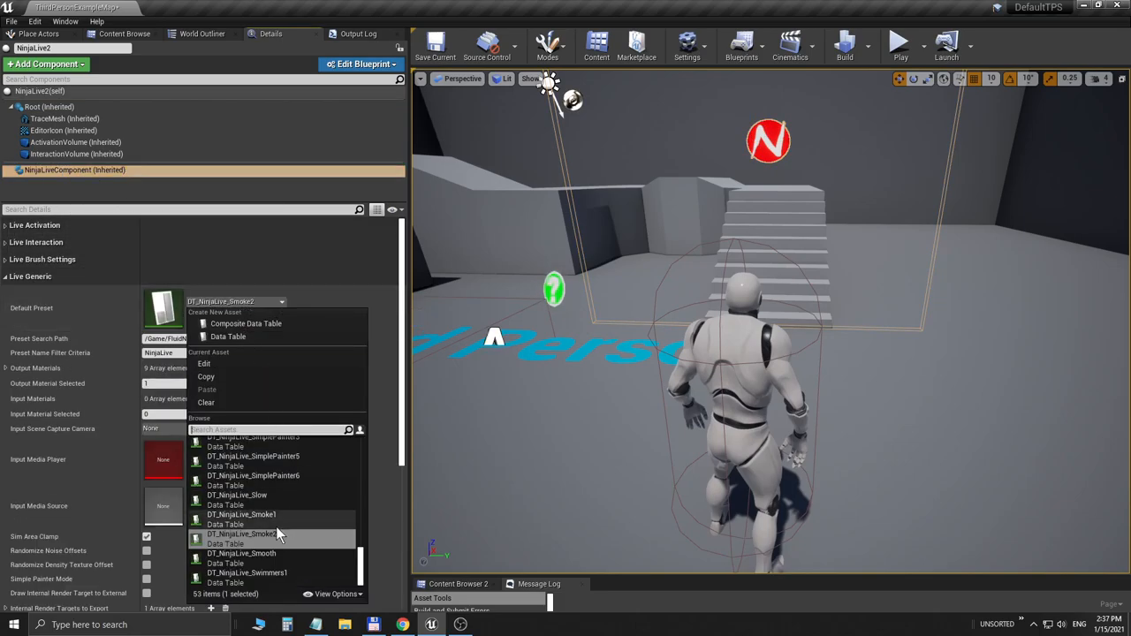
click(240, 514)
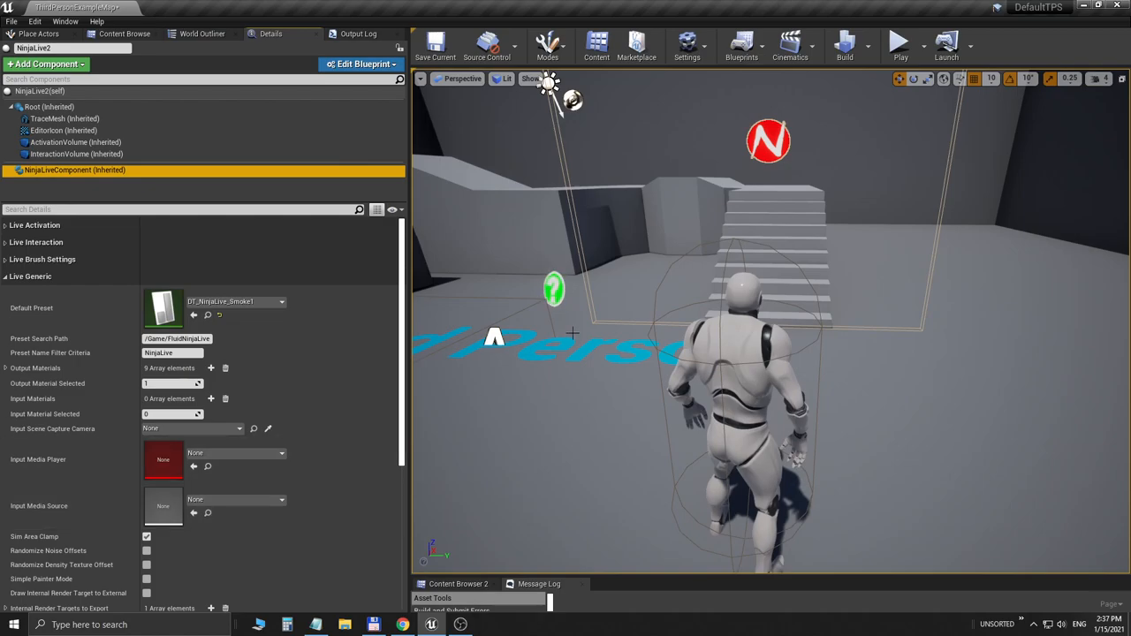
Step: Play-test the new smoke preset twice, stopping after each run
click(899, 43)
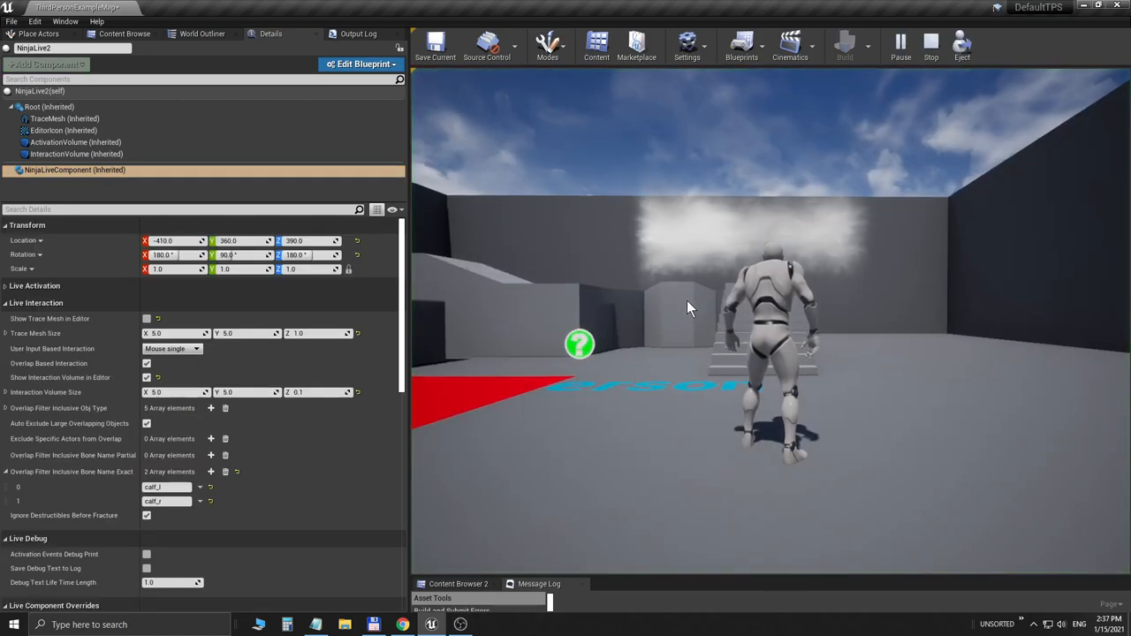
click(930, 44)
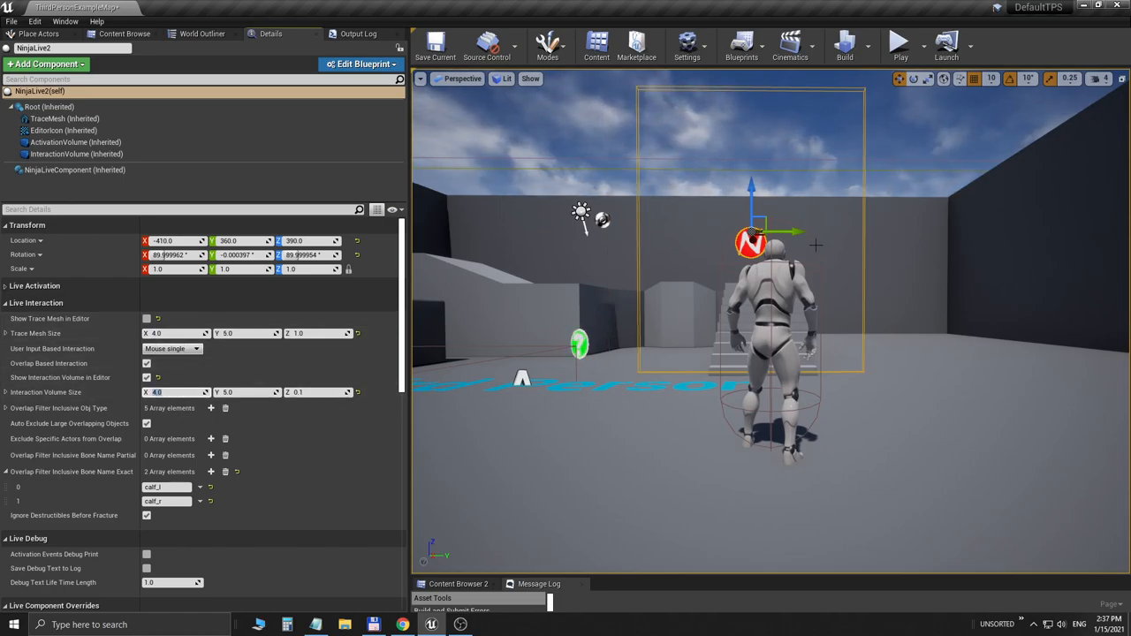
click(899, 42)
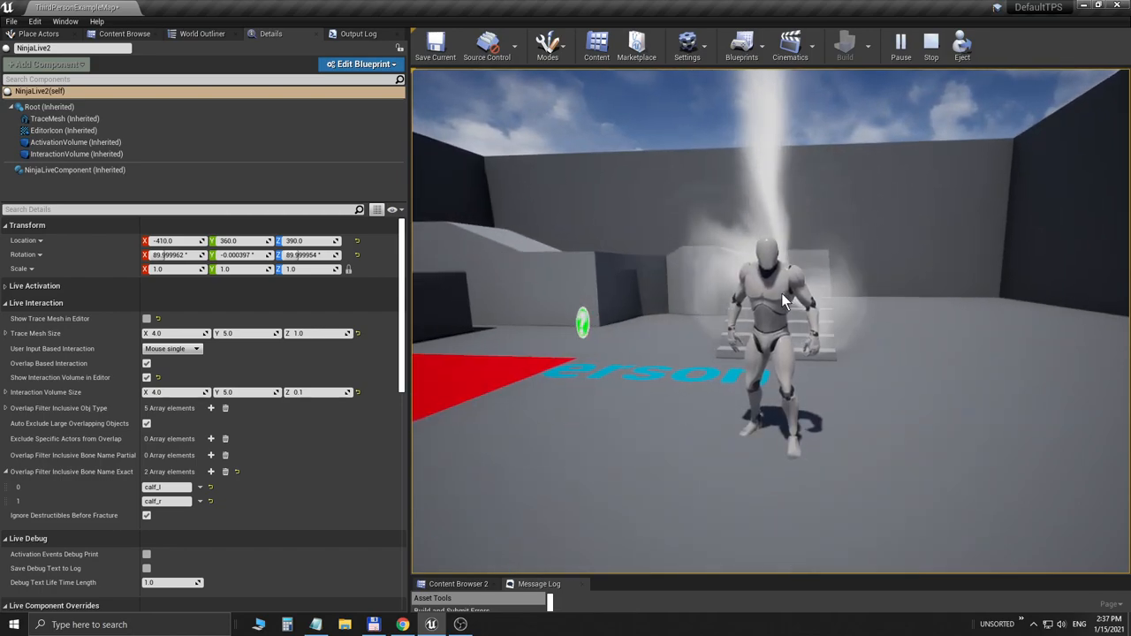
click(929, 44)
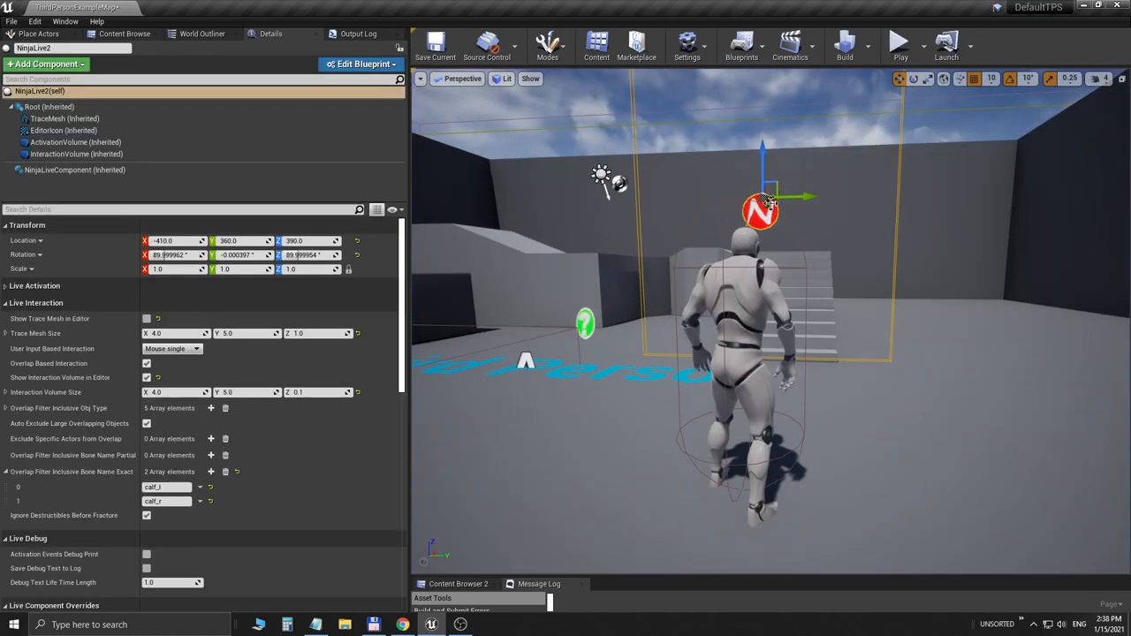
Step: Expand the NinjaLive component's Live Performance settings and play to watch the smoke column
click(74, 170)
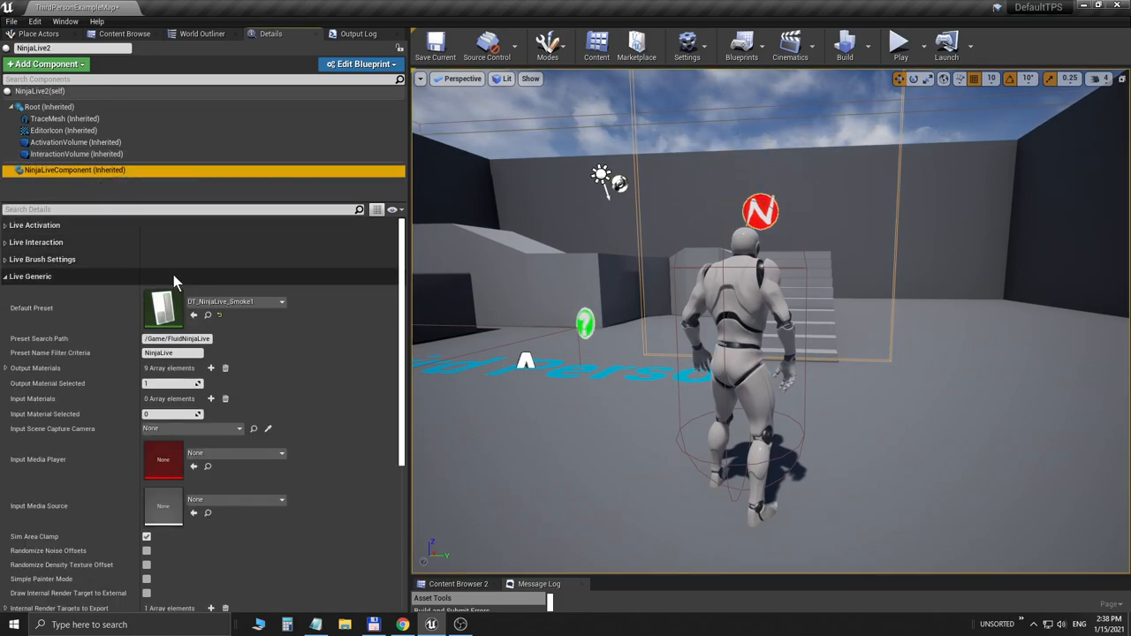
click(30, 275)
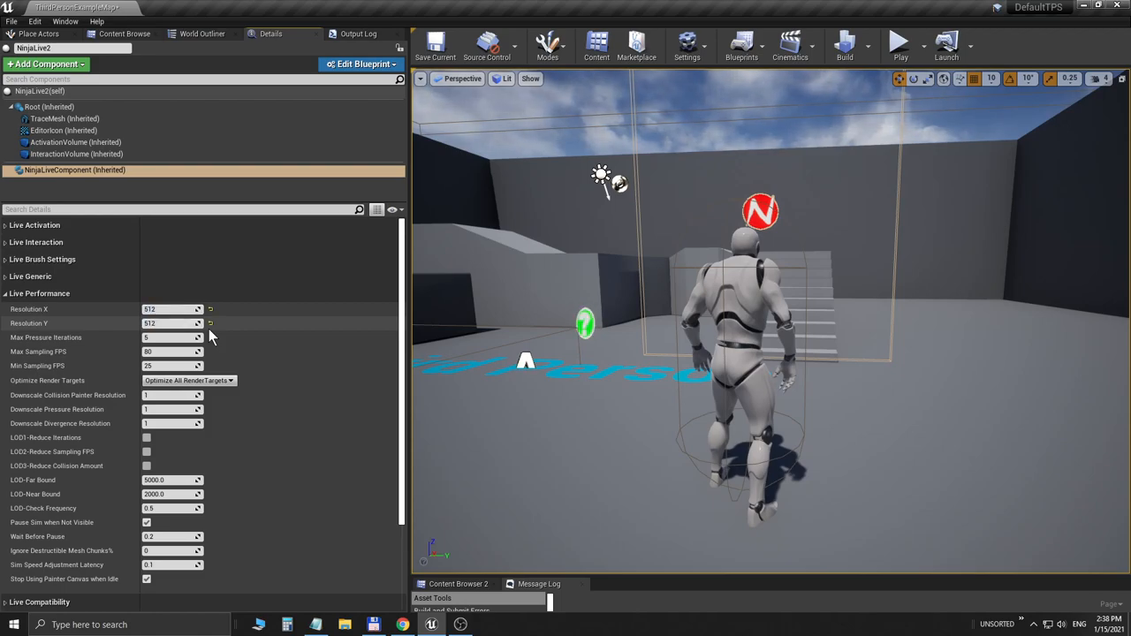
mouse_move(829, 240)
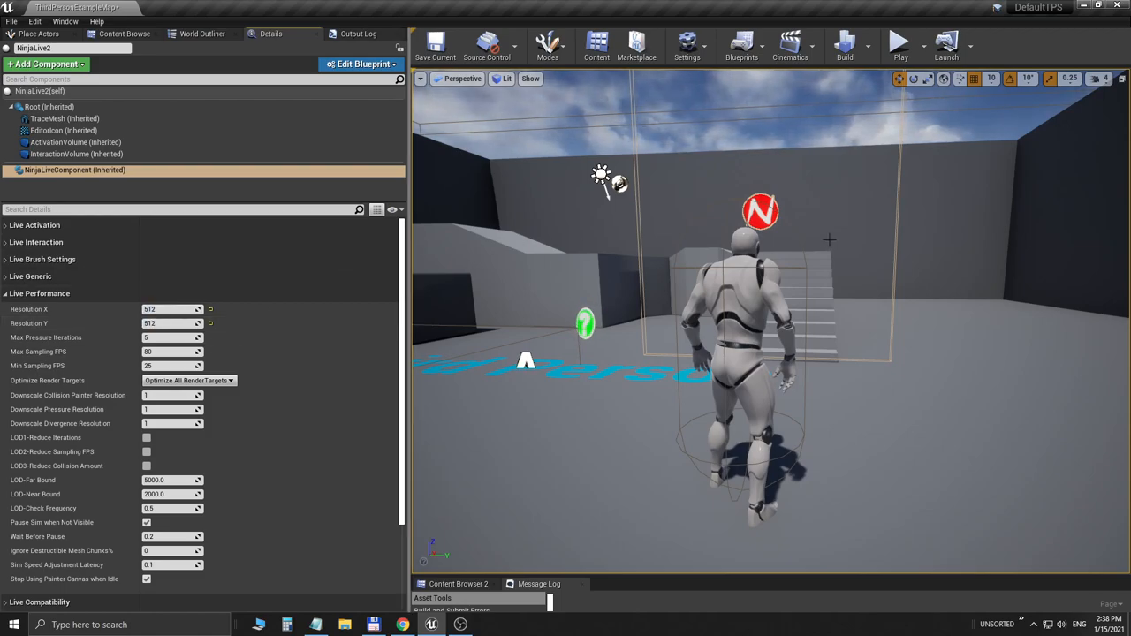
click(901, 44)
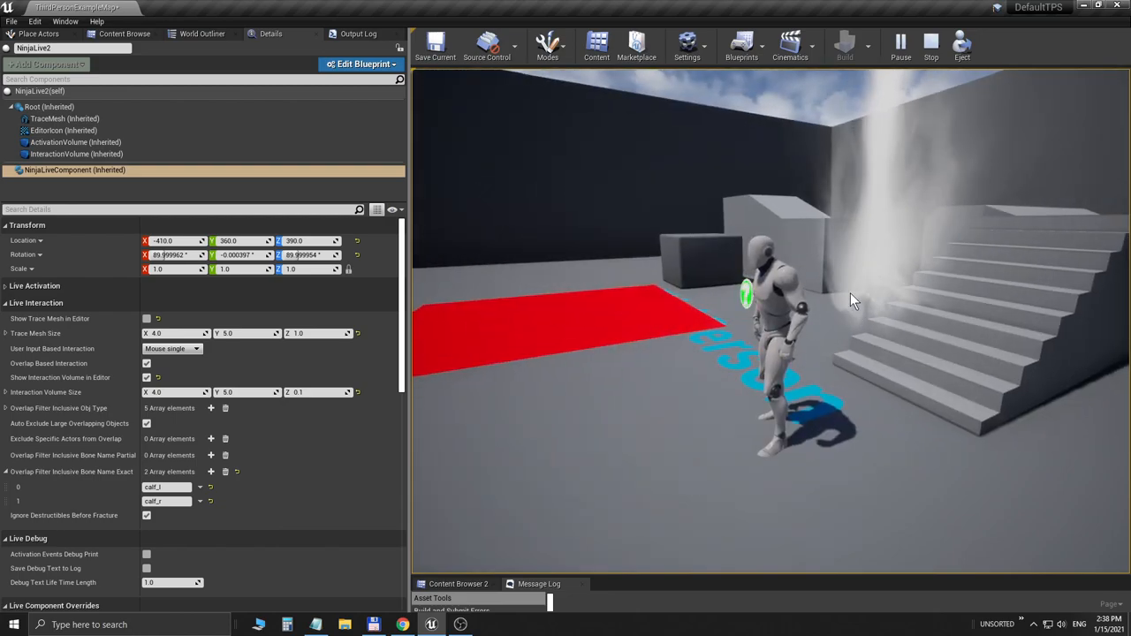
Step: Enable Camera Facing Trace Mesh under the component's Live Interaction settings
click(929, 44)
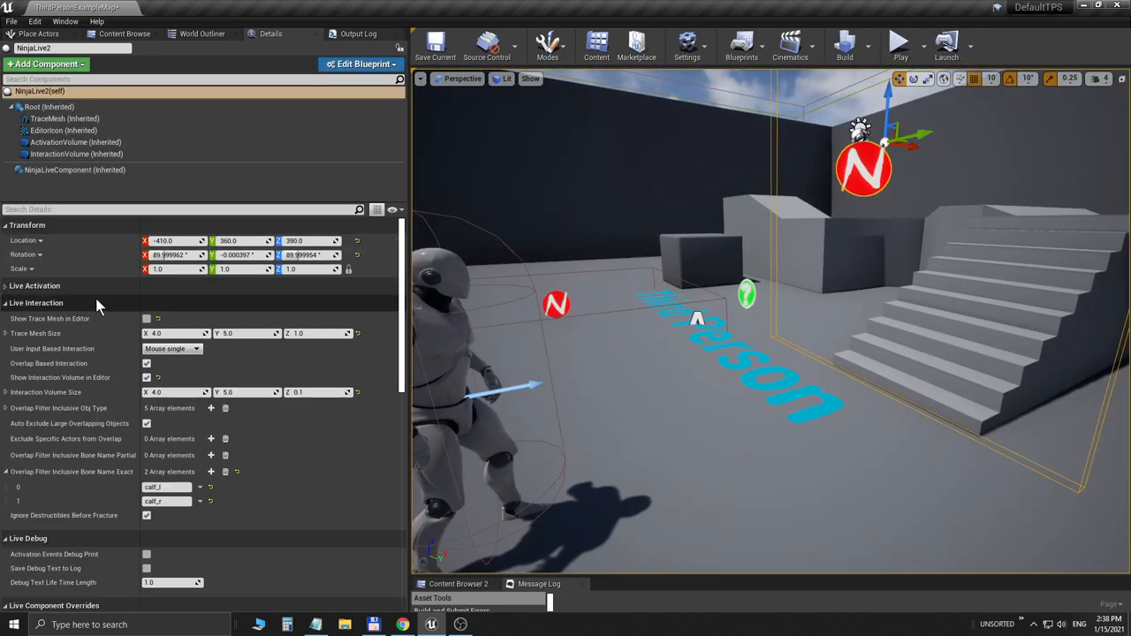
click(74, 170)
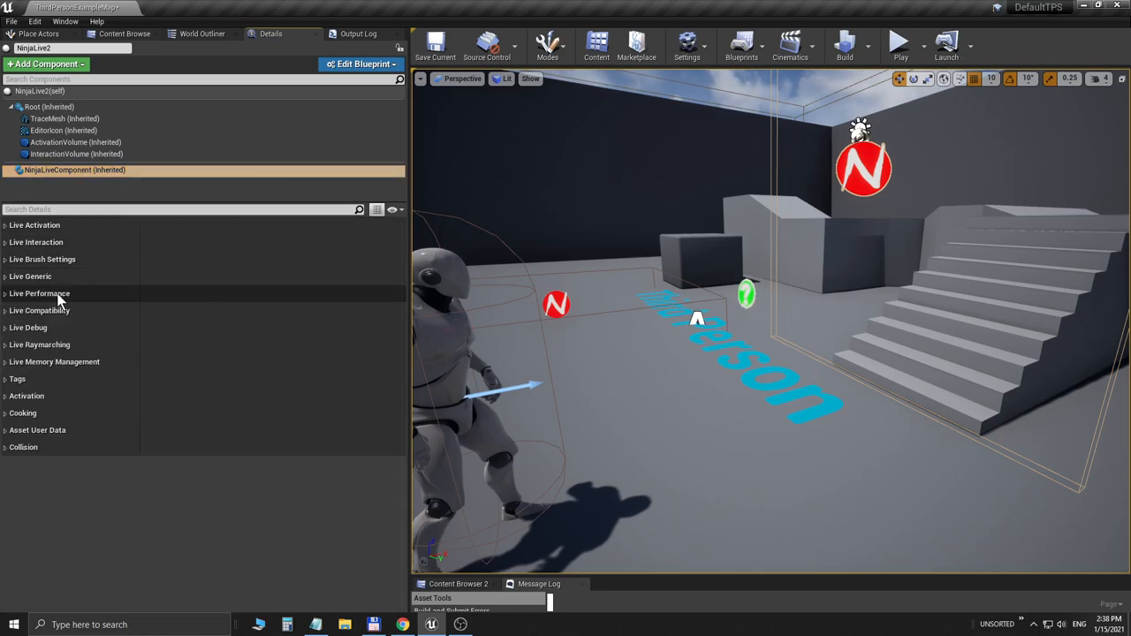
click(35, 242)
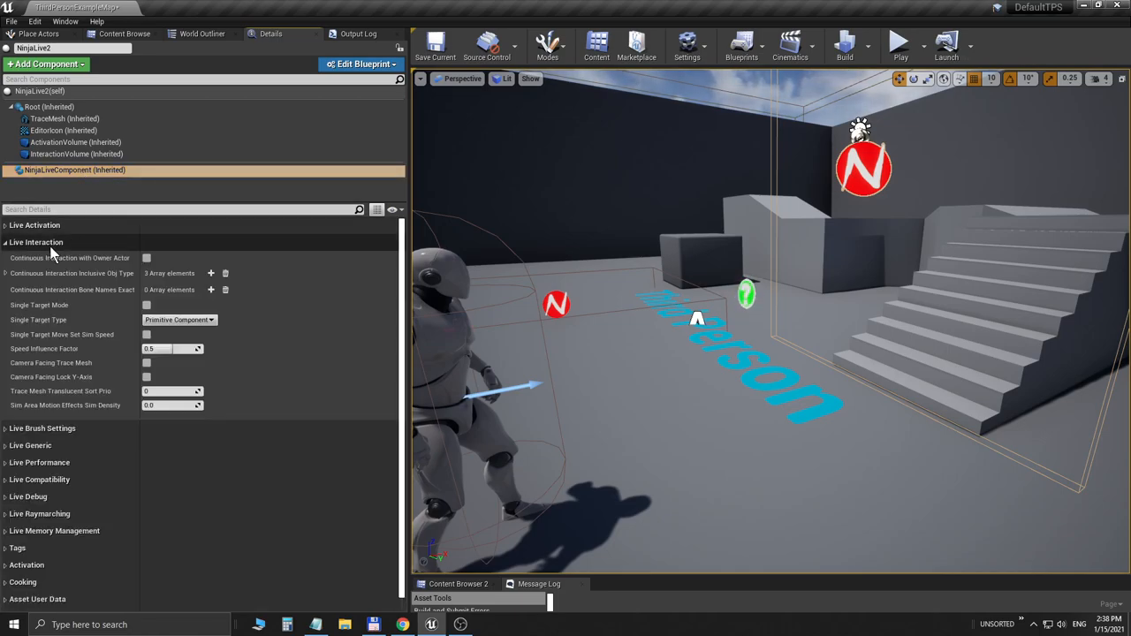
mouse_move(159, 366)
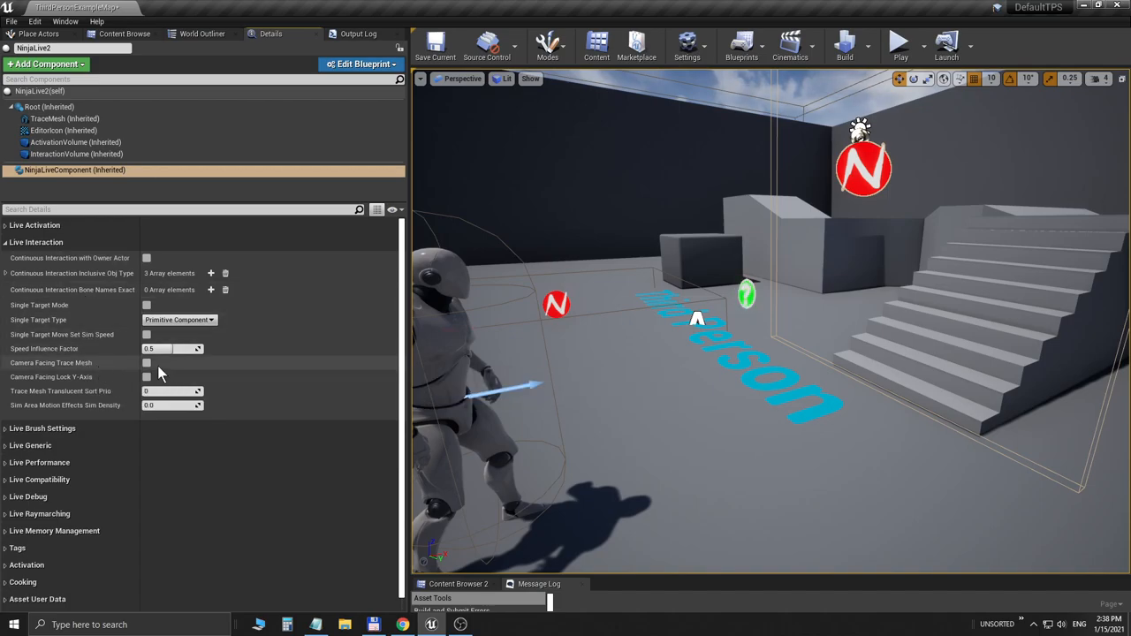
click(147, 362)
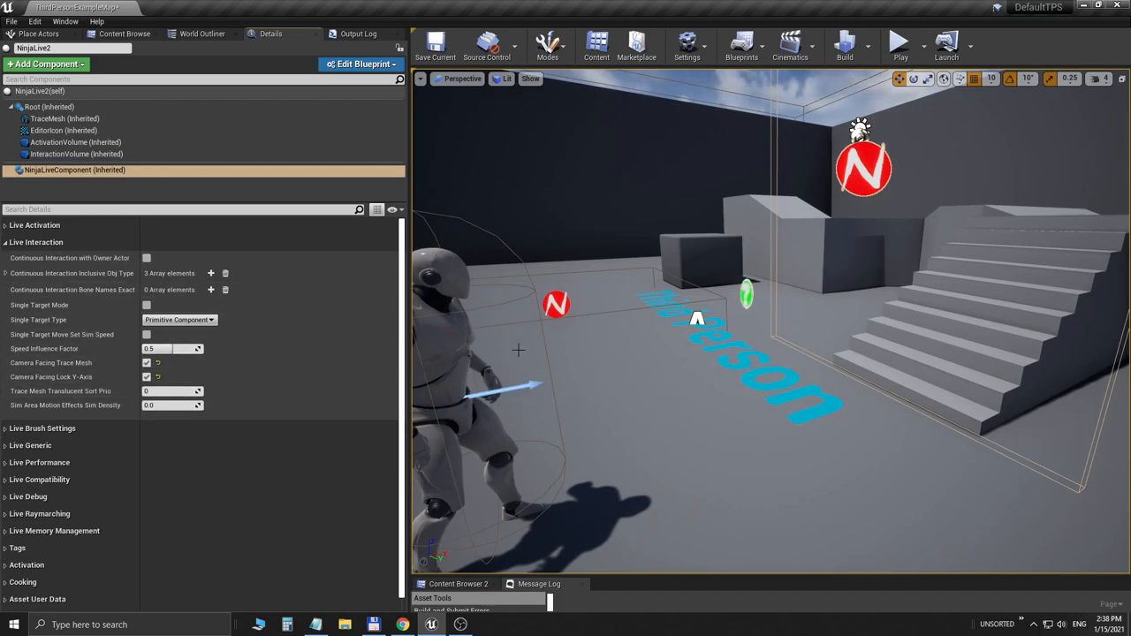
Step: Play-test the camera-facing smoke, then return to edit mode
click(900, 42)
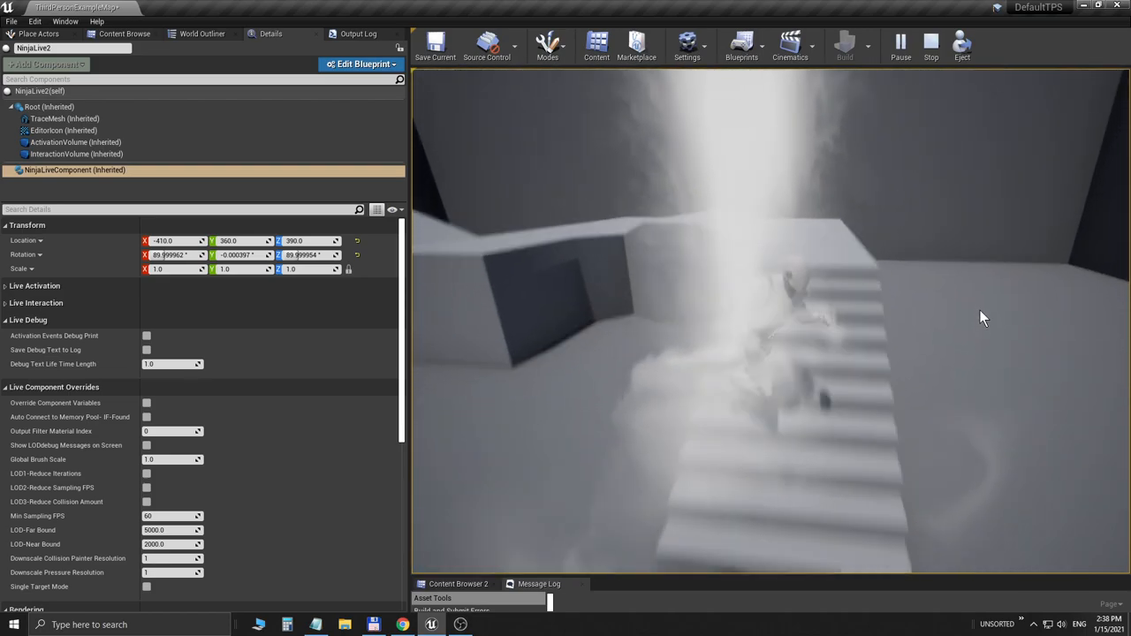
click(929, 44)
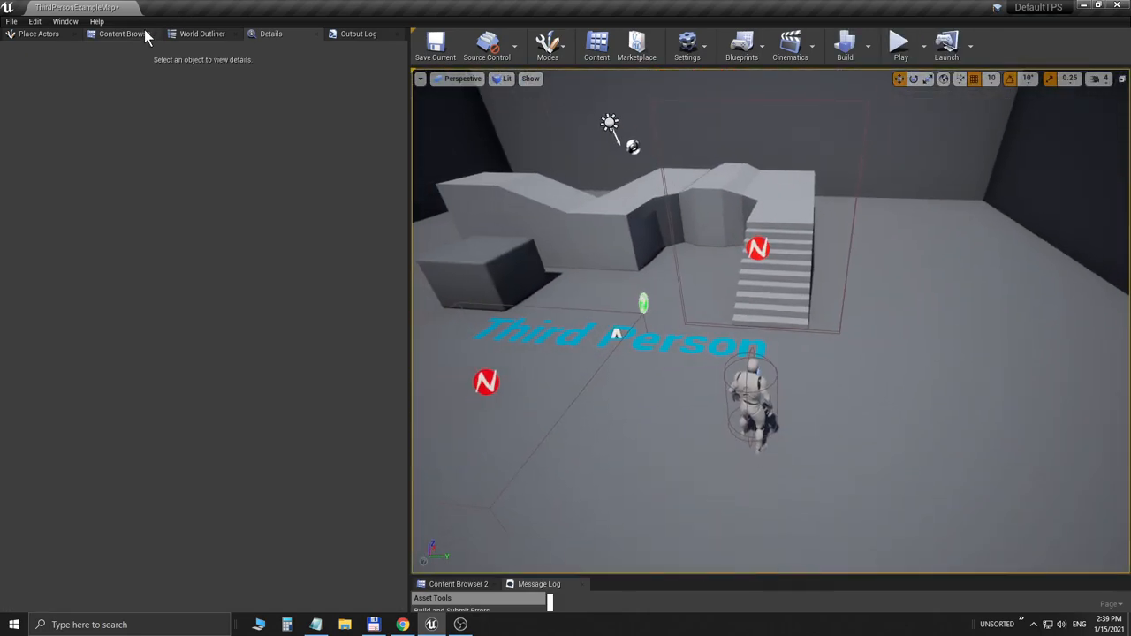
Step: Place NinjaLive_Utilities from the FluidNinjaLive folder into the level and view its Details
click(121, 34)
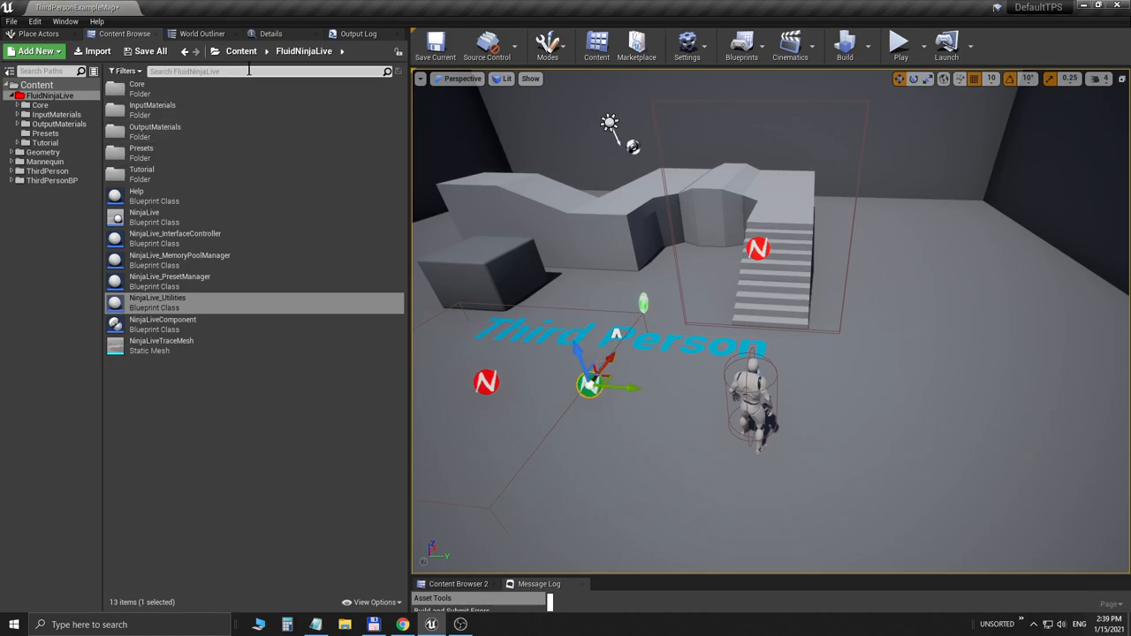
double_click(159, 297)
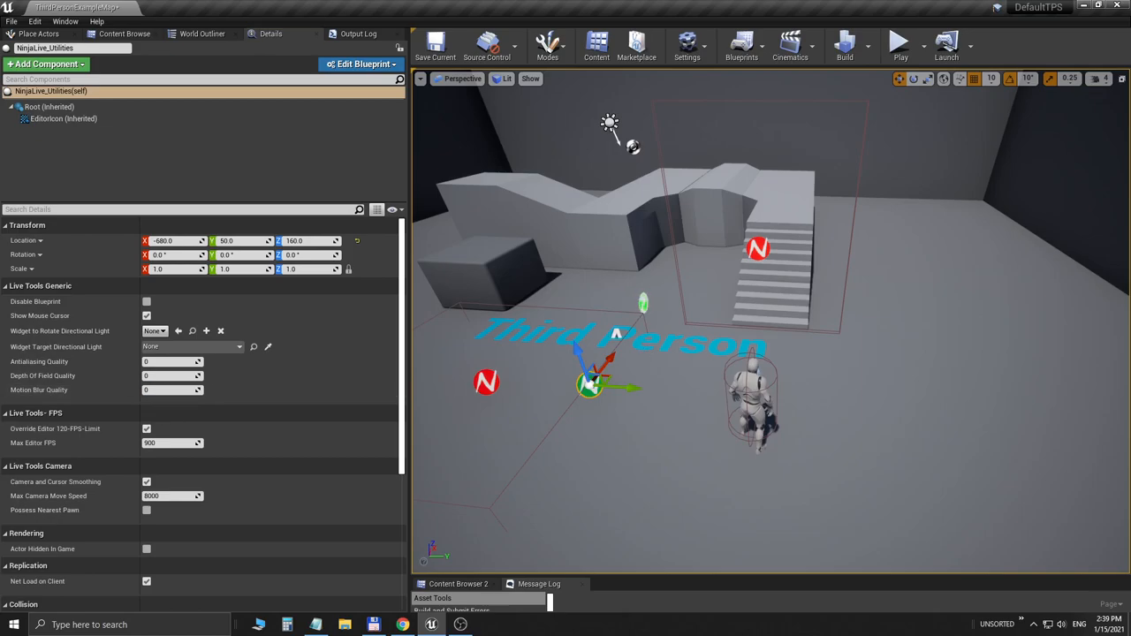
click(898, 42)
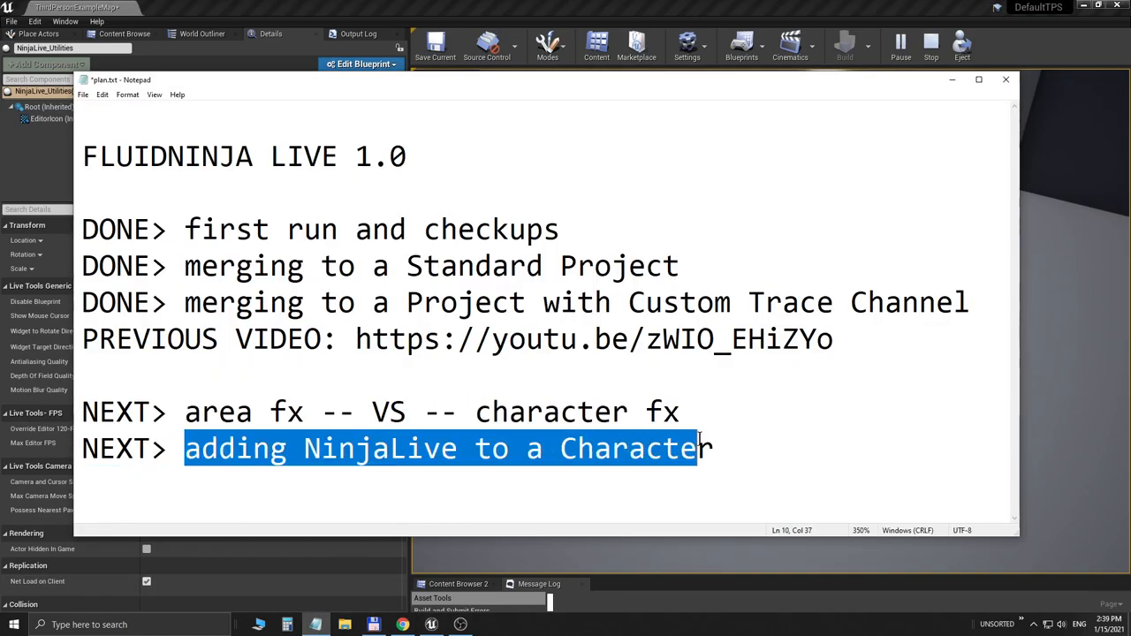
Step: Extend the note so the last line reads 'adding NinjaLiveComponent to a Character', then switch to the browser
click(516, 485)
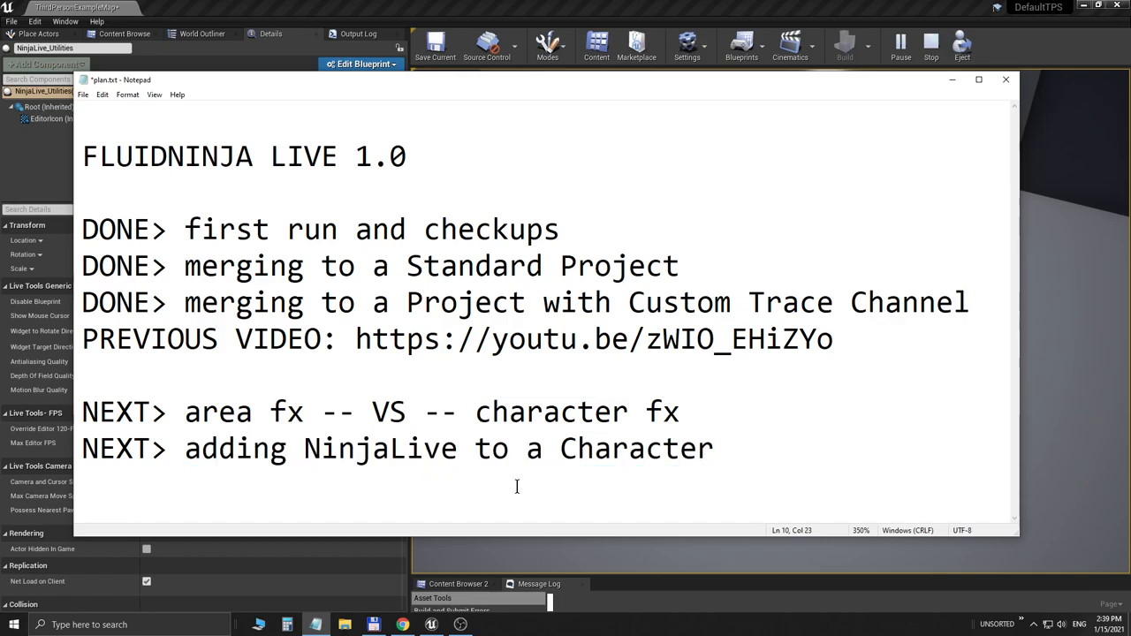
text(ompon)
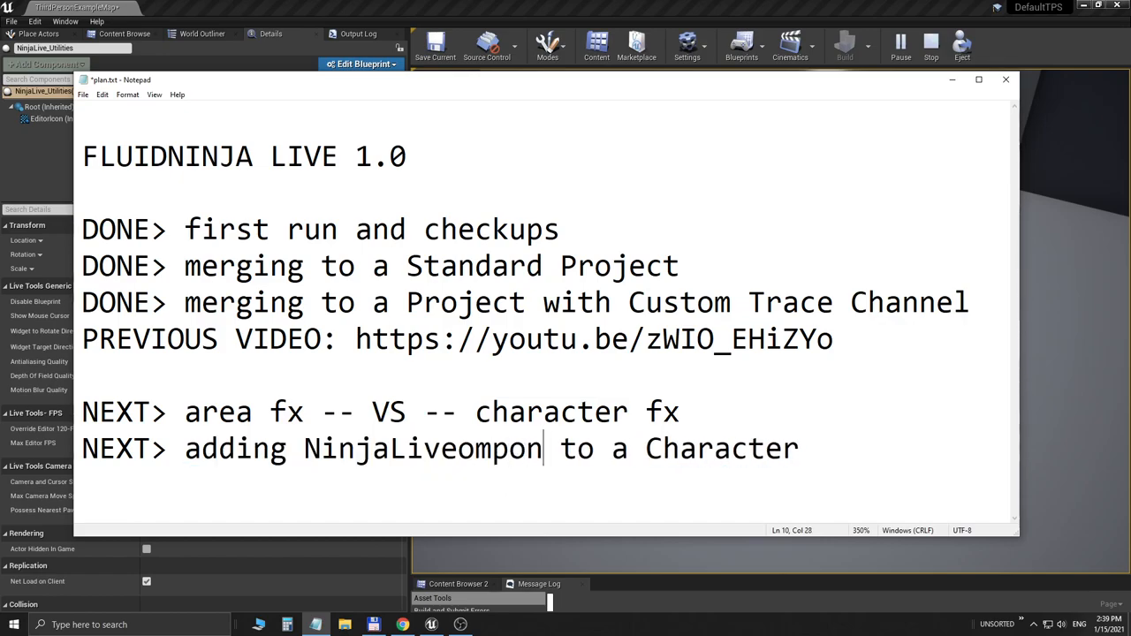
text(ent)
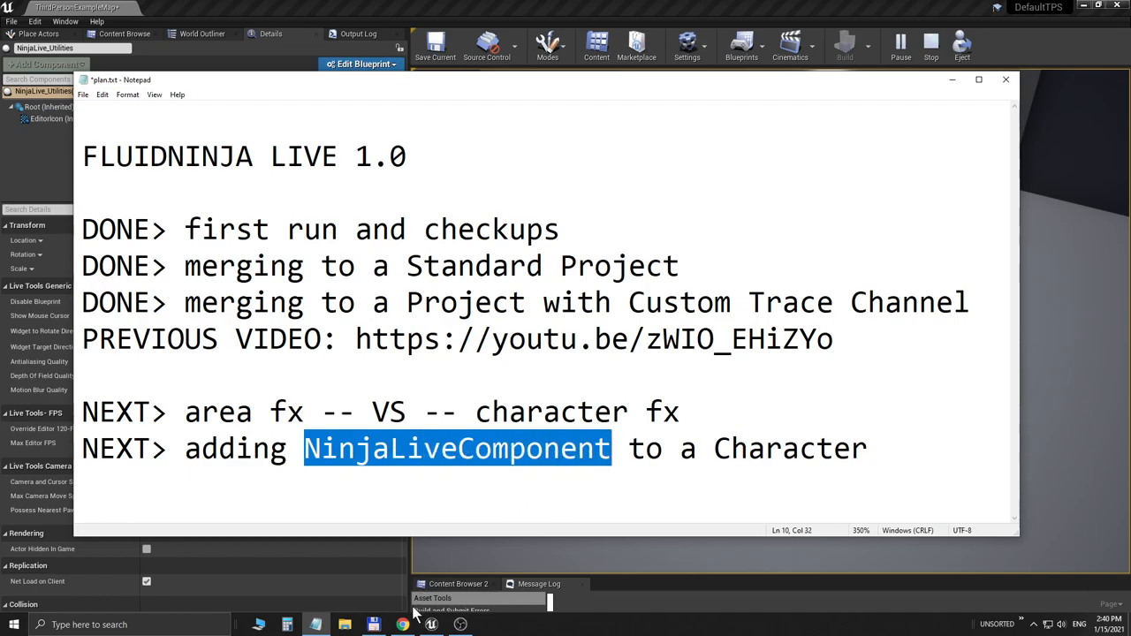
click(403, 625)
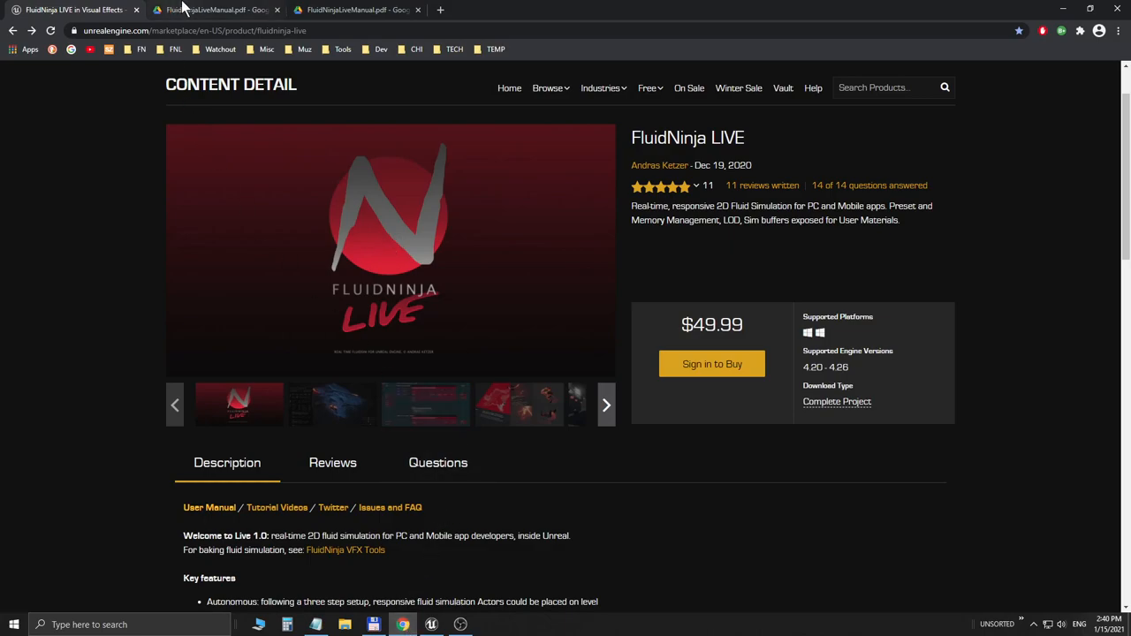
Step: Scroll the FluidNinjaLiveManual.pdf from its Contents page down to section 6.1 NinjaLiveComponent
click(216, 11)
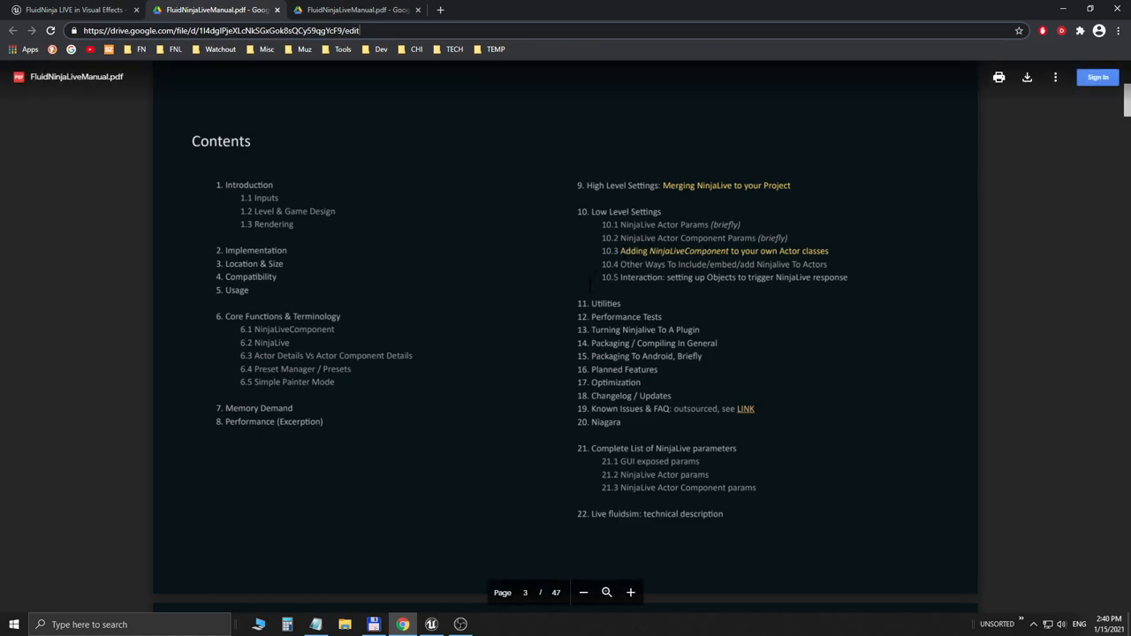
scroll(down, 3)
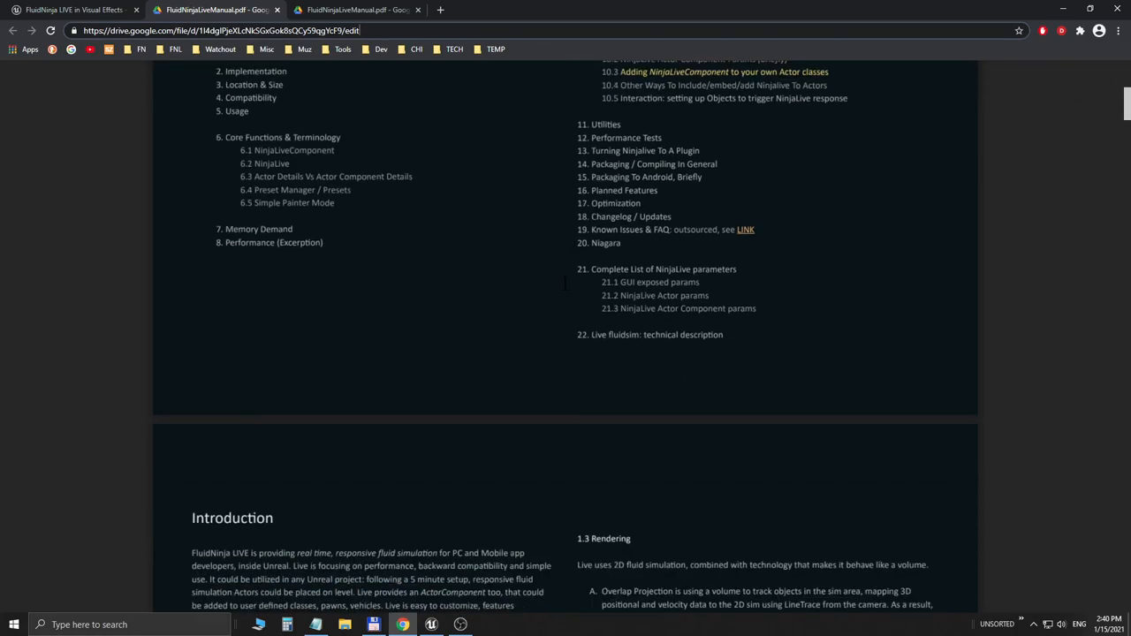
scroll(down, 3)
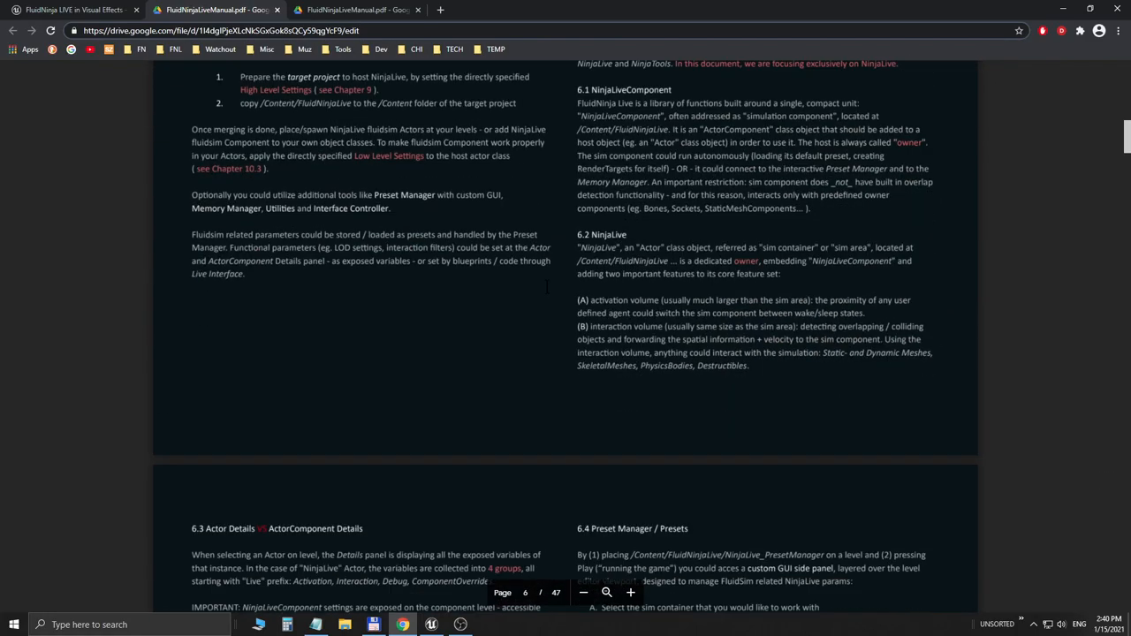
scroll(down, 3)
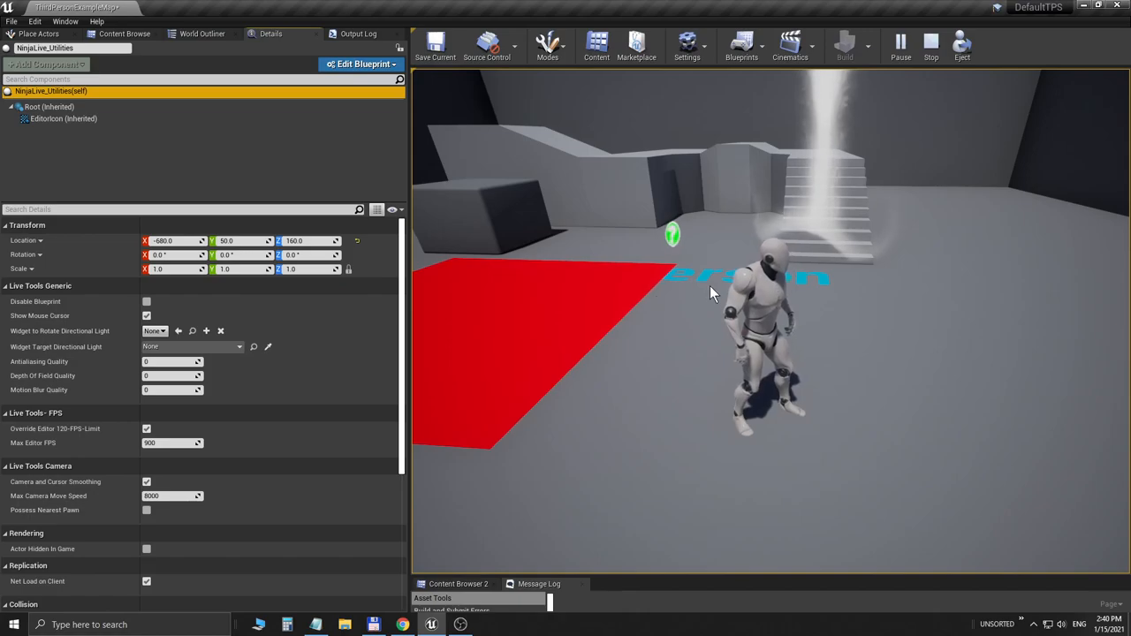
Step: Stop the Play-In-Editor session and return the level to edit mode
click(899, 44)
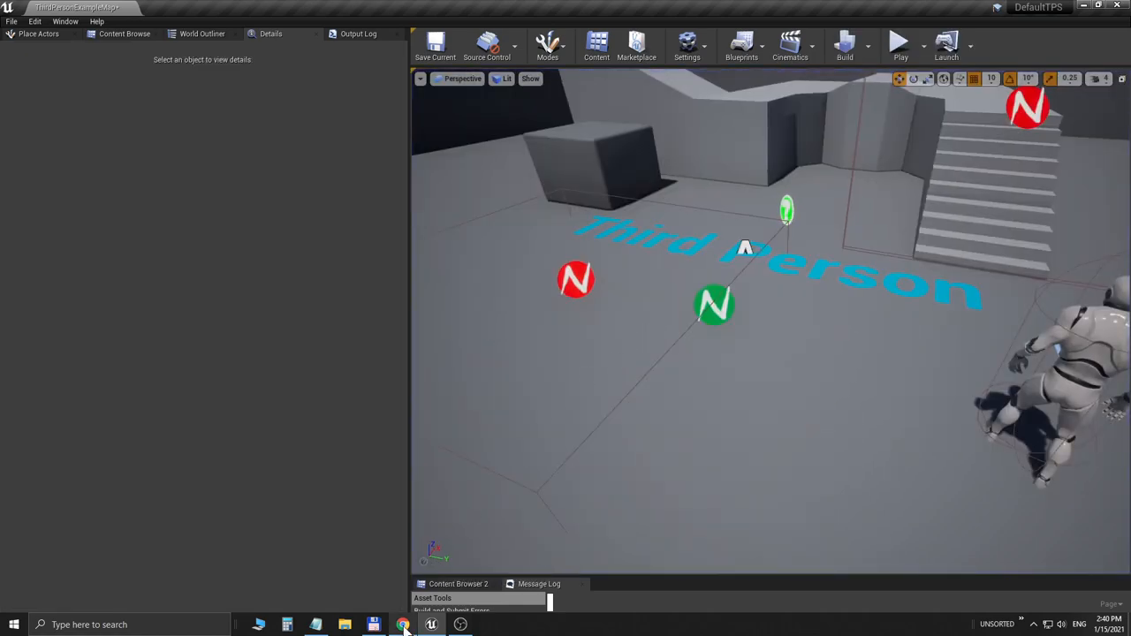
Step: View the manual's page 8 Actors/Components dependency chart, then return to the level editor
click(403, 625)
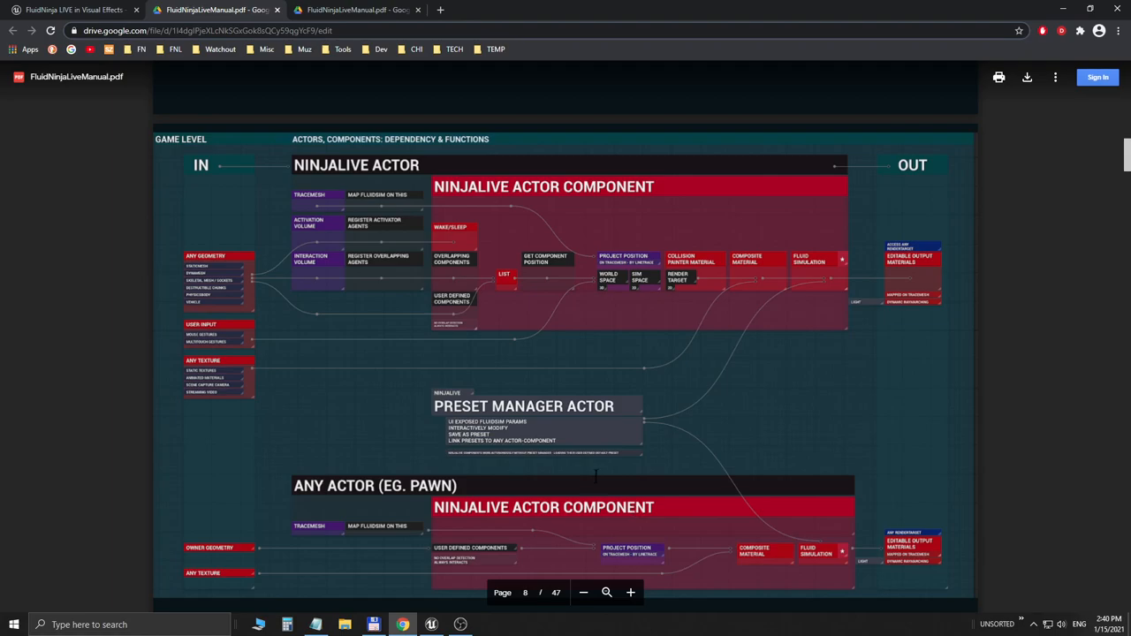
scroll(down, 3)
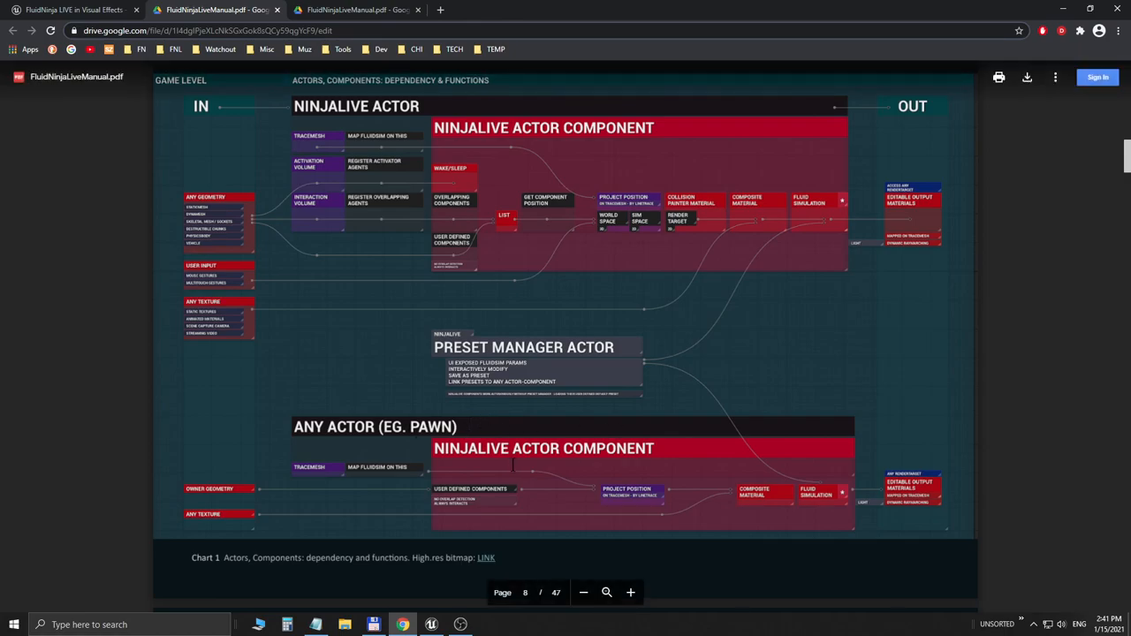
click(354, 10)
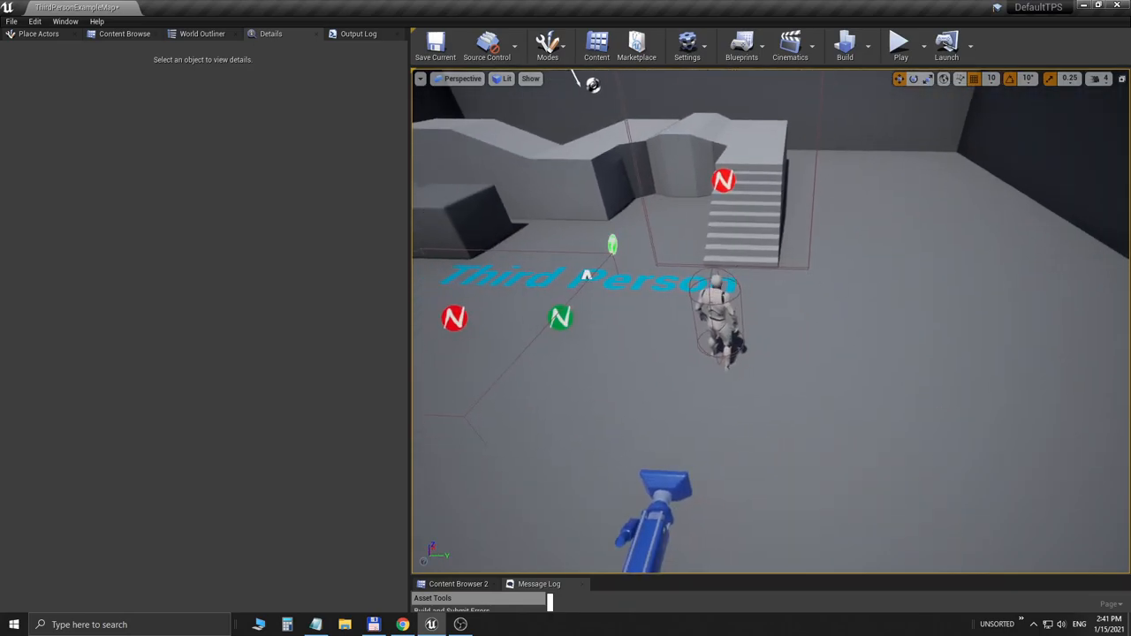
Step: Select the character in the level and browse to ThirdPersonBP > Blueprints > ThirdPersonCharacter in the Content Browser
click(715, 318)
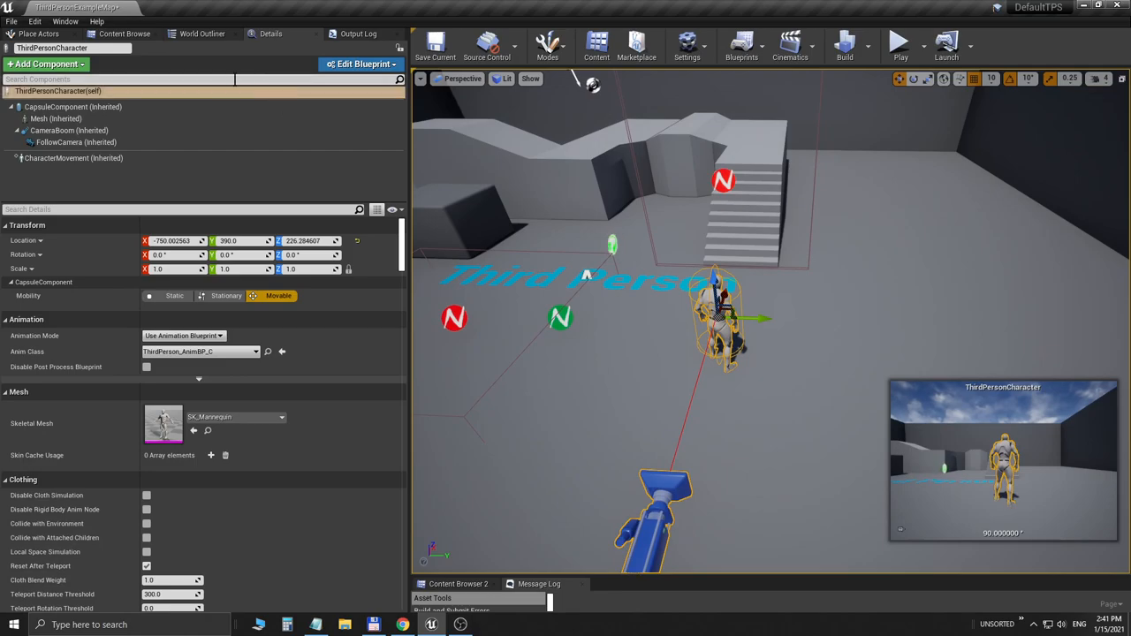
click(202, 33)
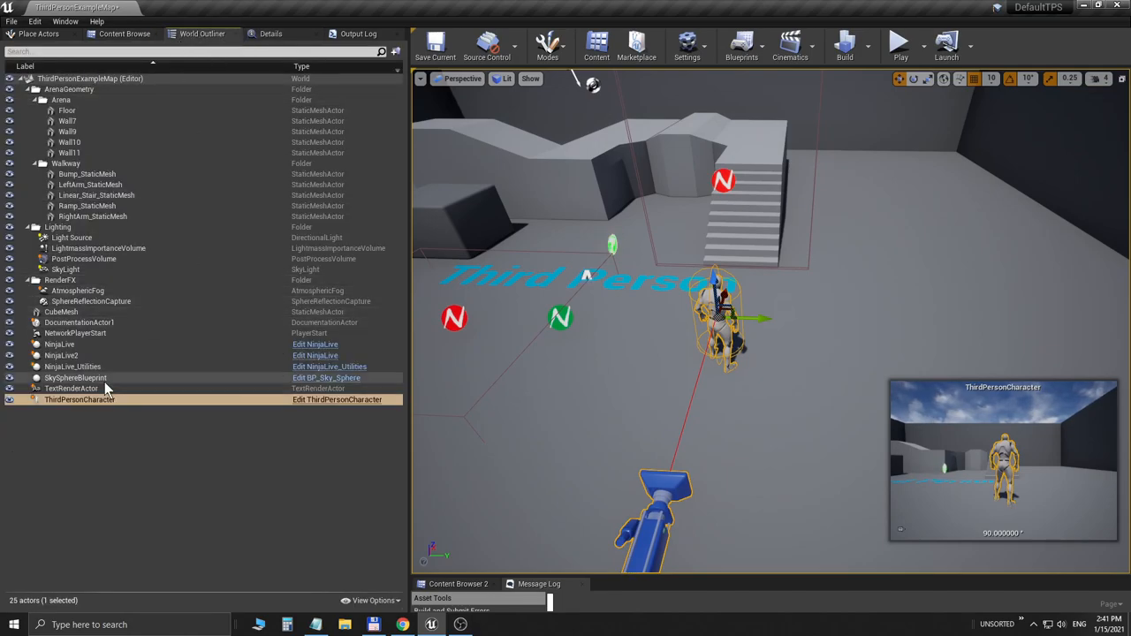
click(123, 34)
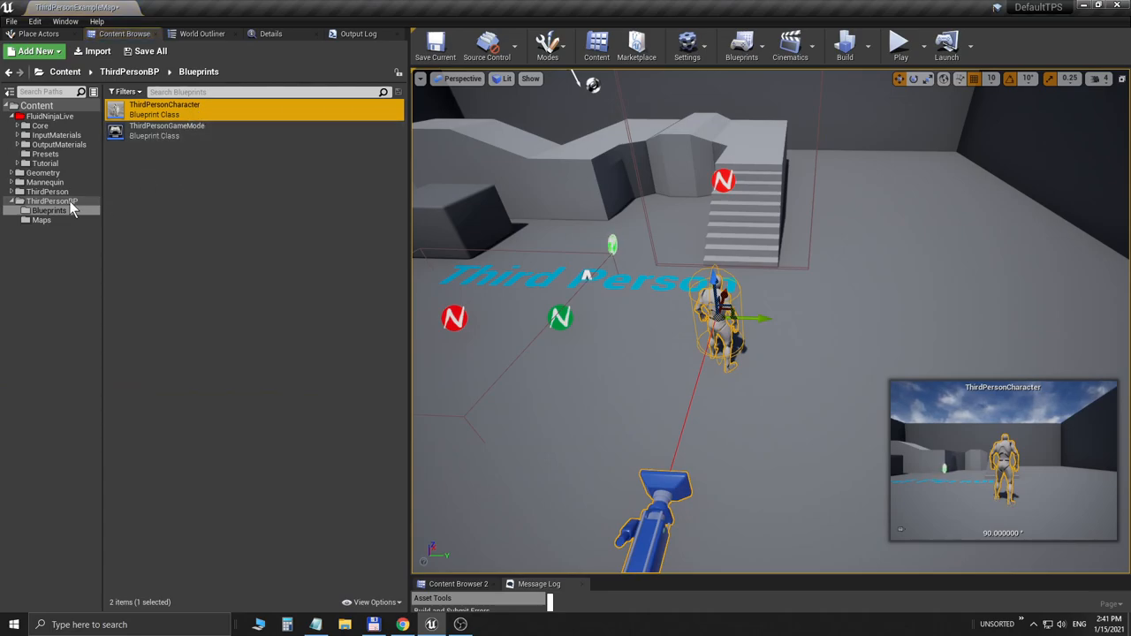
mouse_move(50, 210)
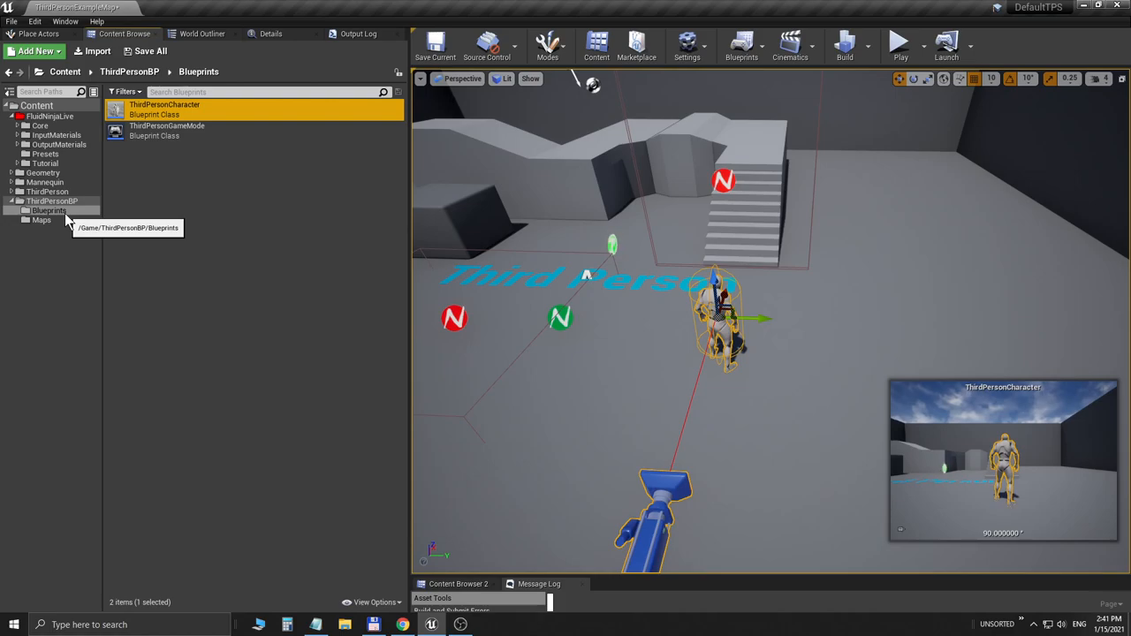
mouse_move(164, 104)
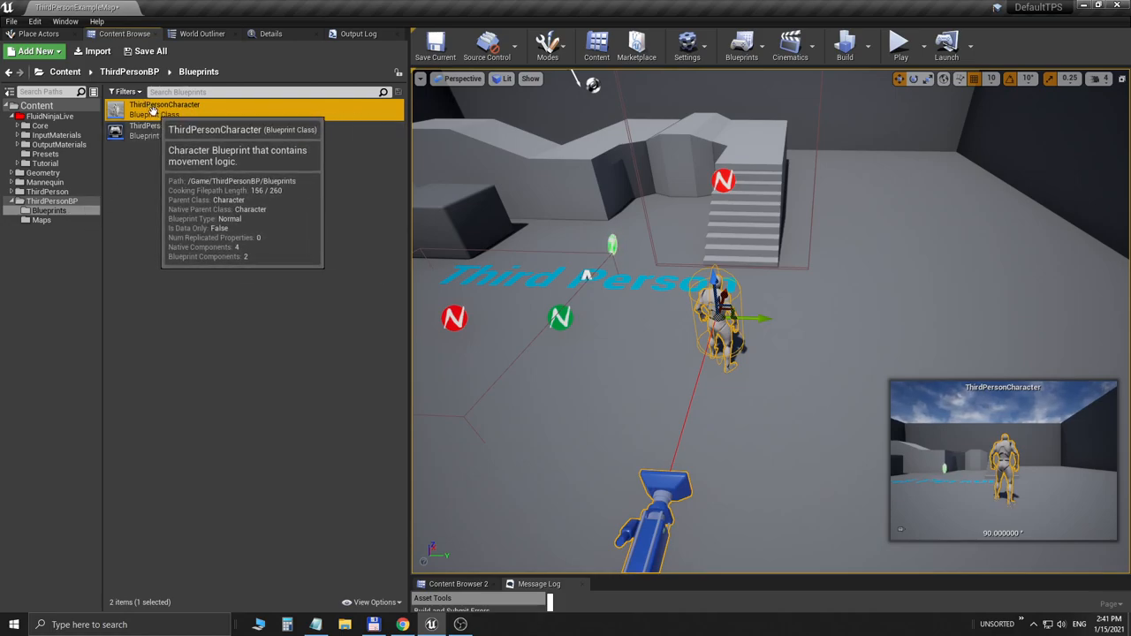
mouse_move(221, 124)
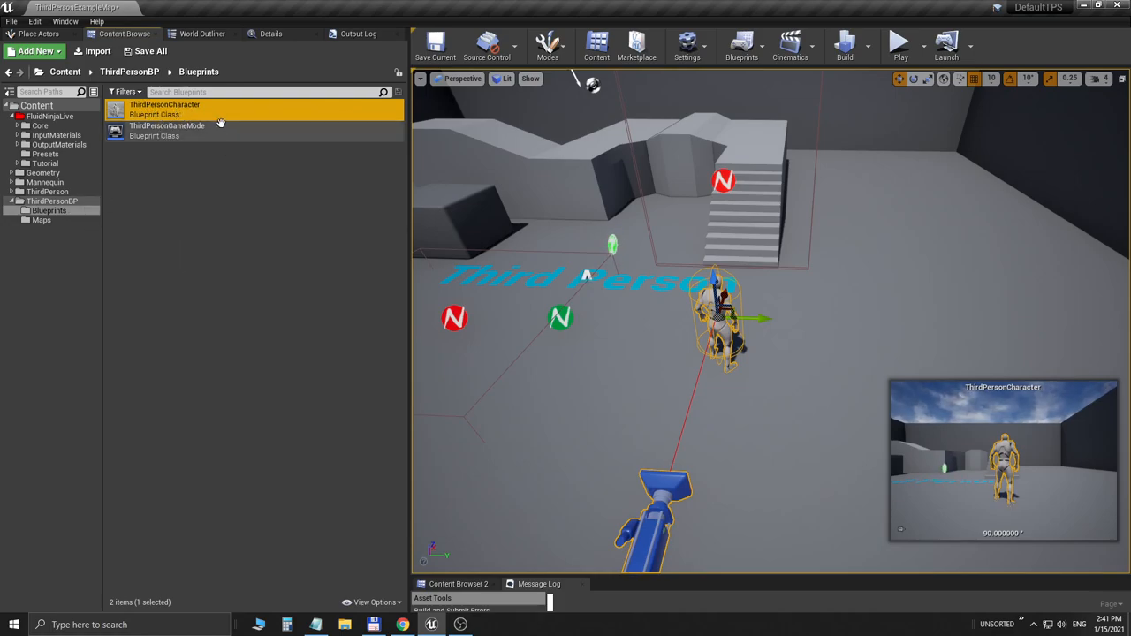
mouse_move(164, 110)
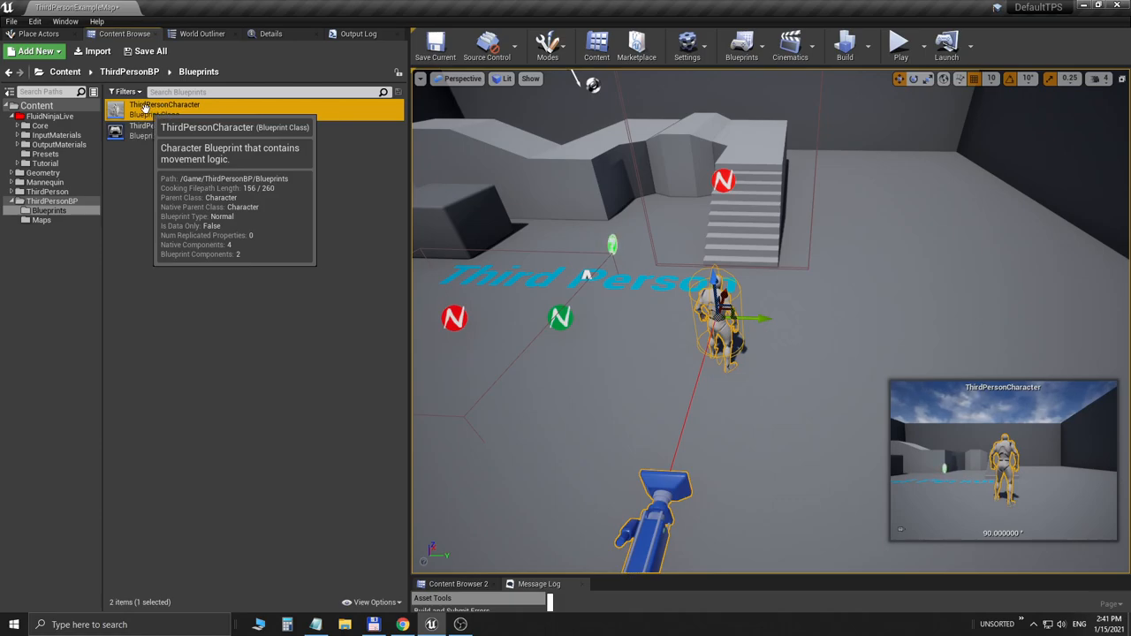
Step: In the ThirdPersonCharacter blueprint's Class Settings, add Ninja Live Interface to Implemented Interfaces
double_click(166, 110)
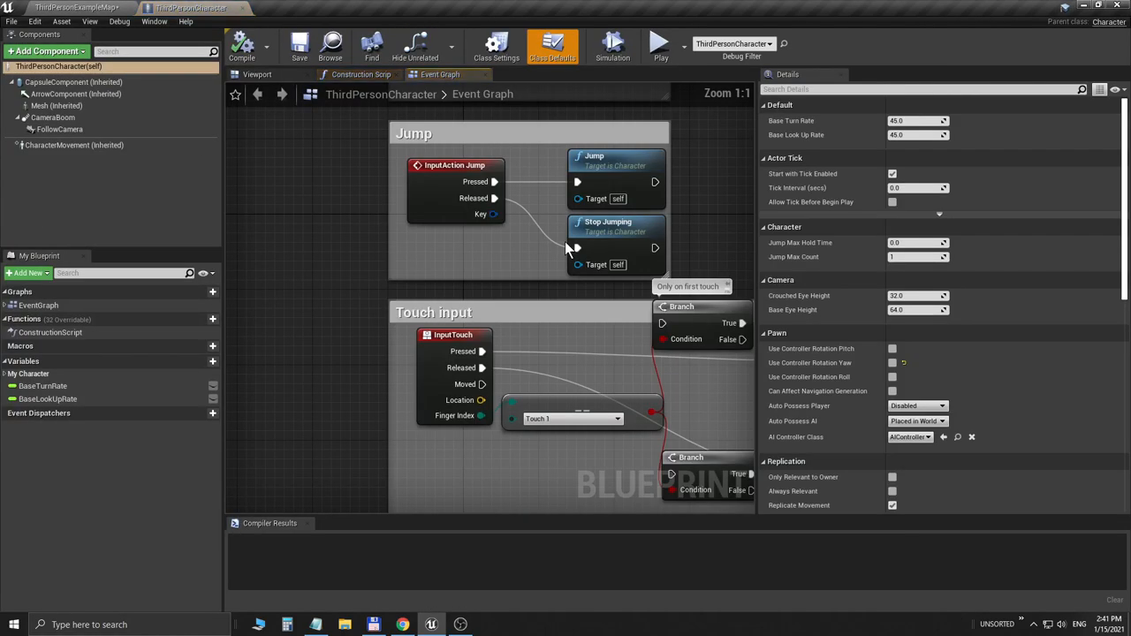
scroll(down, 3)
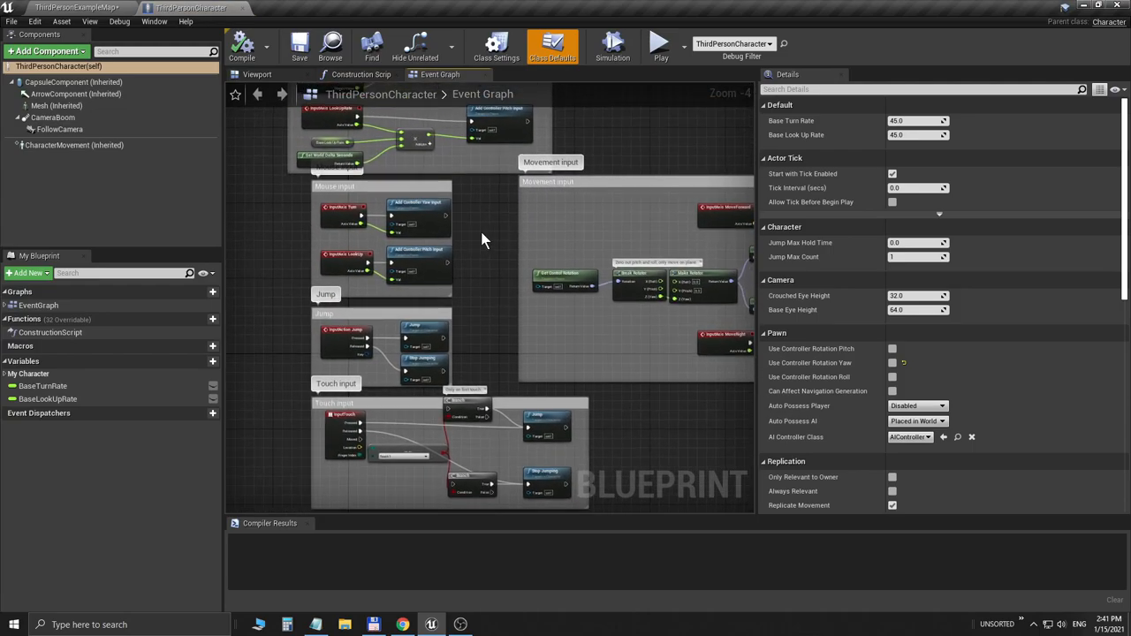
mouse_move(517, 166)
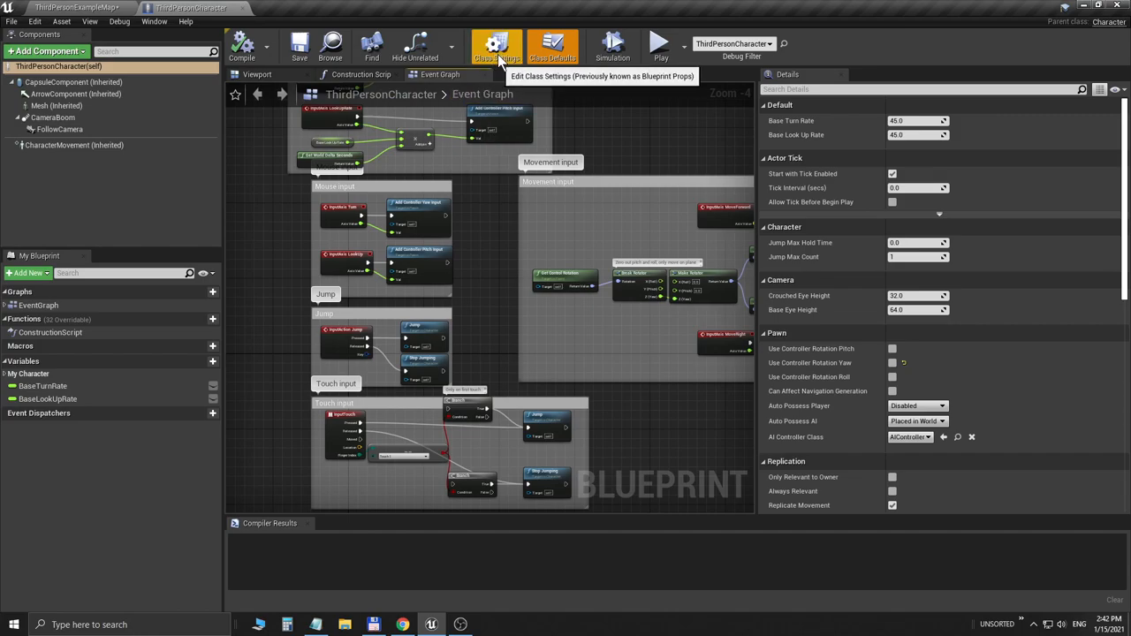
click(497, 46)
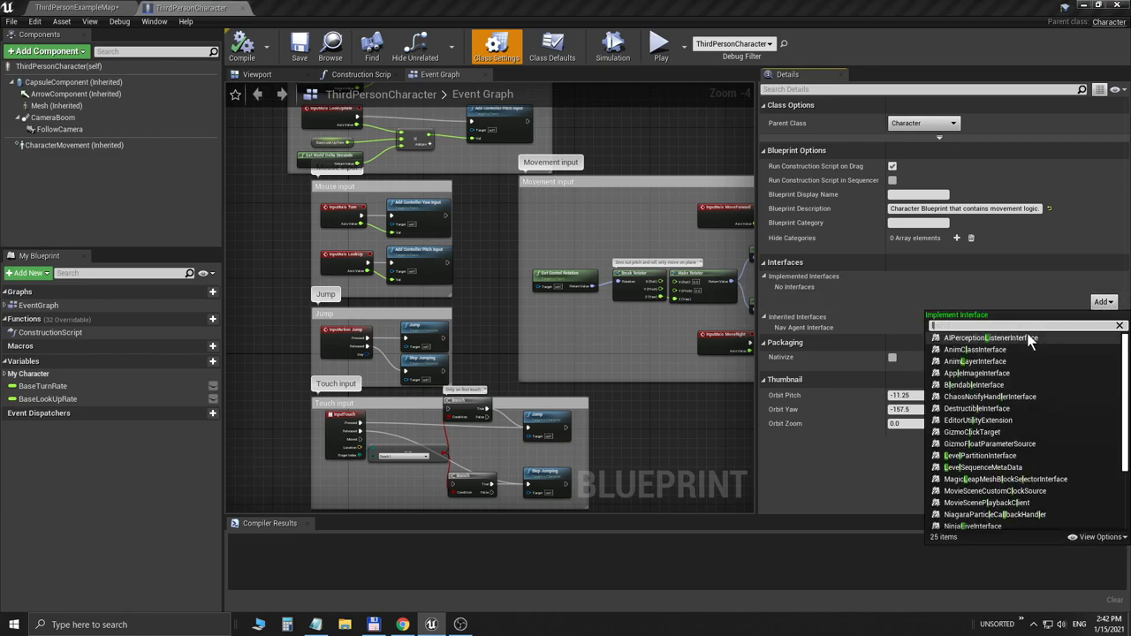
text(liv)
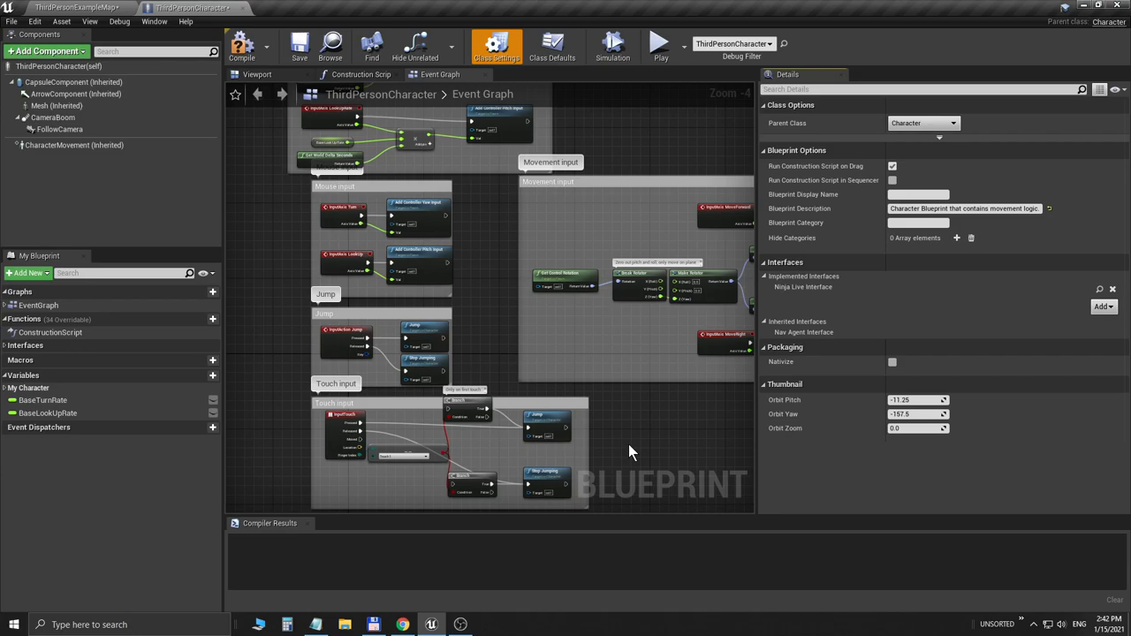
mouse_move(813, 268)
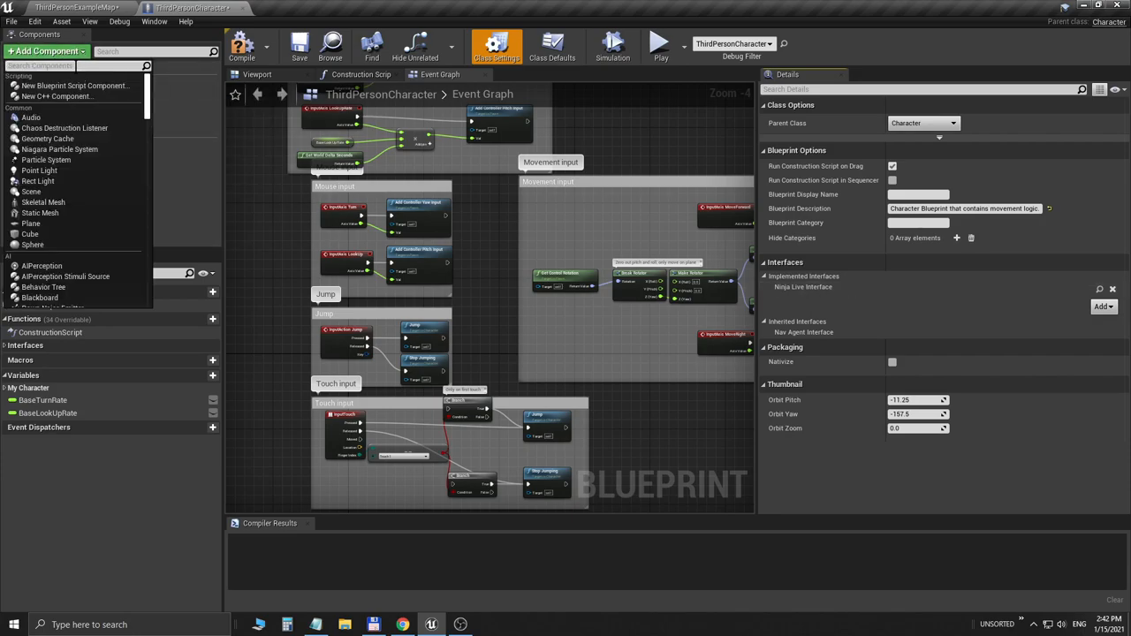
Step: Add a Static Mesh component (TraceMesh) and assign it the NinjaLiveTraceMesh asset
text(stat)
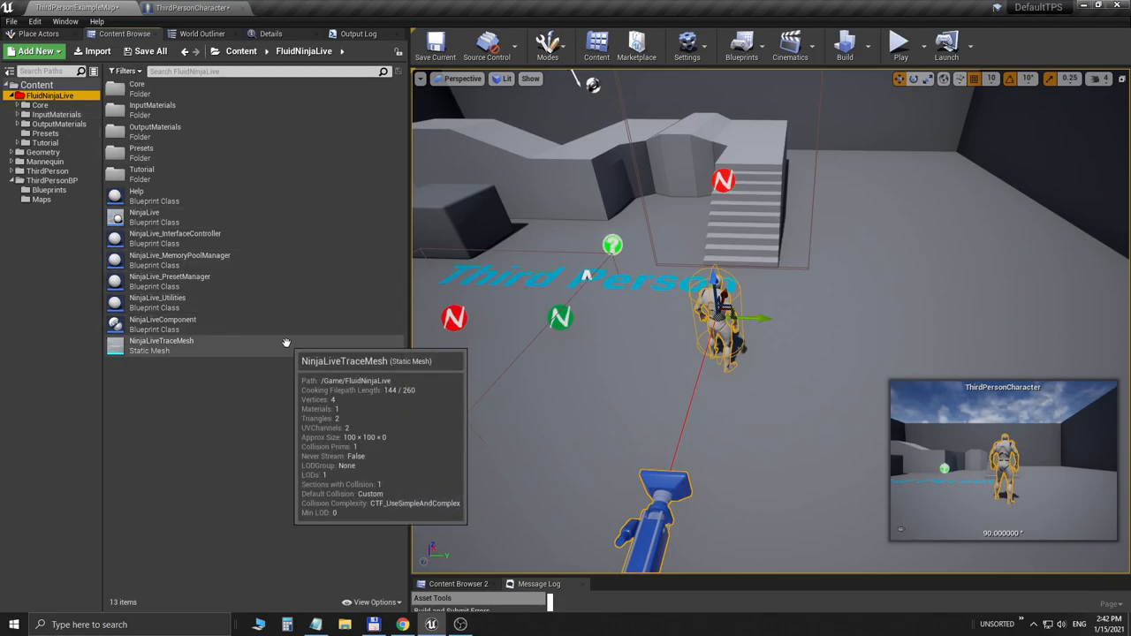
click(161, 345)
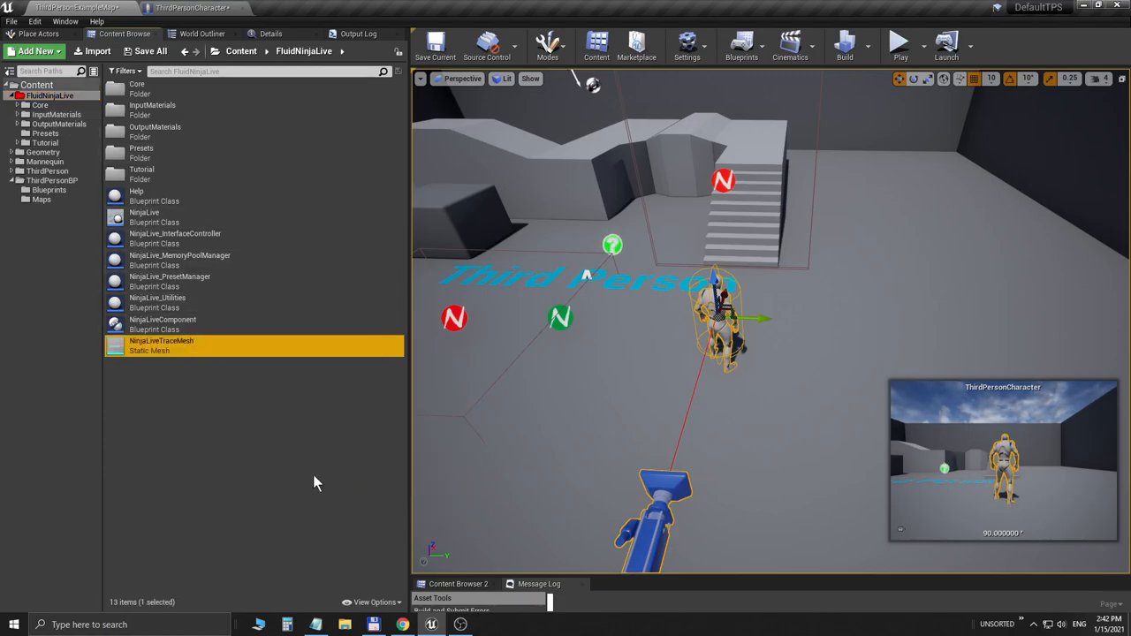
mouse_move(223, 403)
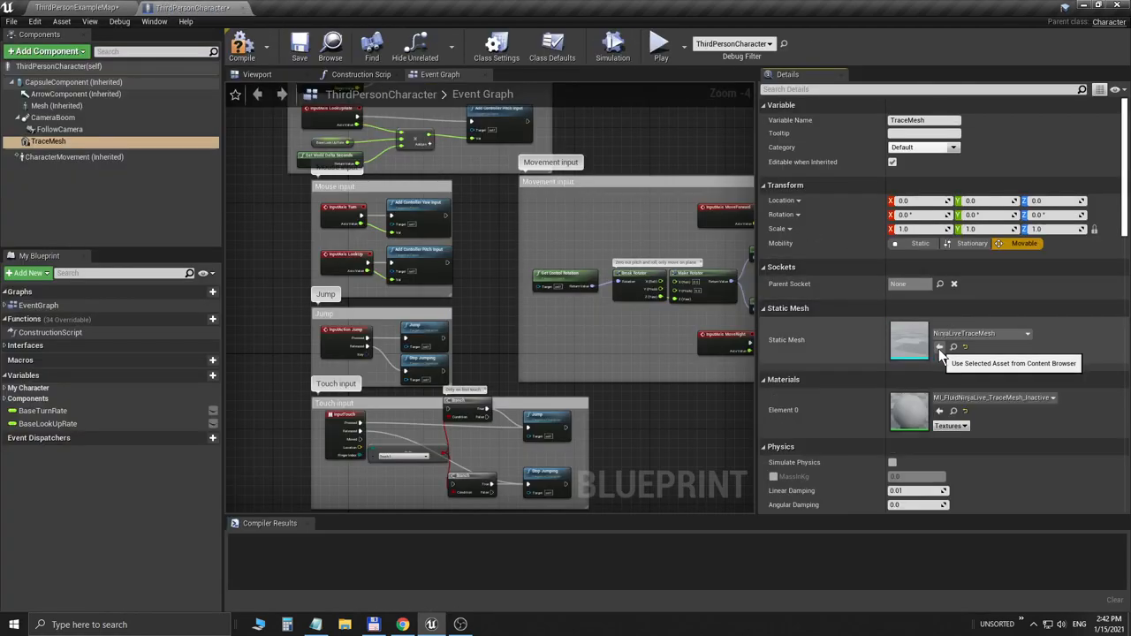
mouse_move(251, 238)
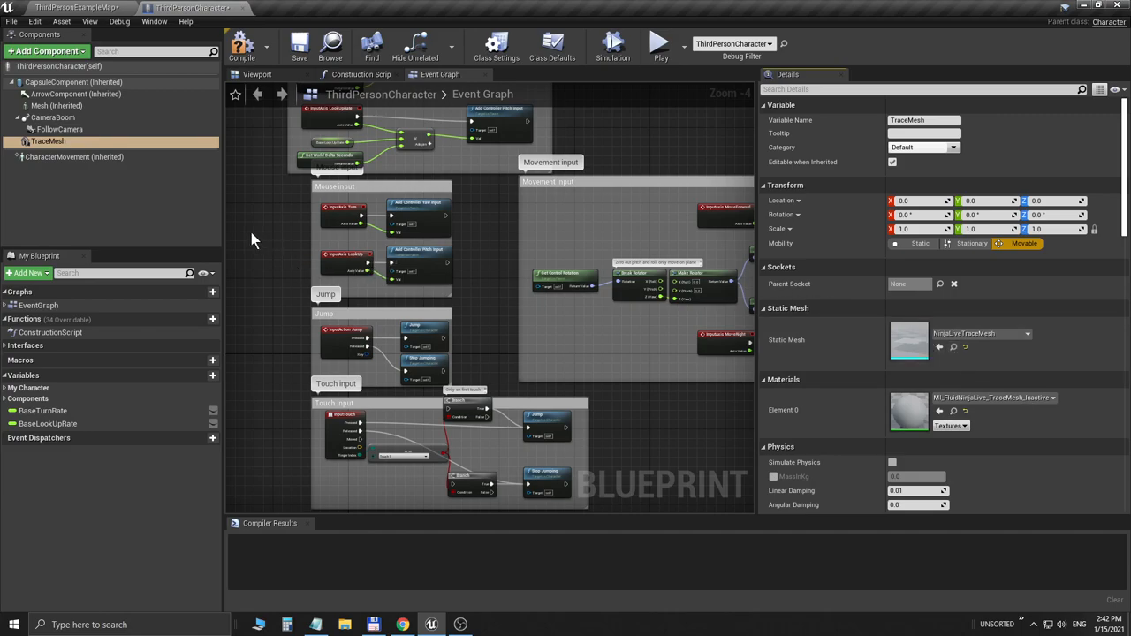
Step: Add a Ninja Live Component to the ThirdPersonCharacter
click(44, 49)
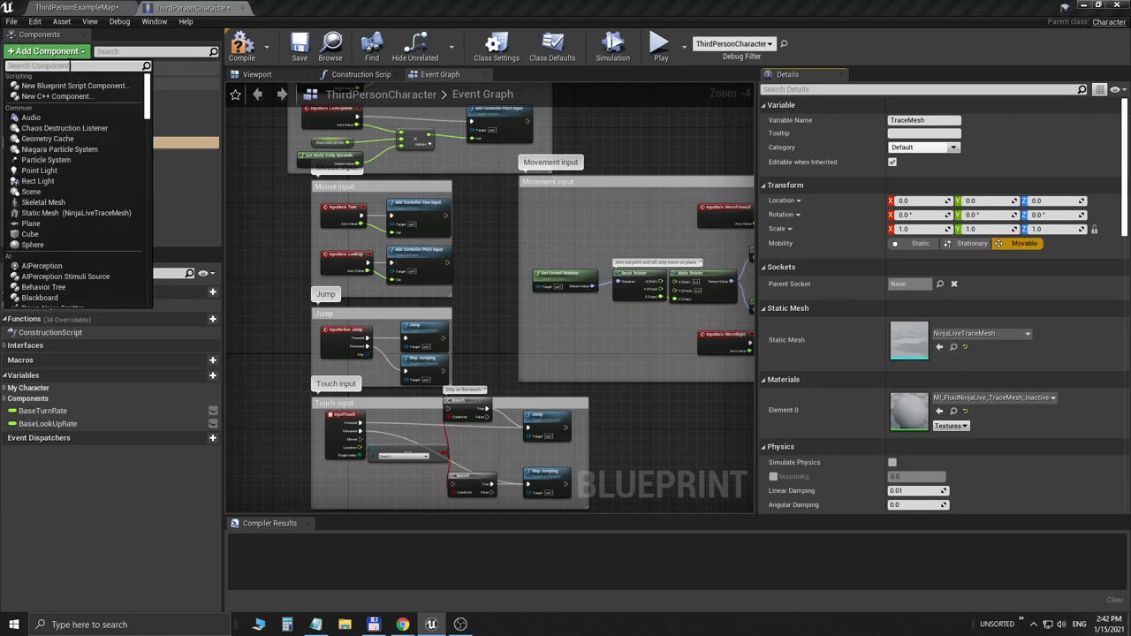
text(live)
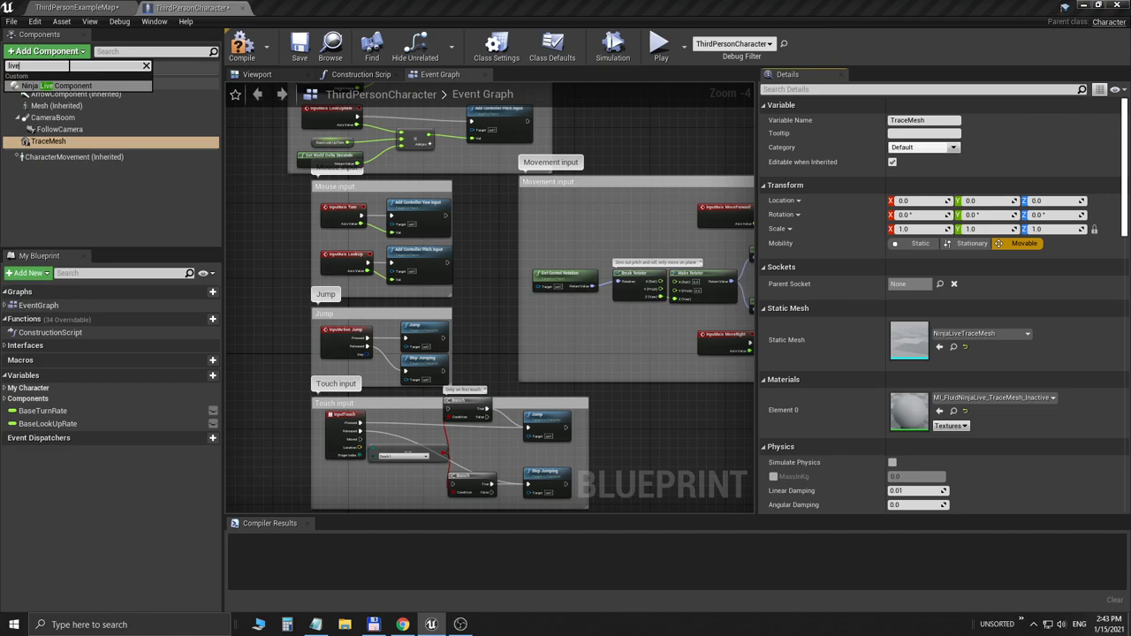
mouse_move(44, 85)
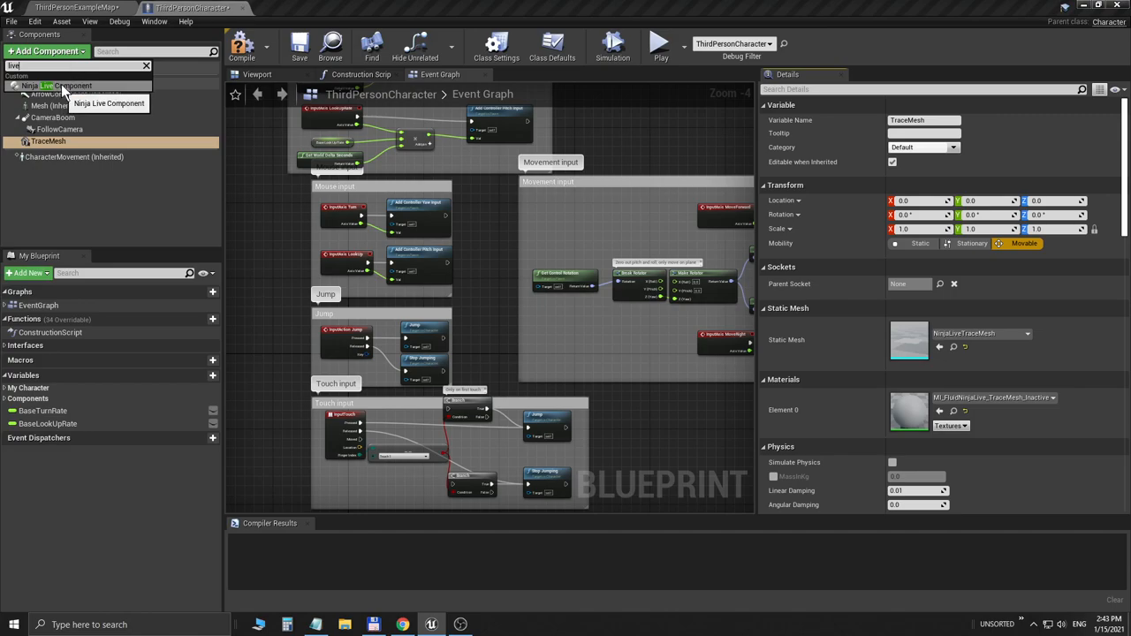
click(110, 102)
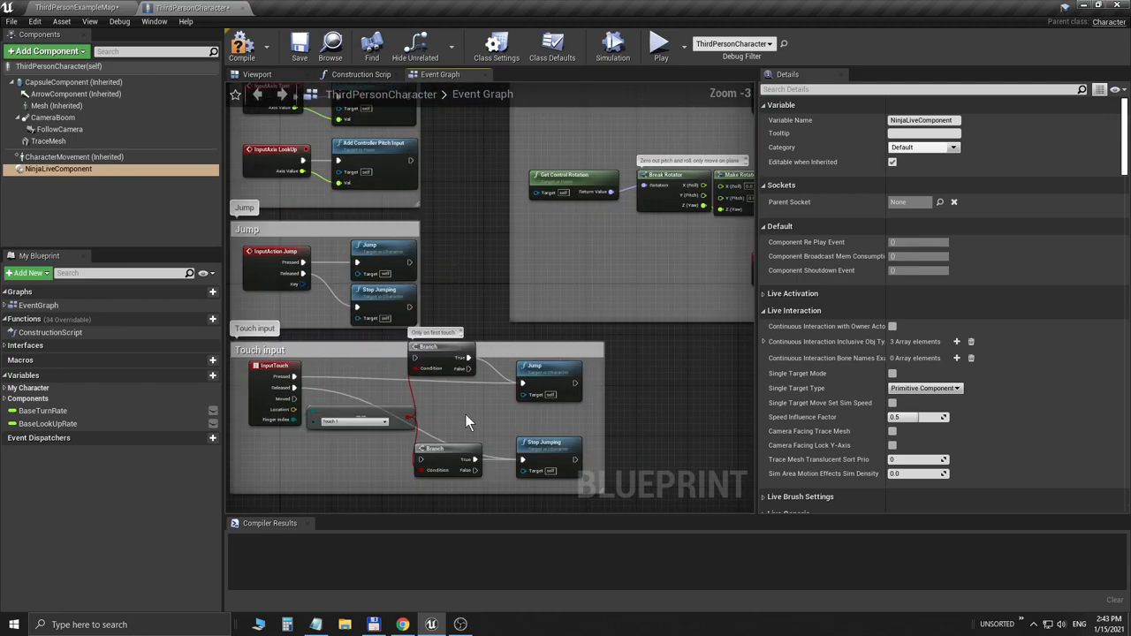
scroll(up, 3)
text(event)
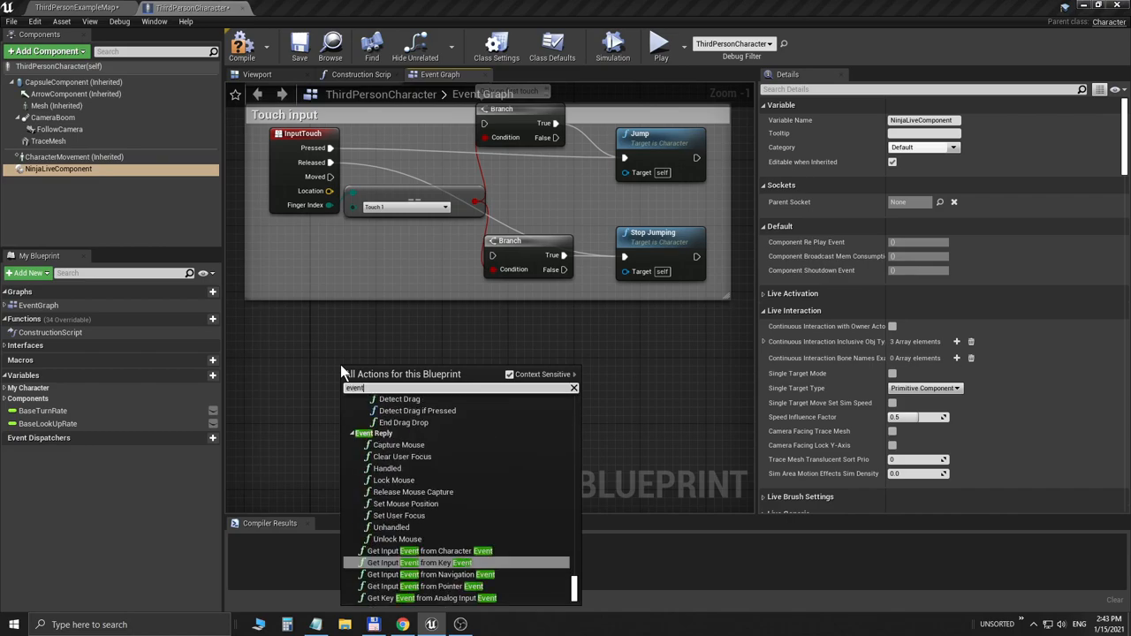
Step: Place Event BeginPlay with NinjaLiveComponent and TraceMesh reference nodes in the event graph
click(385, 371)
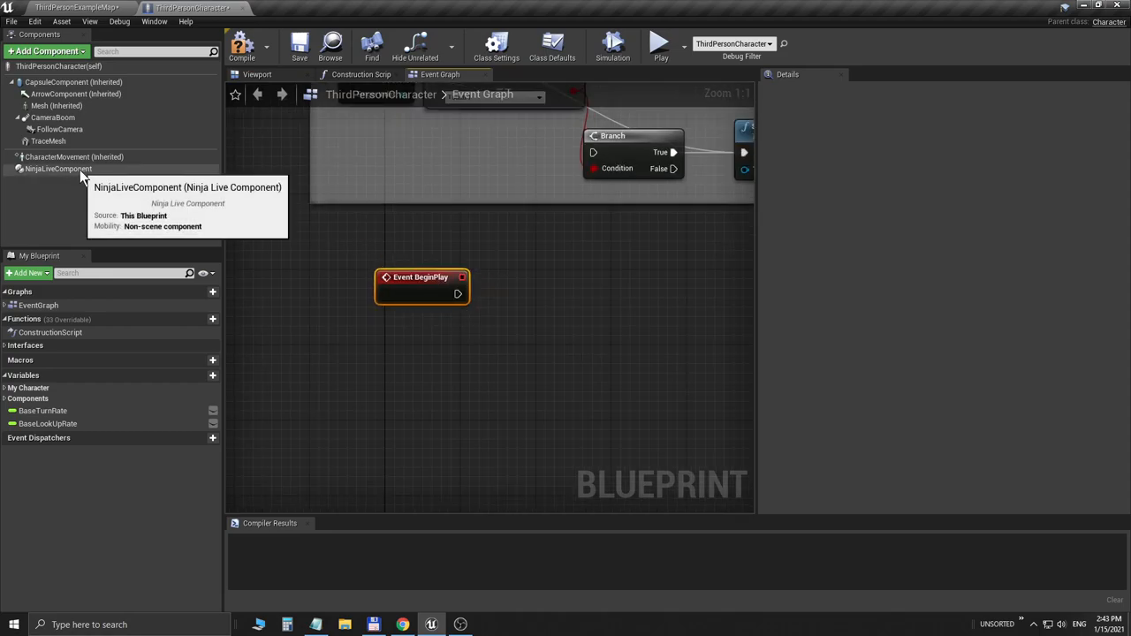
click(58, 170)
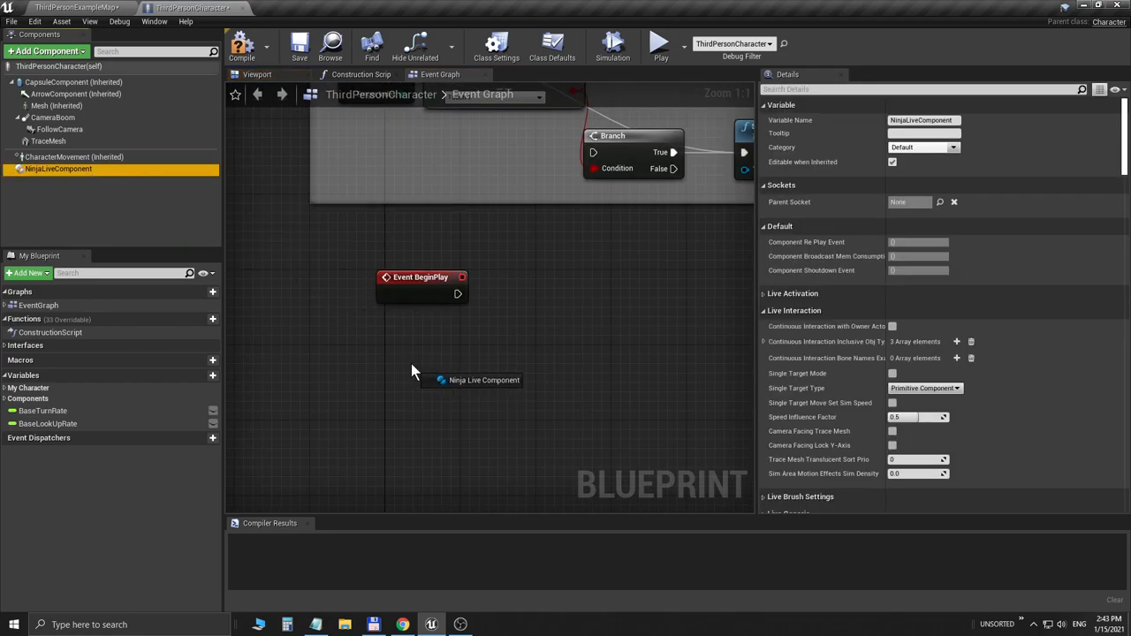
click(463, 382)
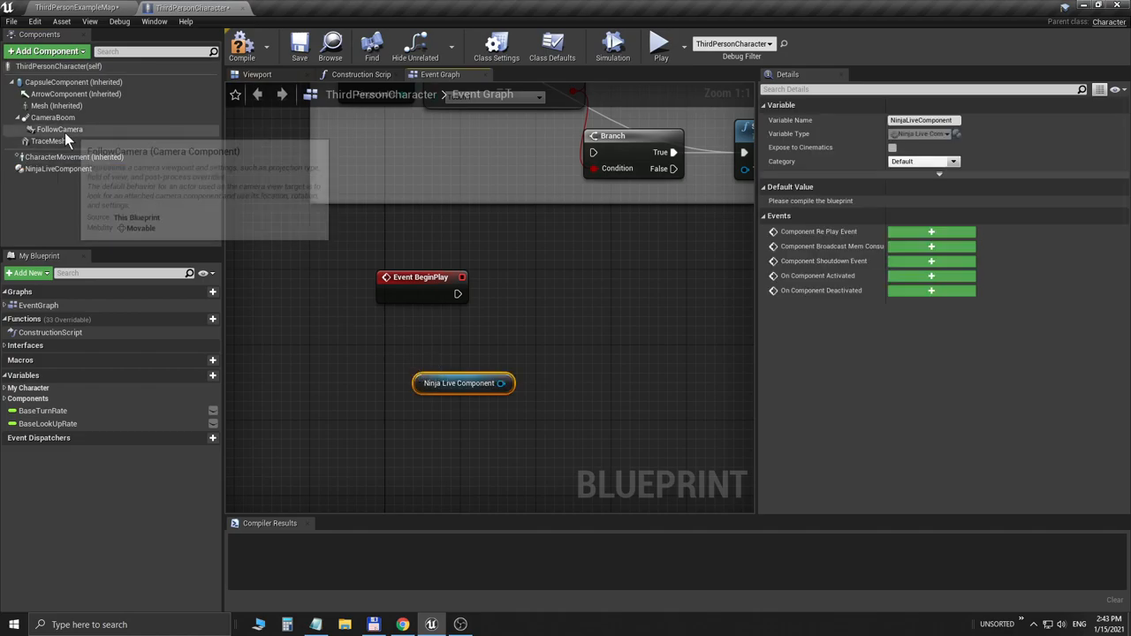
click(47, 142)
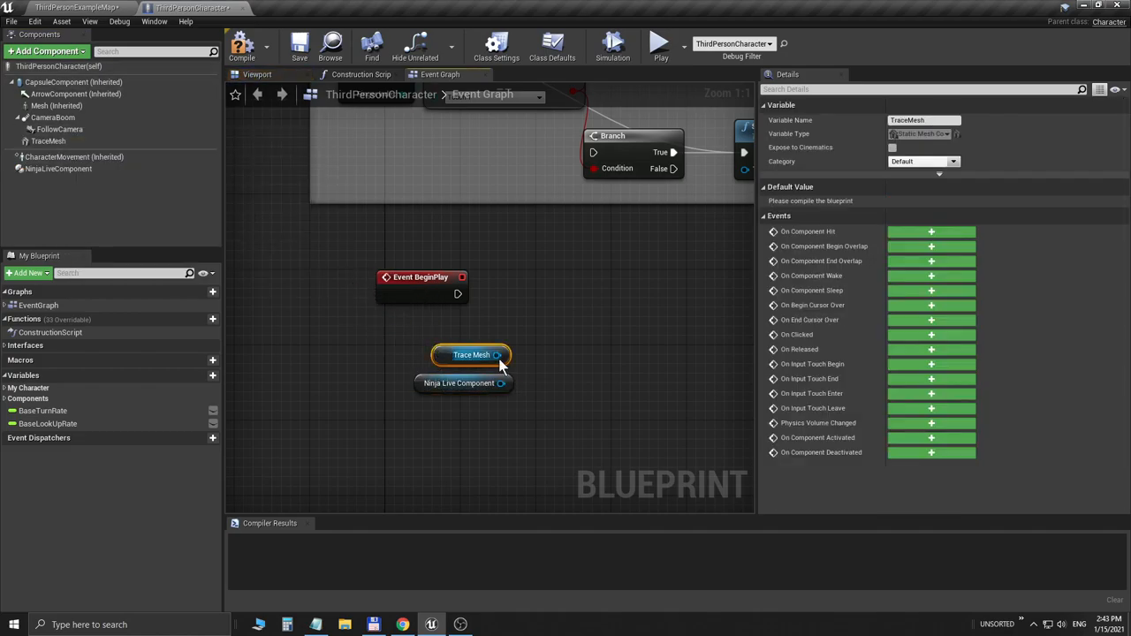
Step: Wire a Set Trace Mesh Component node assigning TraceMesh to NinjaLiveComponent, and compile successfully
drag(501, 384, 619, 310)
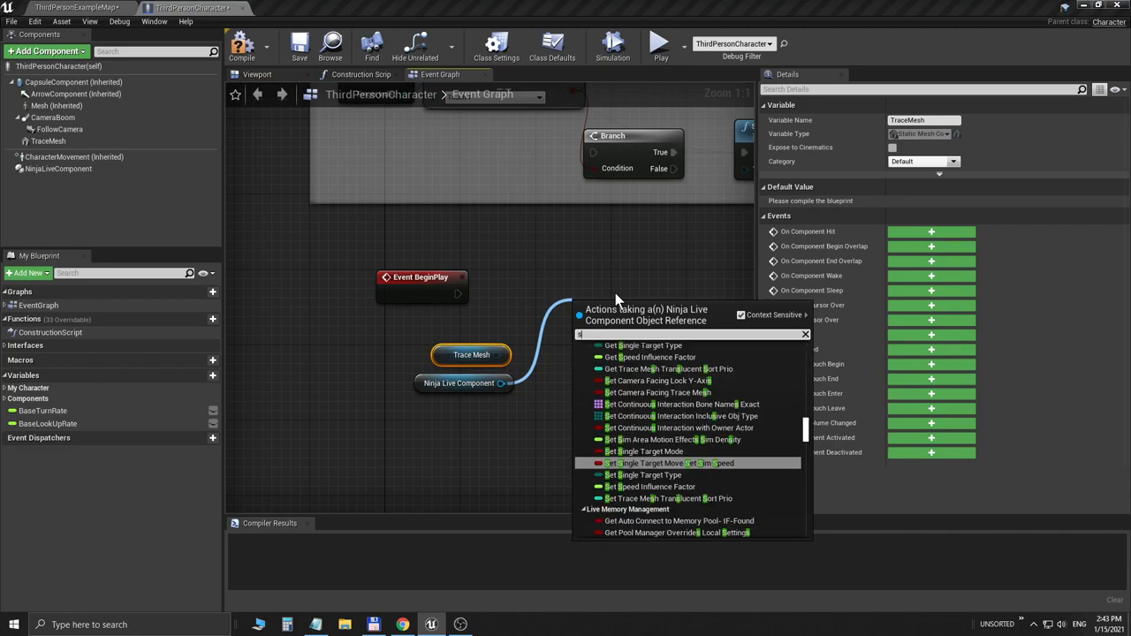
text(set trace)
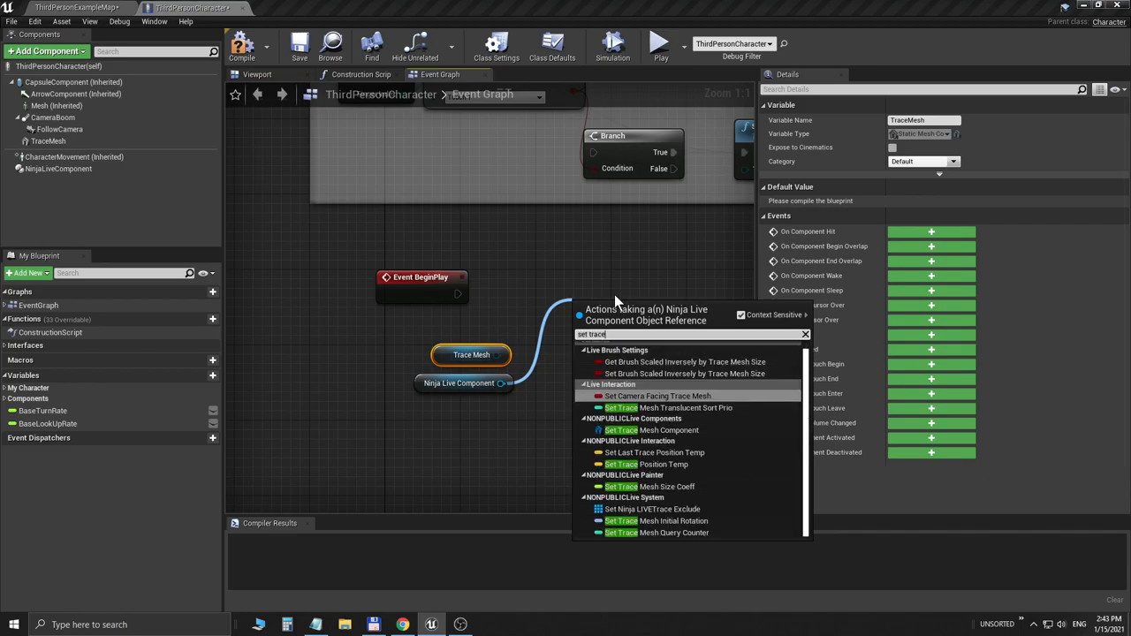
mouse_move(647, 431)
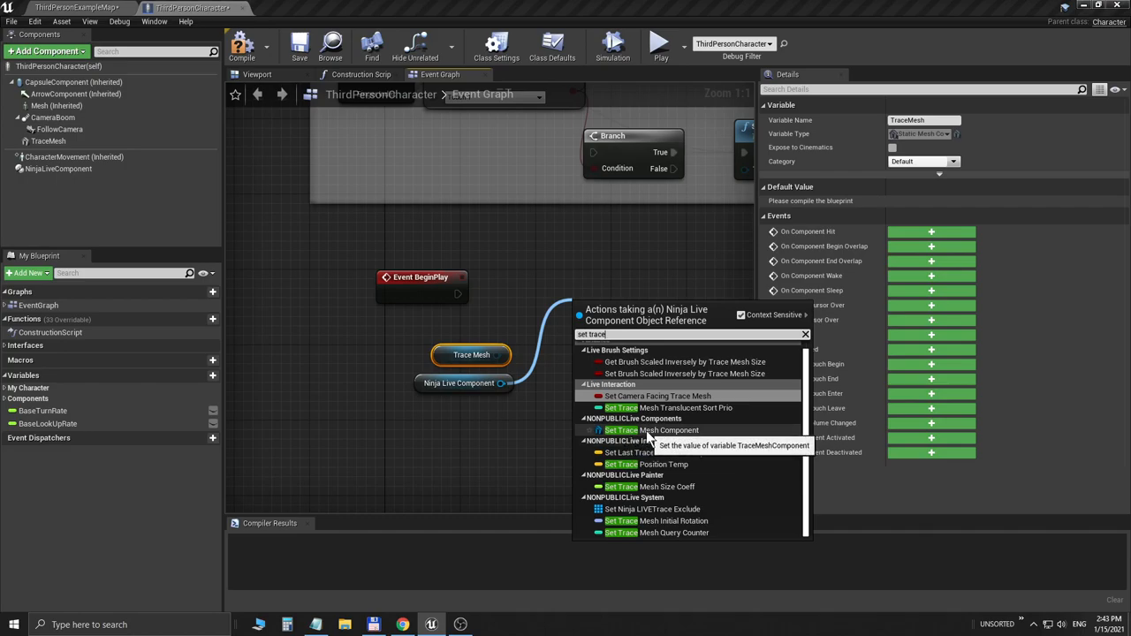
click(658, 431)
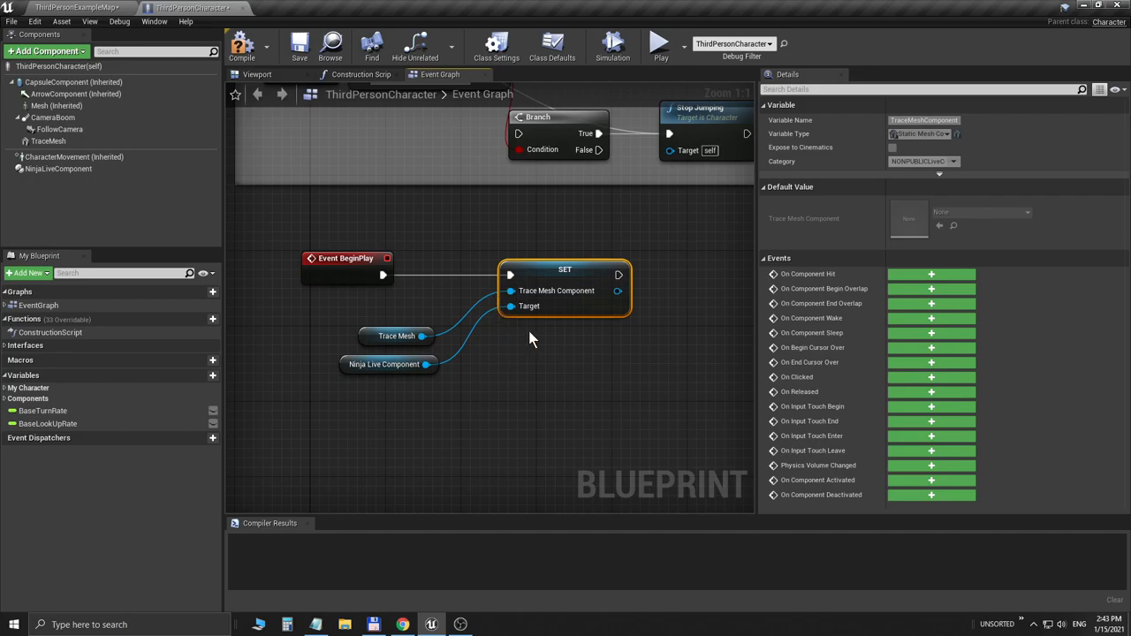
click(298, 44)
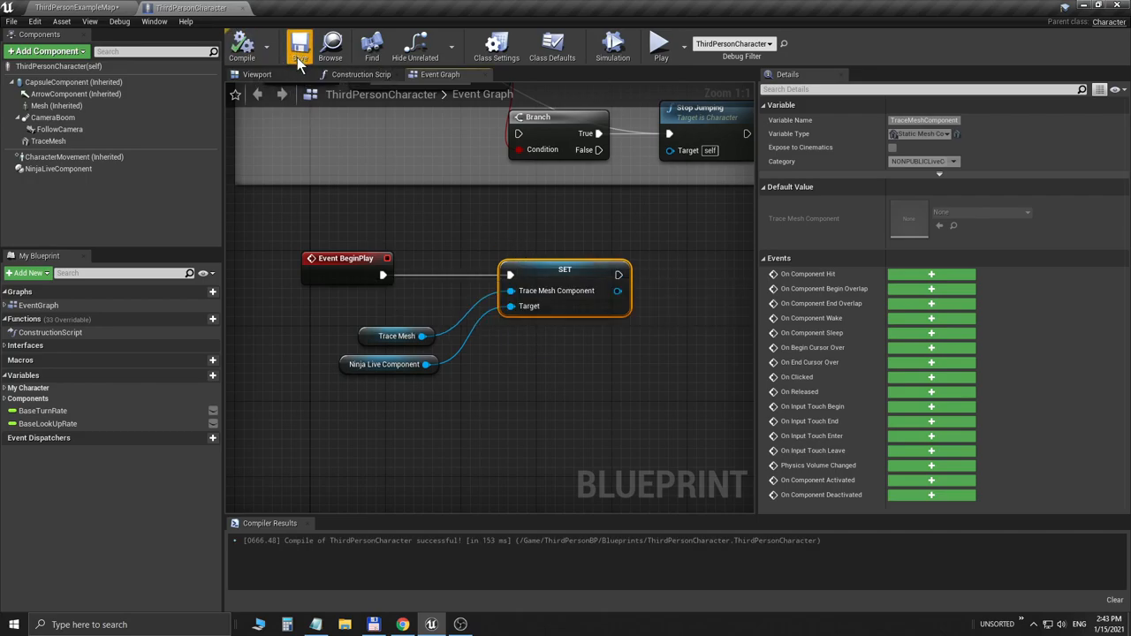
mouse_move(269, 82)
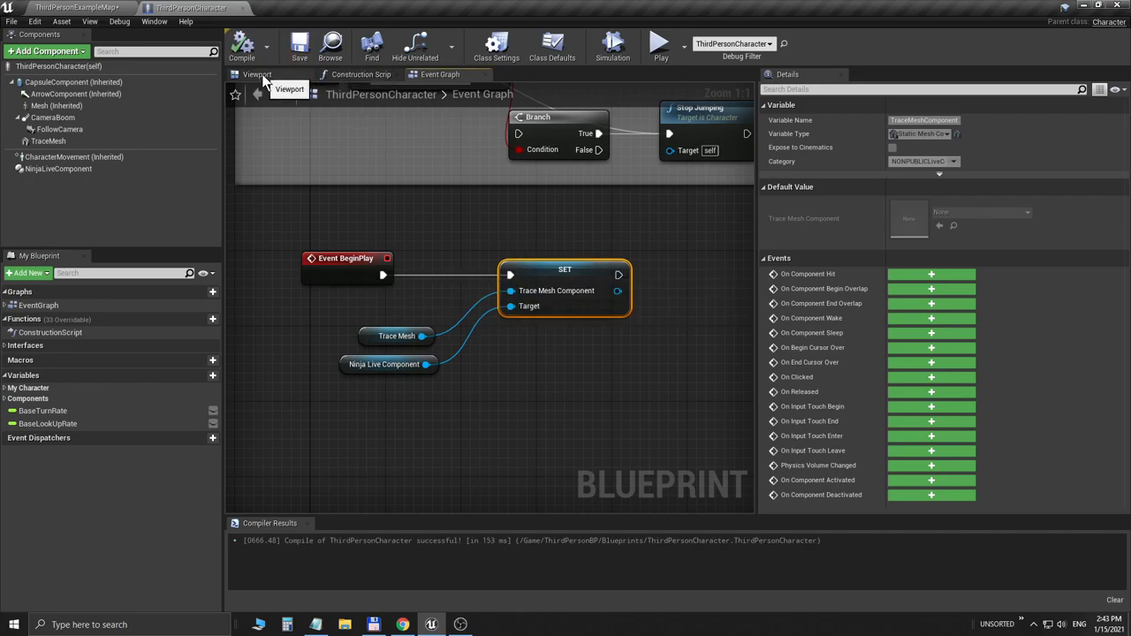
Step: Review the TraceMesh component's physics, collision and rendering settings in the character preview
click(258, 75)
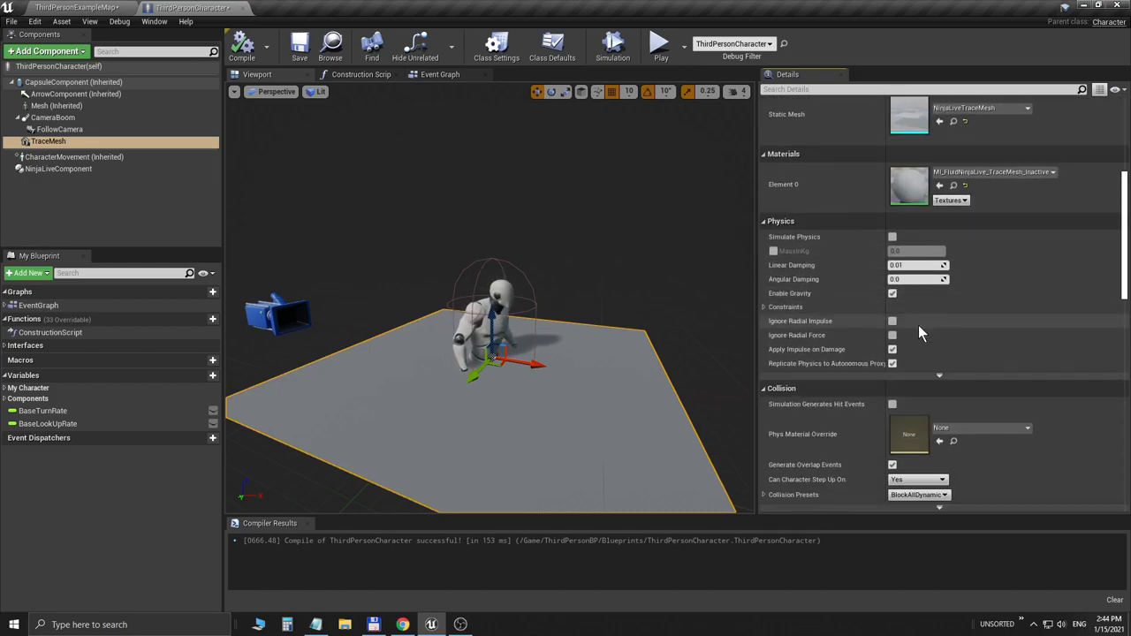
scroll(down, 3)
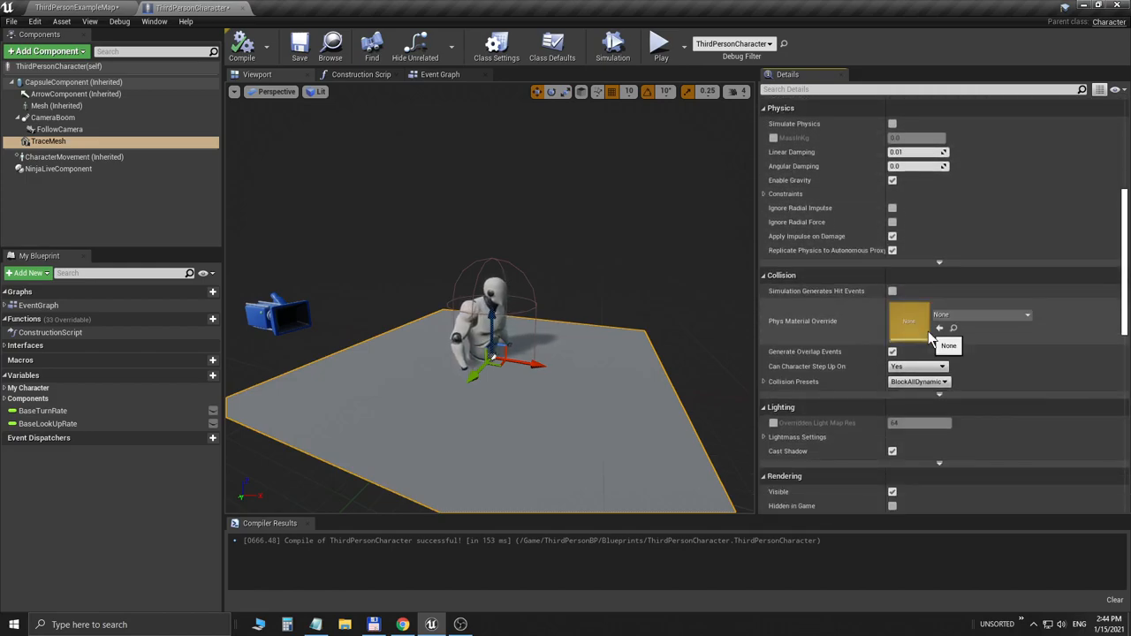
scroll(down, 3)
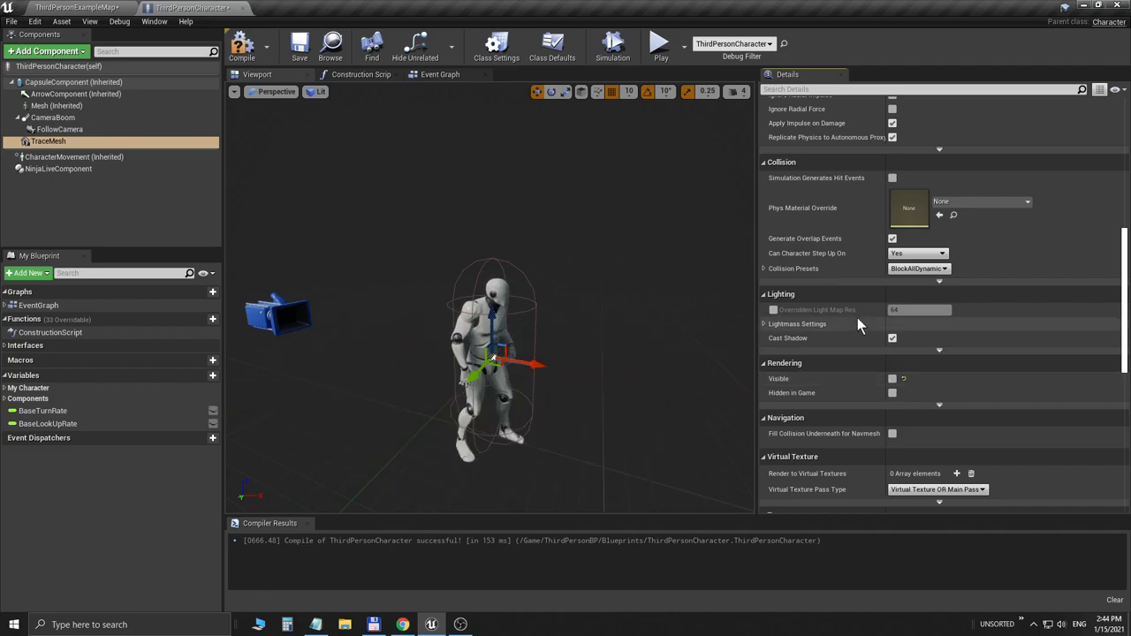
mouse_move(597, 330)
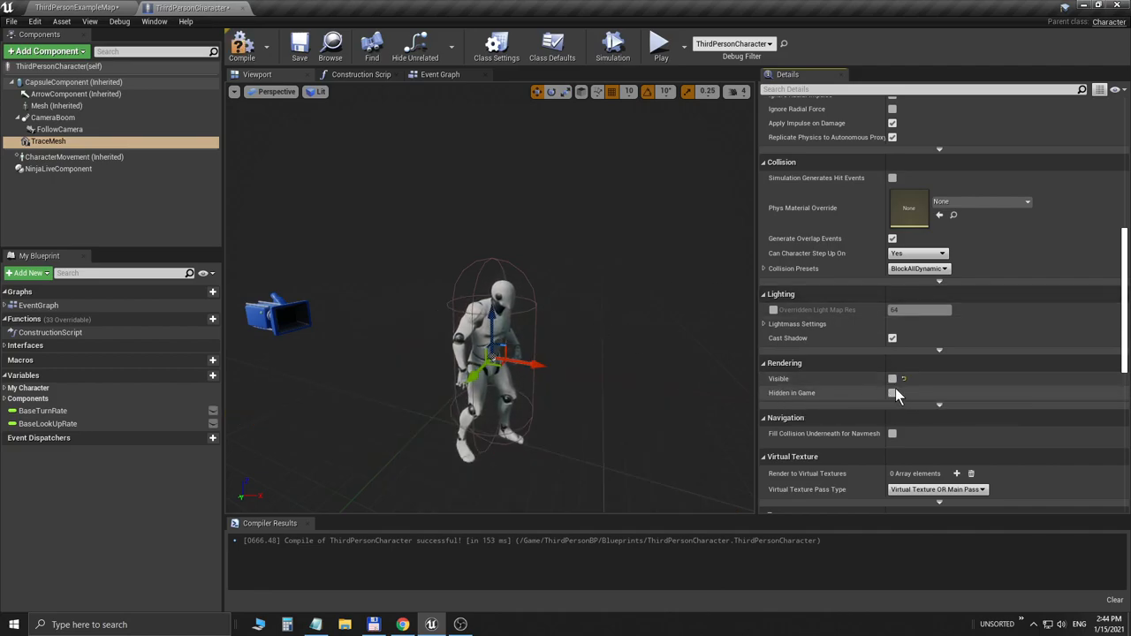
mouse_move(325, 159)
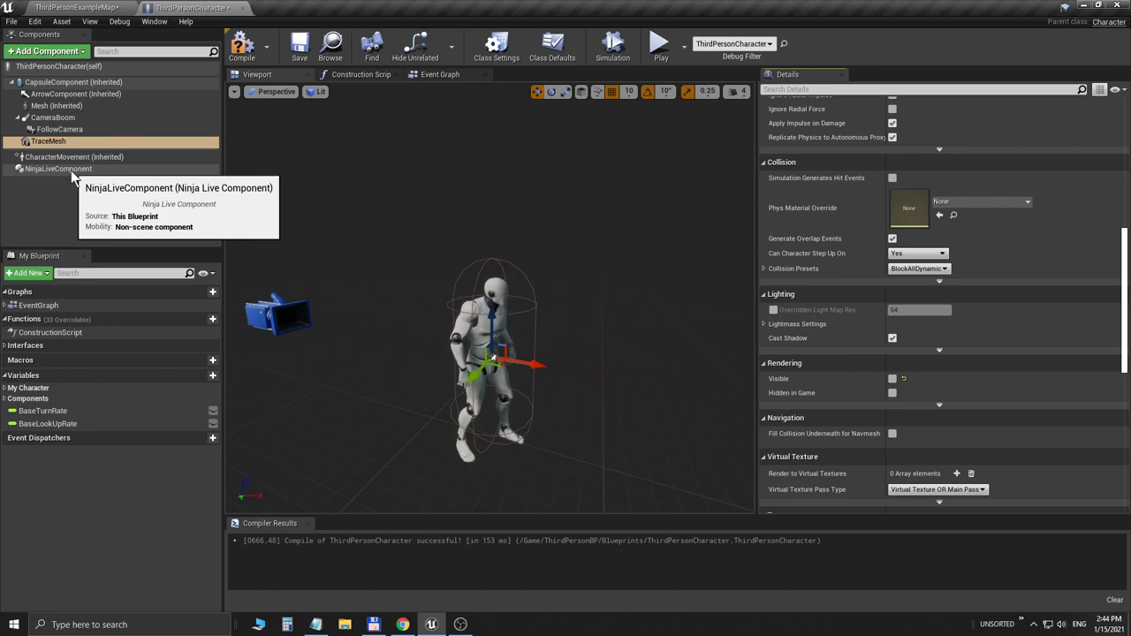
Step: Show the NinjaLiveComponent's settings including Live Interaction, checking the manual's dependency chart in between
click(58, 169)
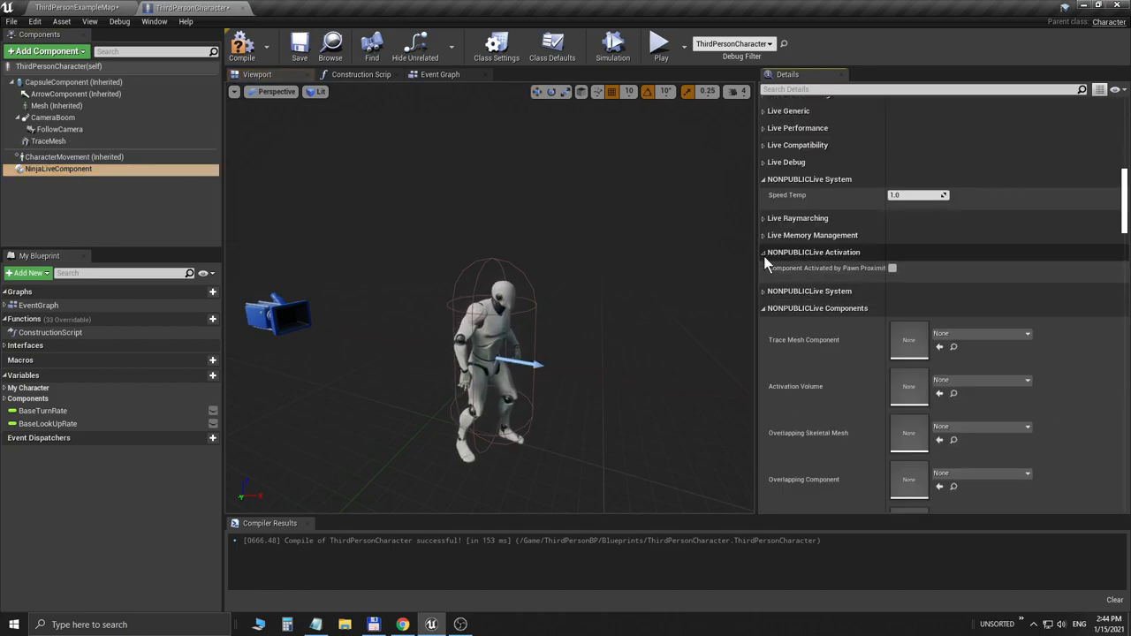
scroll(up, 3)
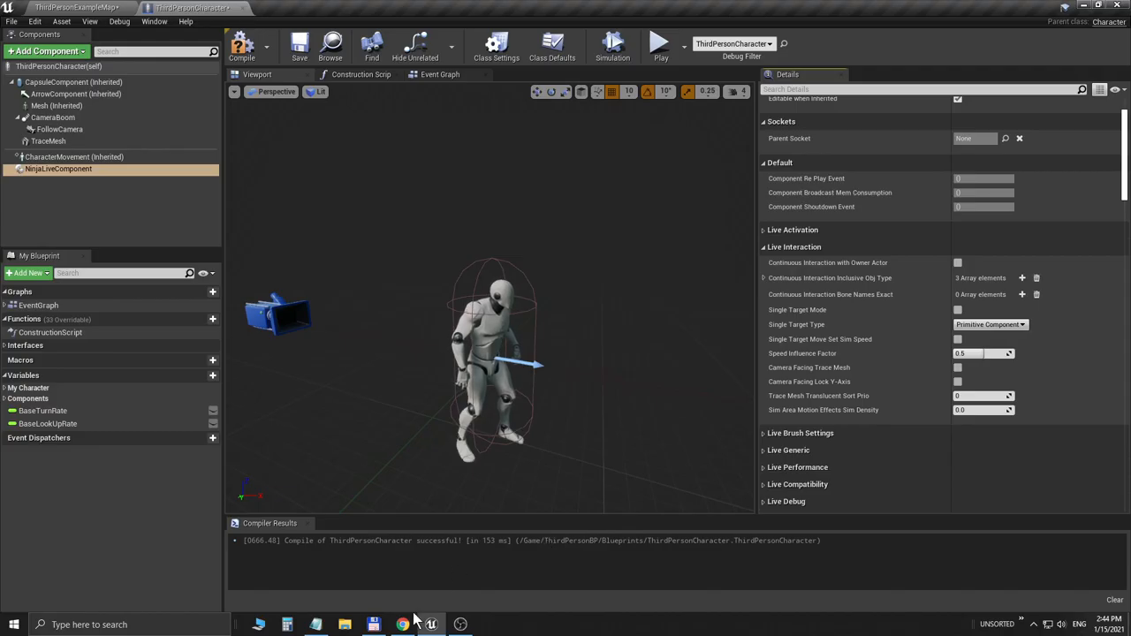
click(403, 625)
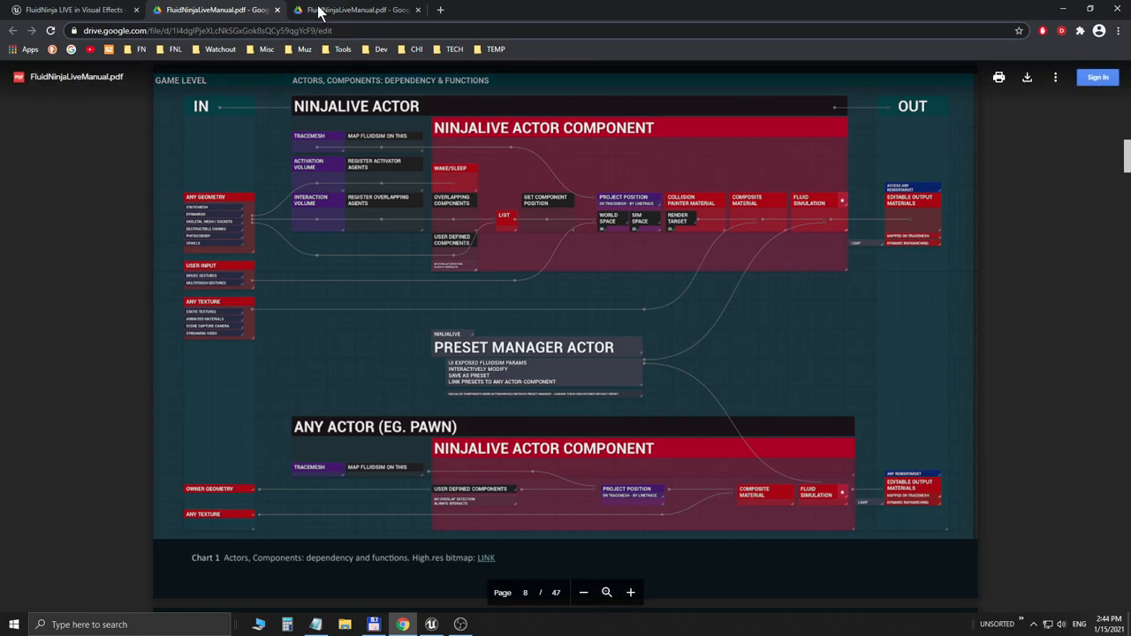
click(431, 626)
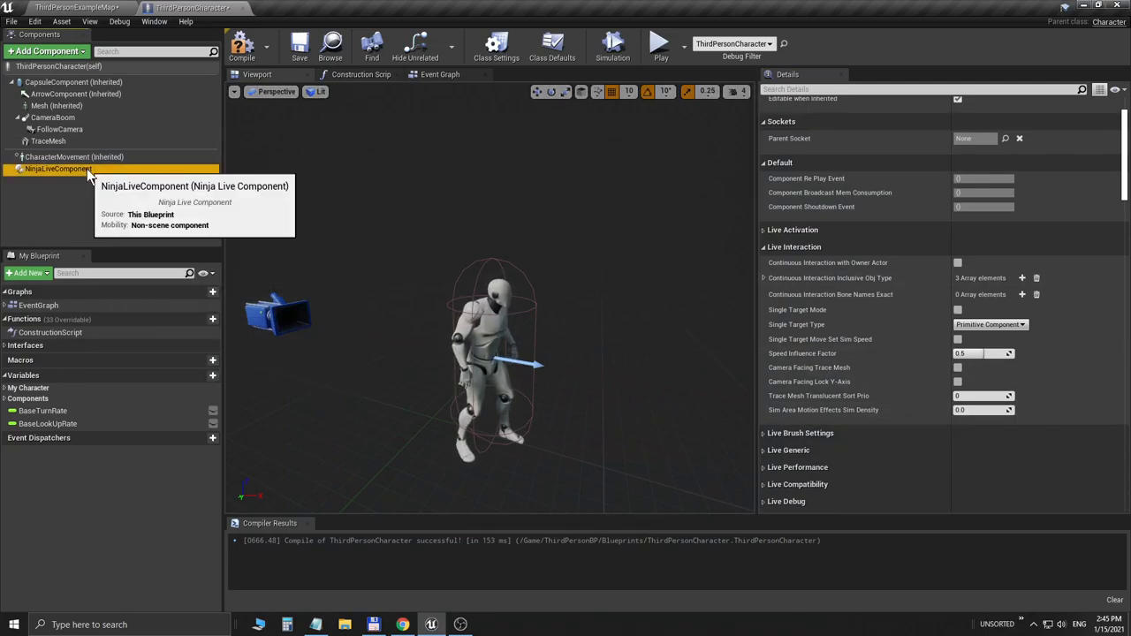
mouse_move(837, 250)
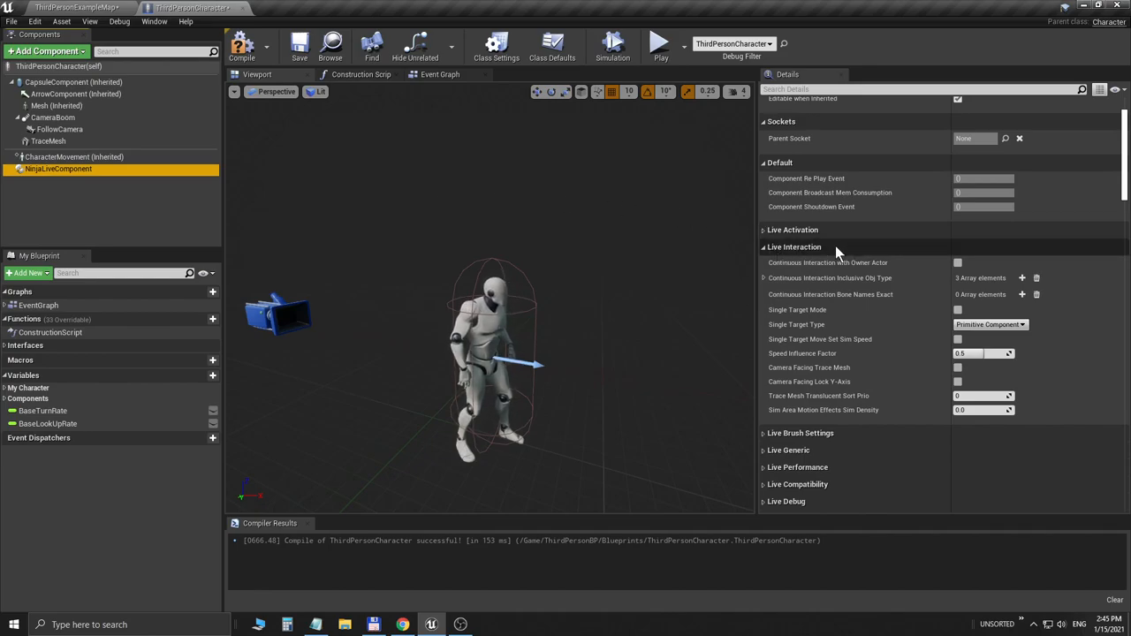
mouse_move(827, 261)
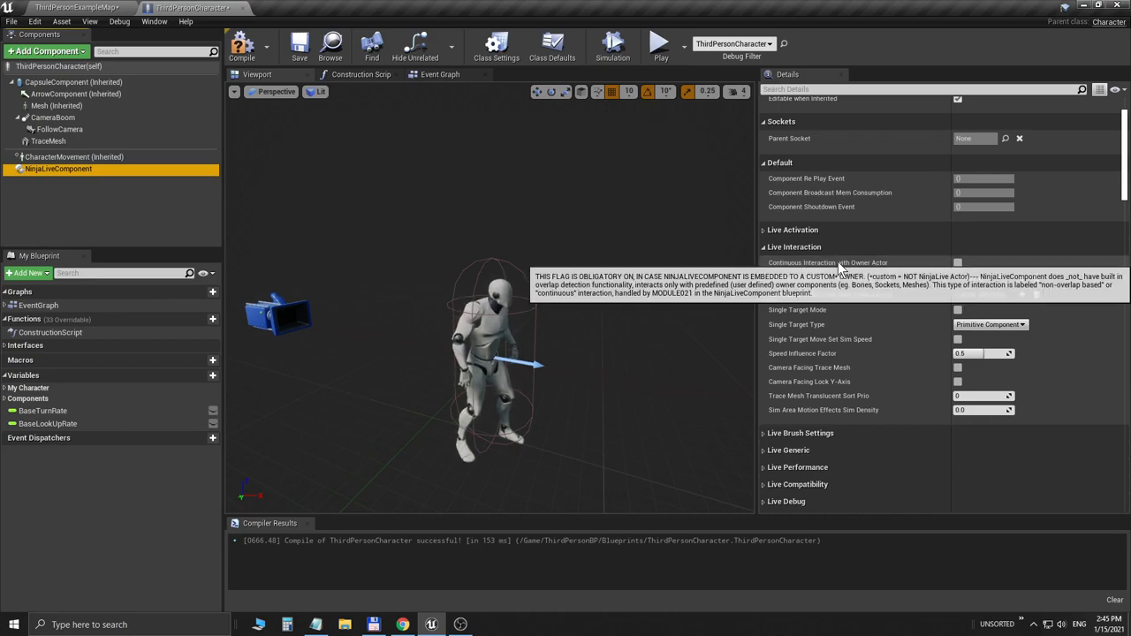
mouse_move(822, 277)
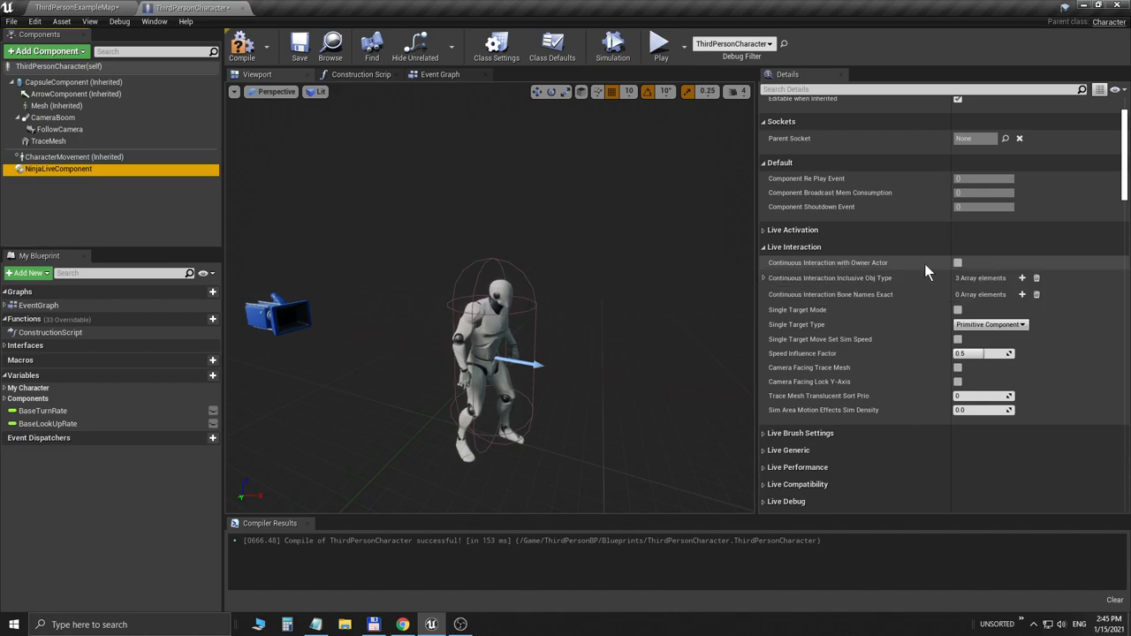
Step: Enable Continuous Interaction with Owner Actor on the NinjaLiveComponent
click(958, 262)
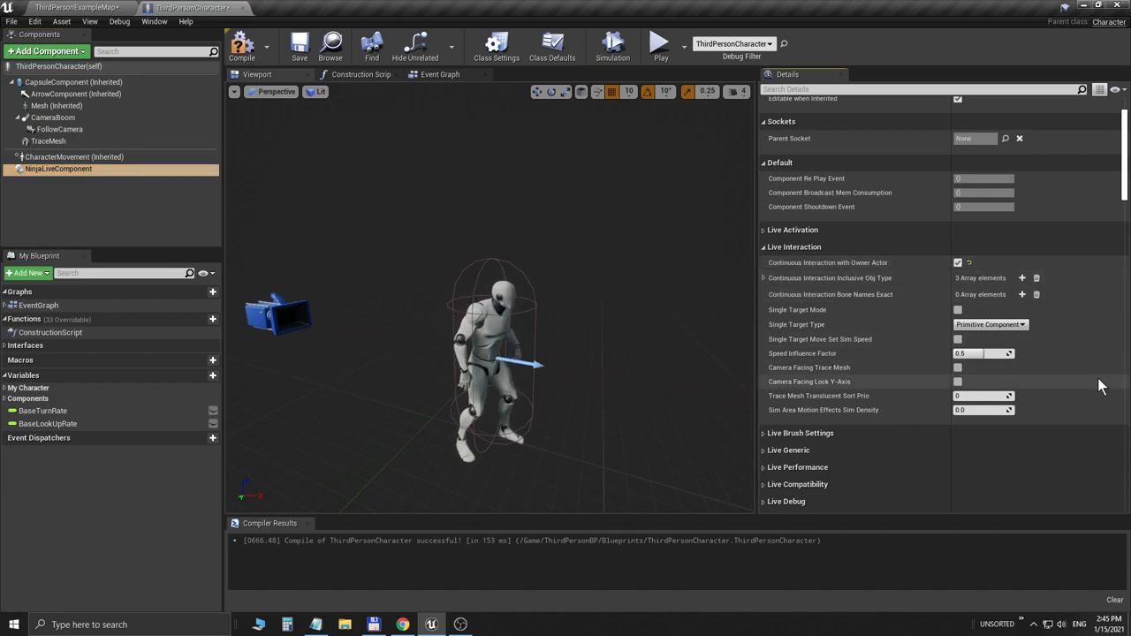
mouse_move(330, 44)
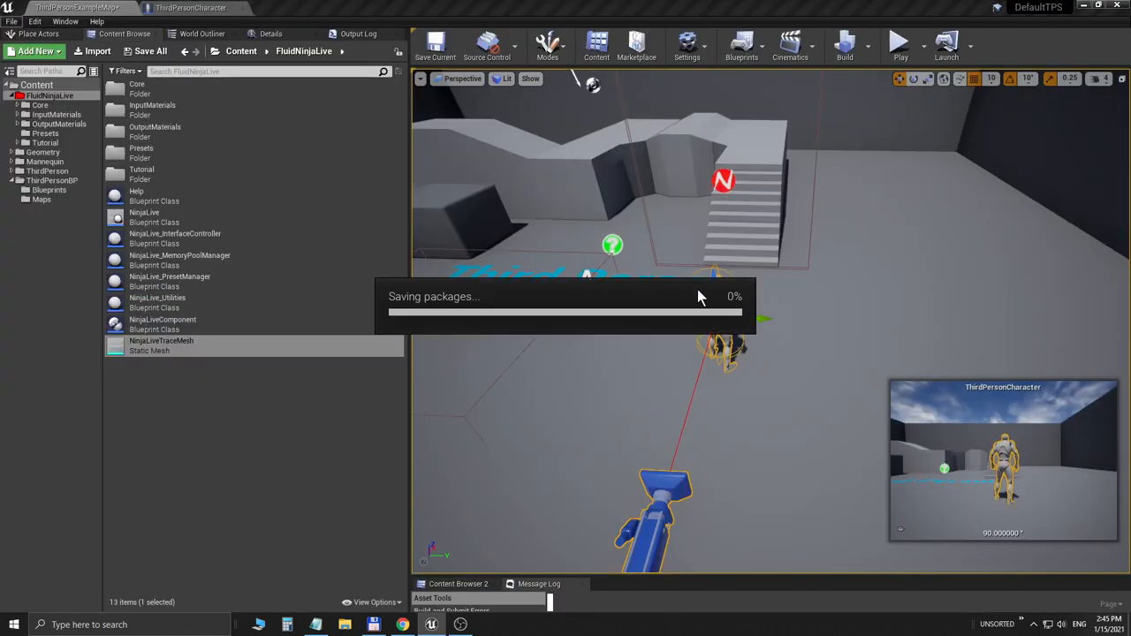
Step: Play the level to see smoke trailing the character, stop, and return to the ThirdPersonCharacter blueprint
click(899, 44)
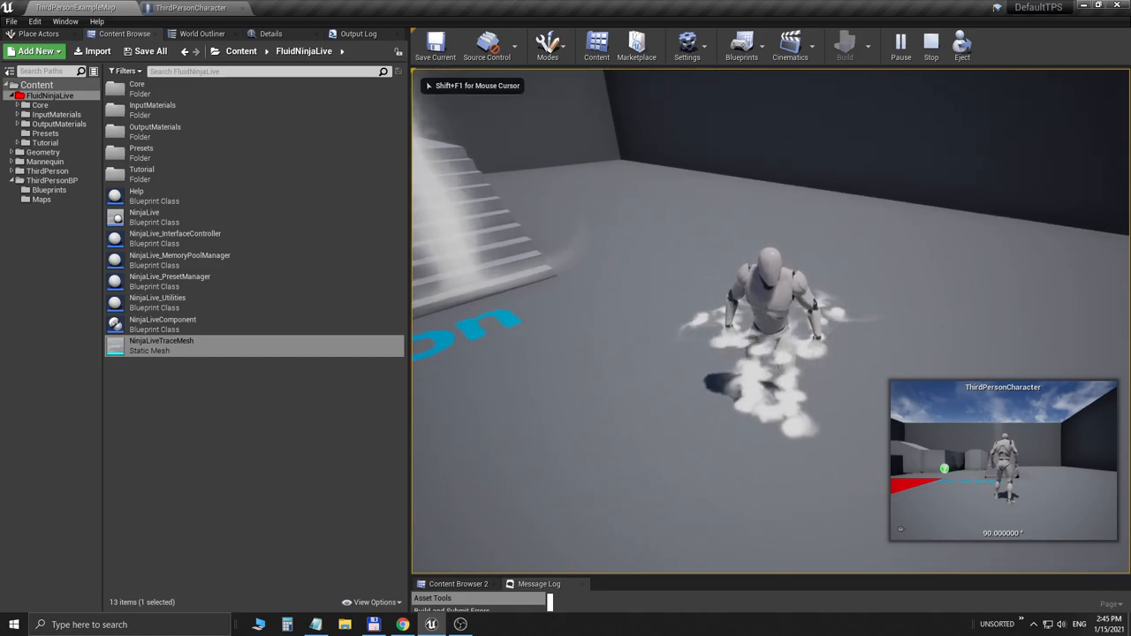
click(929, 44)
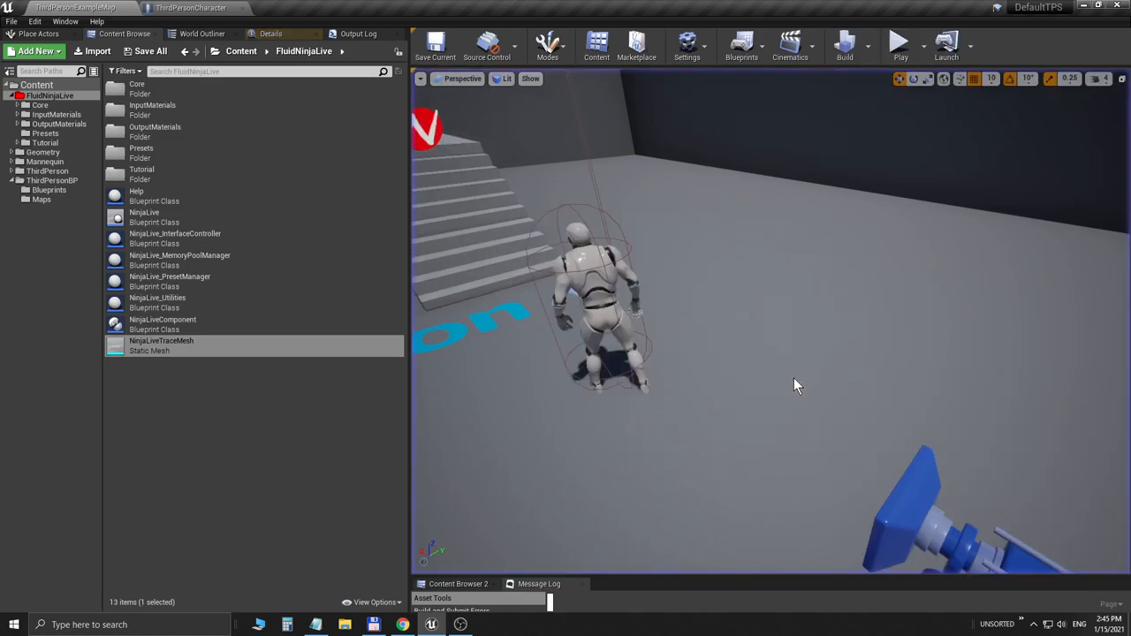
click(191, 7)
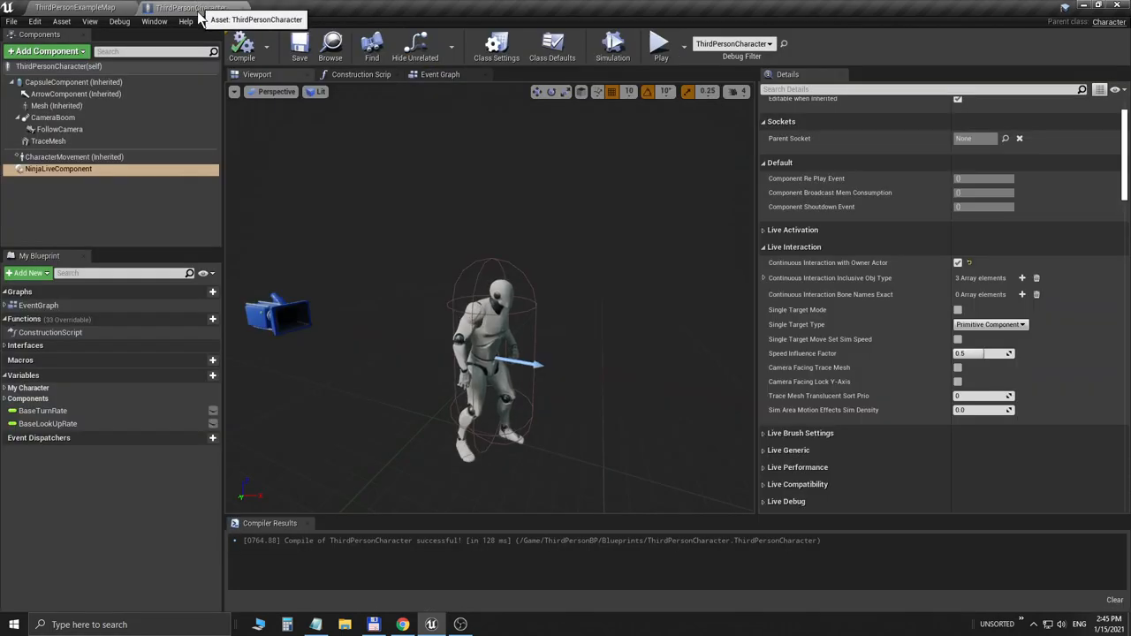
mouse_move(360, 234)
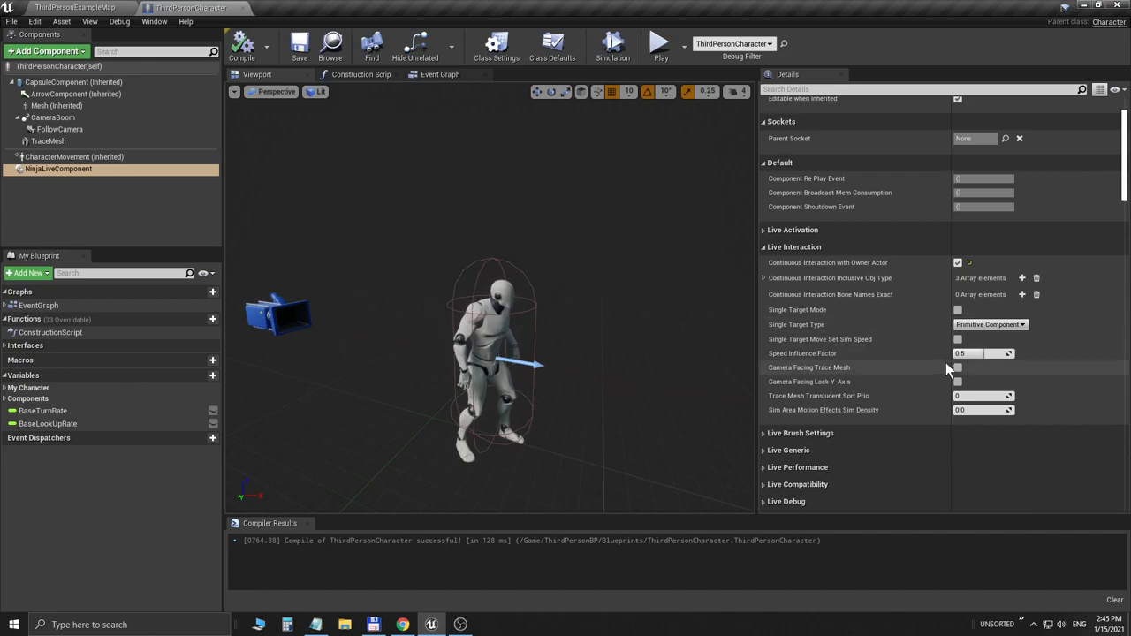
Step: Enable Camera Facing Trace Mesh on the NinjaLiveComponent and play the level
click(957, 366)
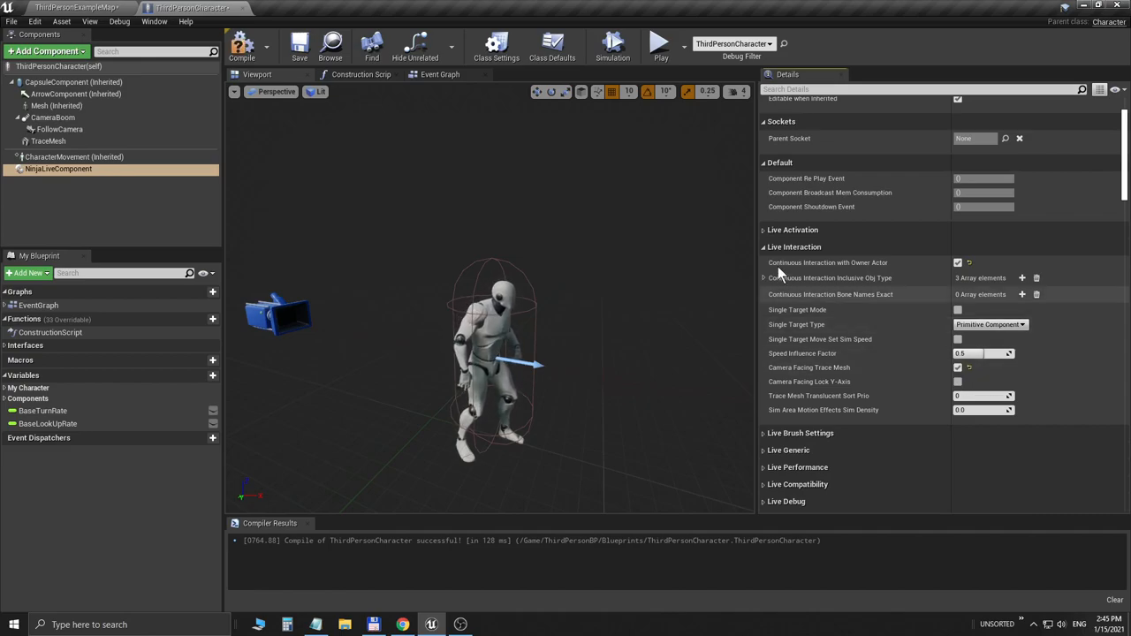
click(240, 44)
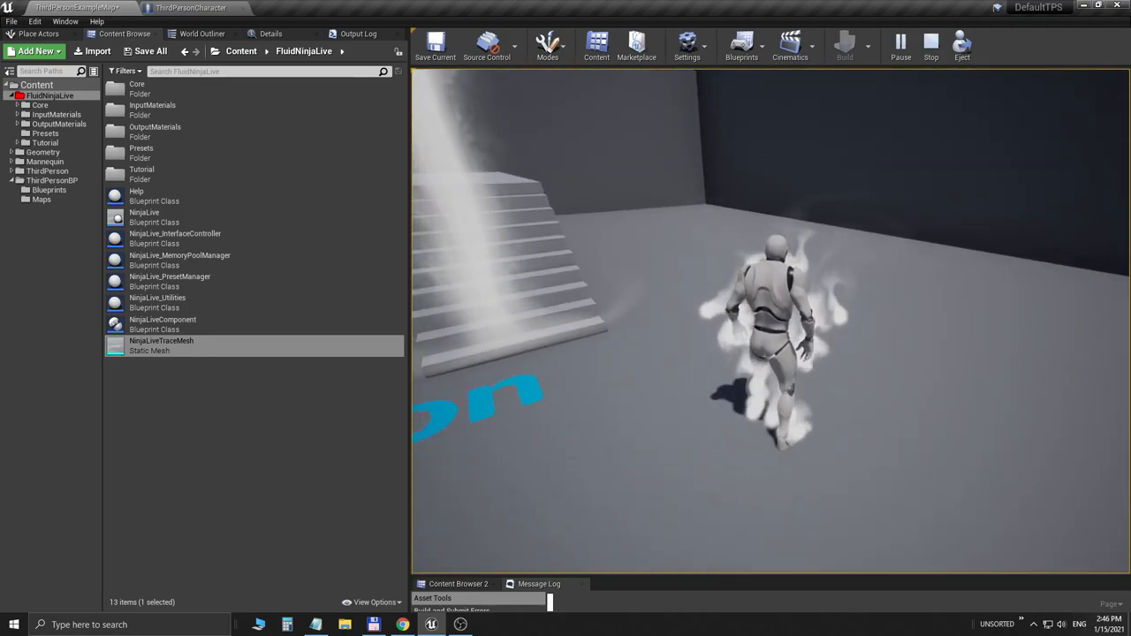
Step: Stop play and add an empty element to Continuous Interaction Bone Names Exact
click(176, 7)
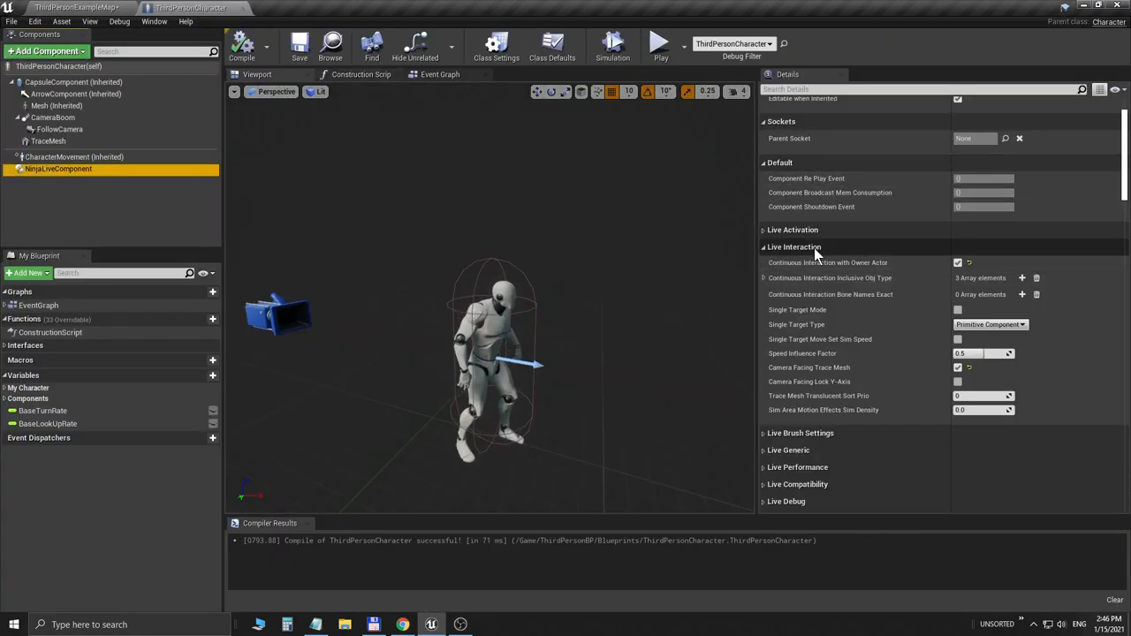
mouse_move(799, 293)
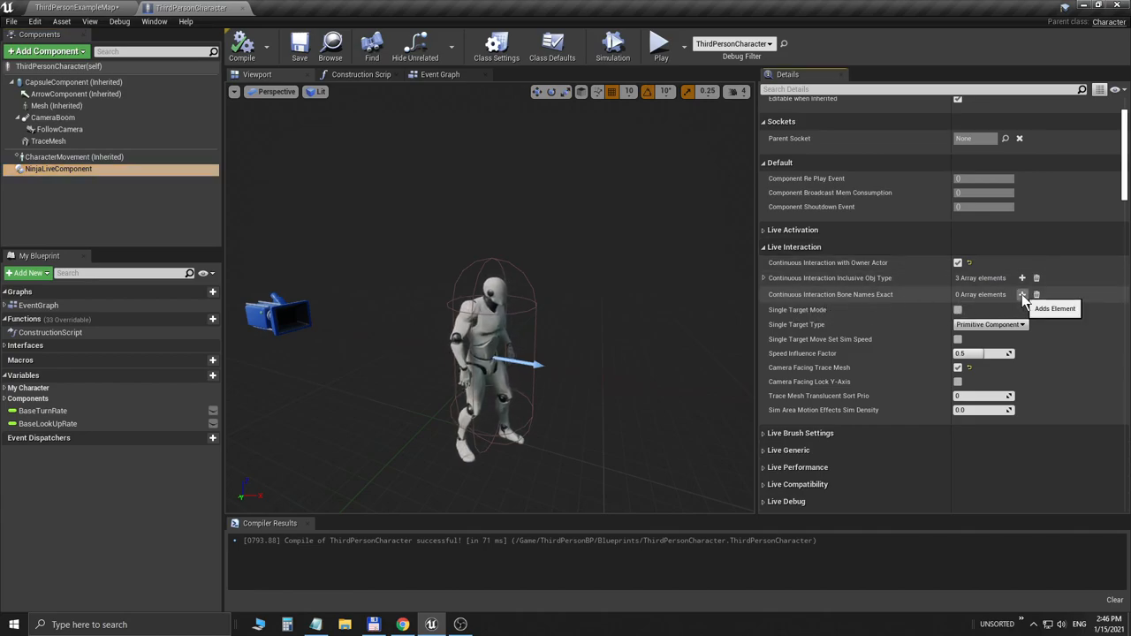
click(1021, 293)
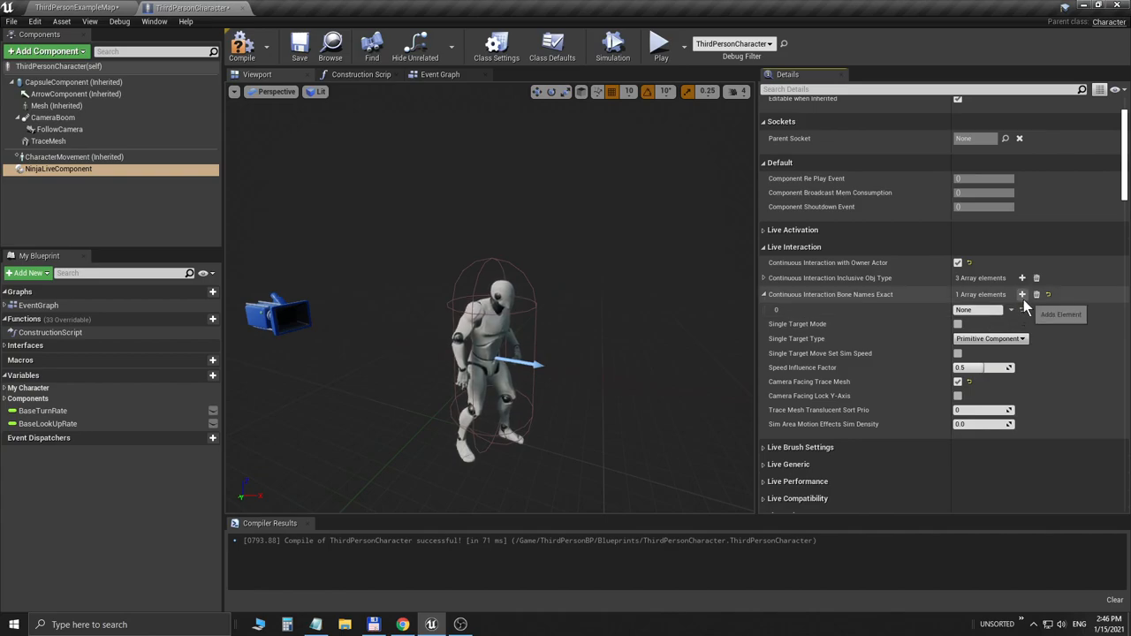
click(1021, 294)
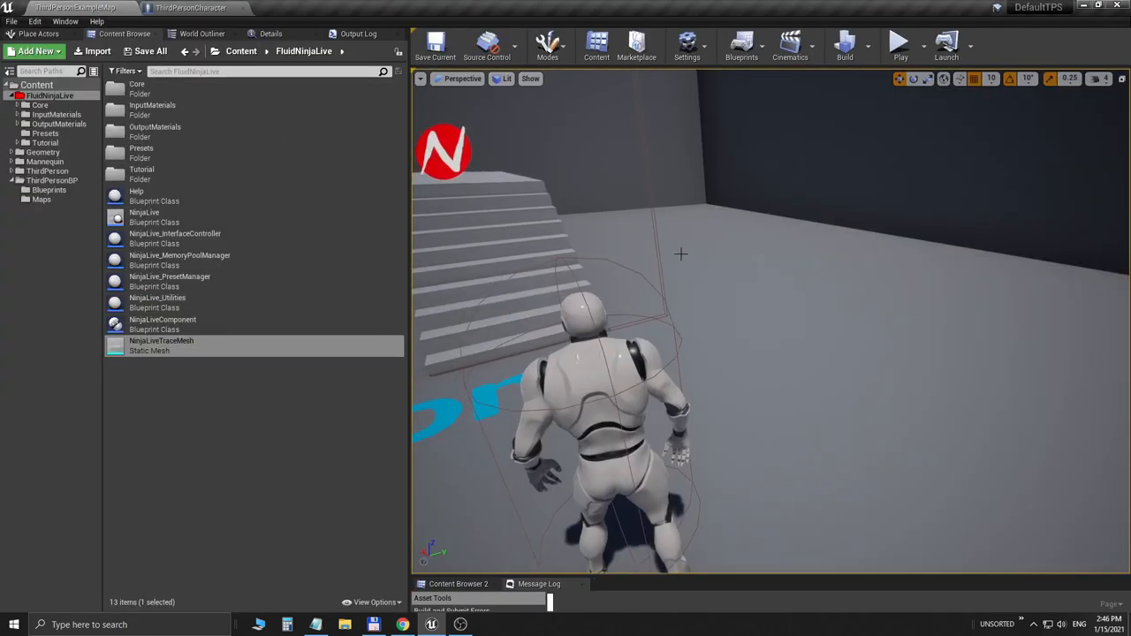
Step: Play the level again, then switch to the FluidNinja Live manual in Chrome
click(899, 44)
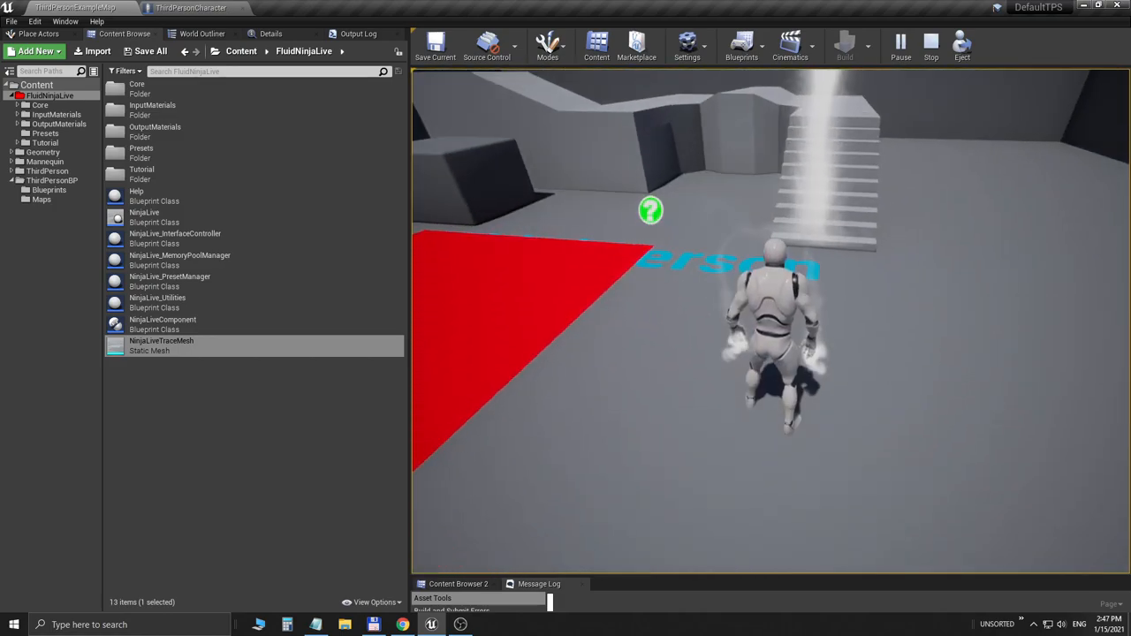
click(930, 45)
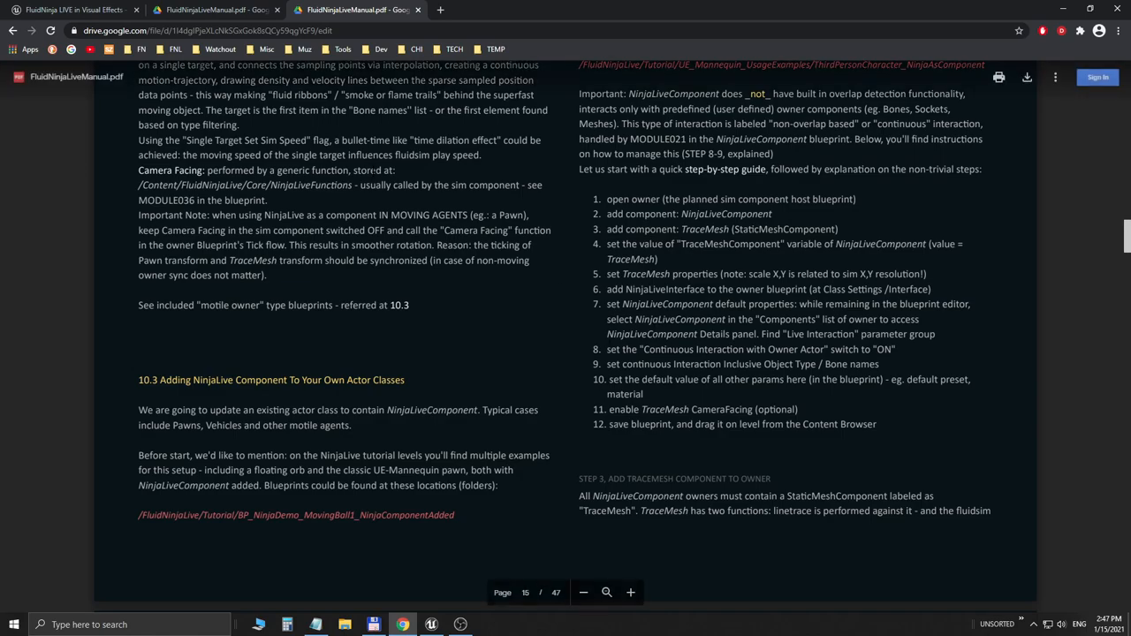
Step: Return from the manual's section 10.3 to Unreal Editor via the taskbar
click(431, 625)
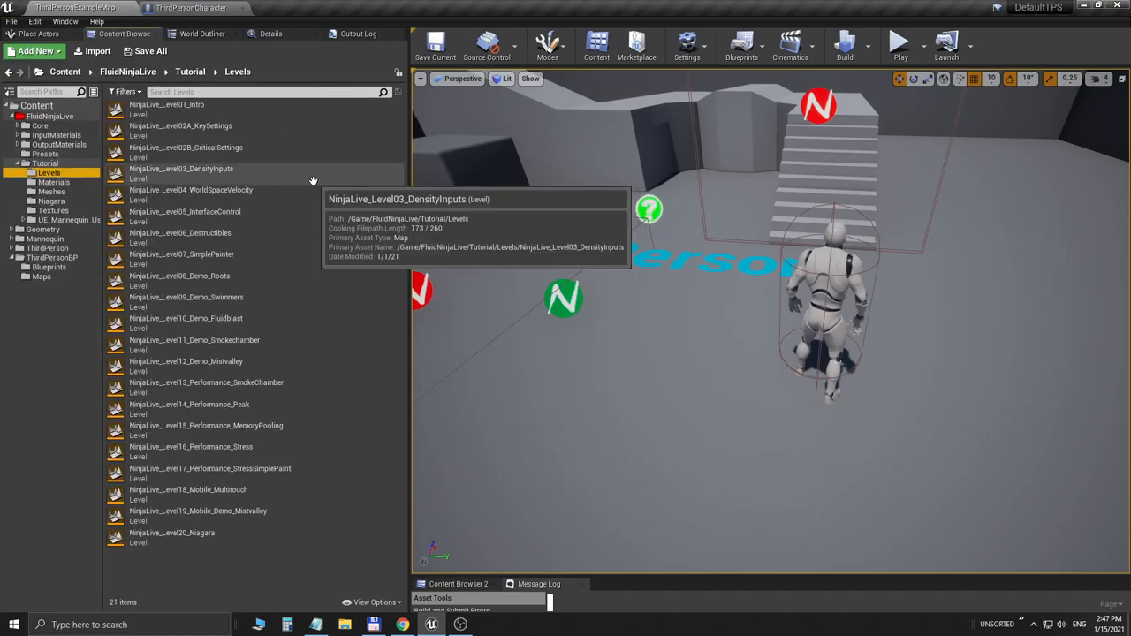
mouse_move(299, 168)
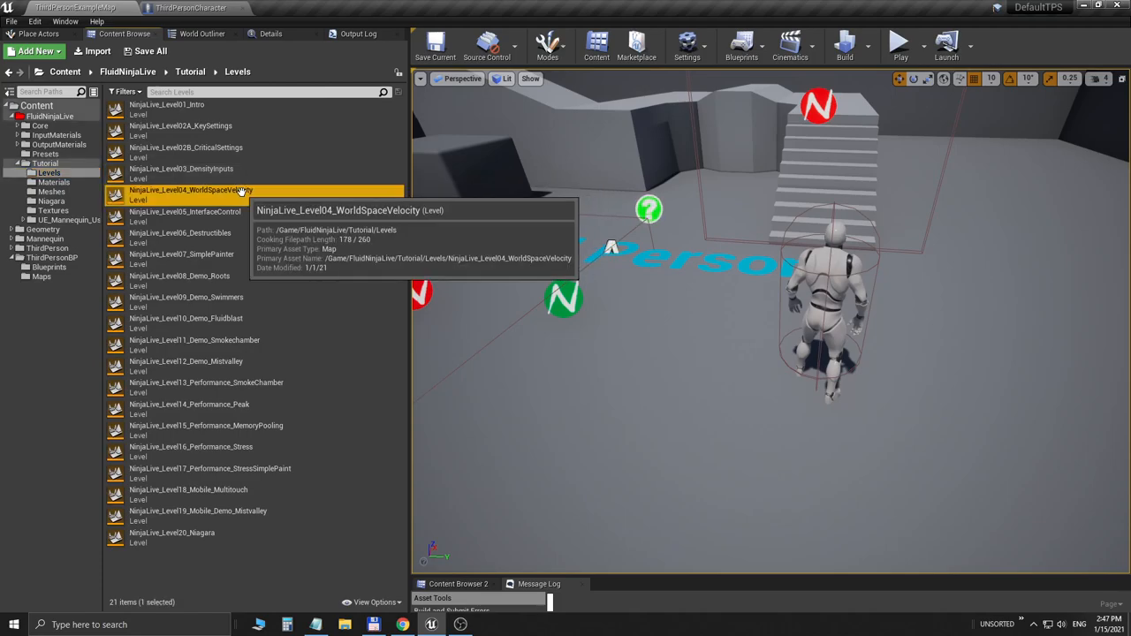
Step: Open the NinjaLive_Level04_WorldSpaceVelocity tutorial level from the Content Browser
double_click(191, 191)
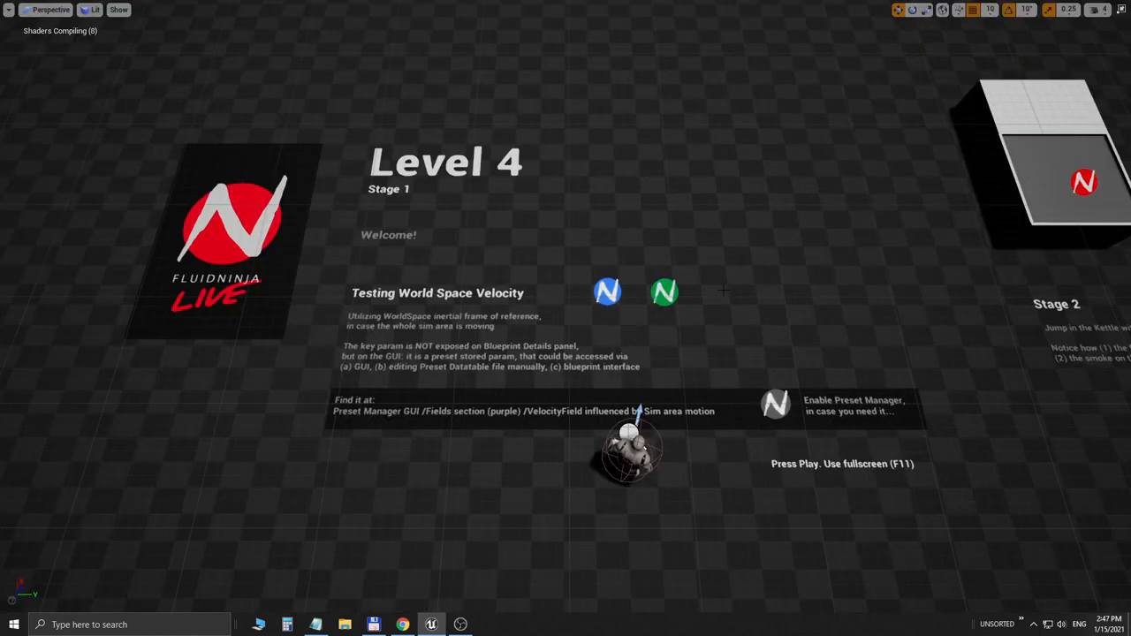